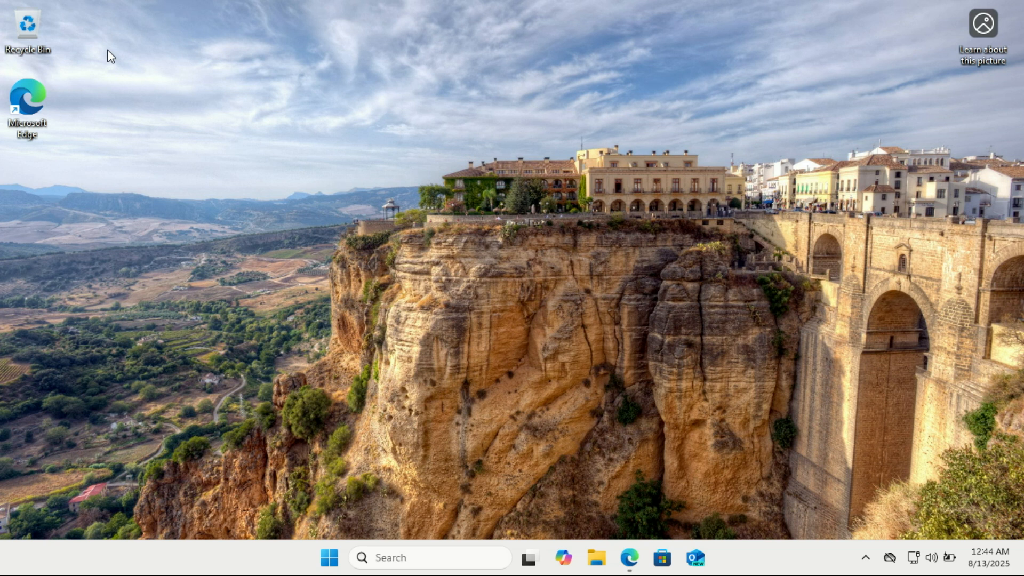
{"action": "mouse_move", "coordinate": [628, 558]}
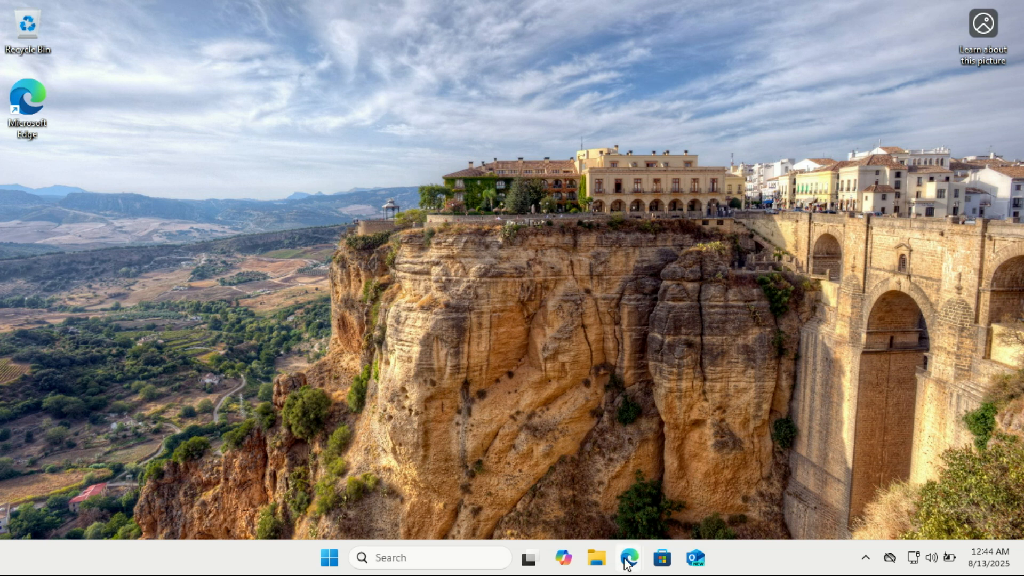
{"action": "left_click", "coordinate": [626, 557]}
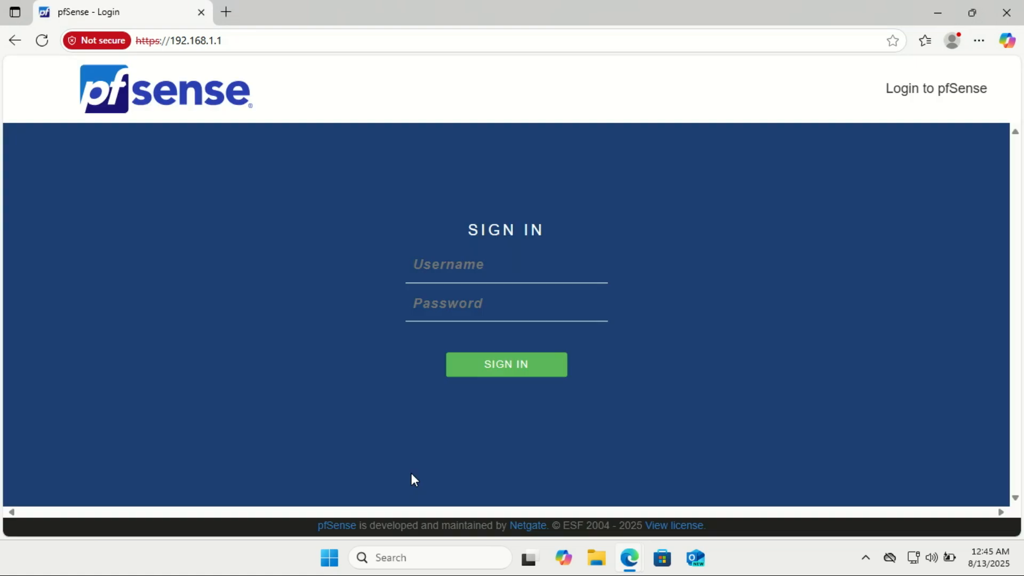
{"action": "type", "text": "admin"}
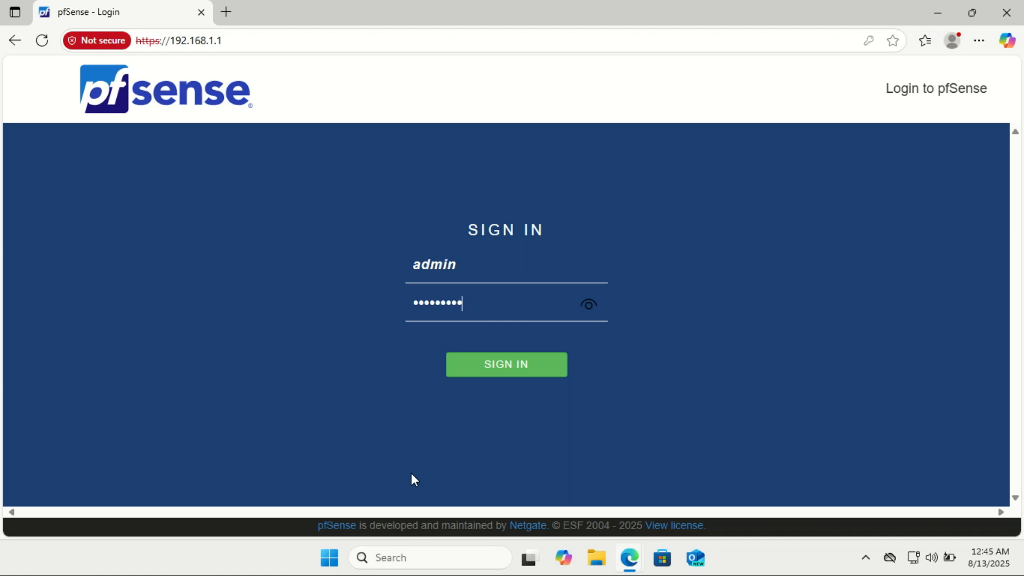
{"action": "left_click", "coordinate": [505, 363]}
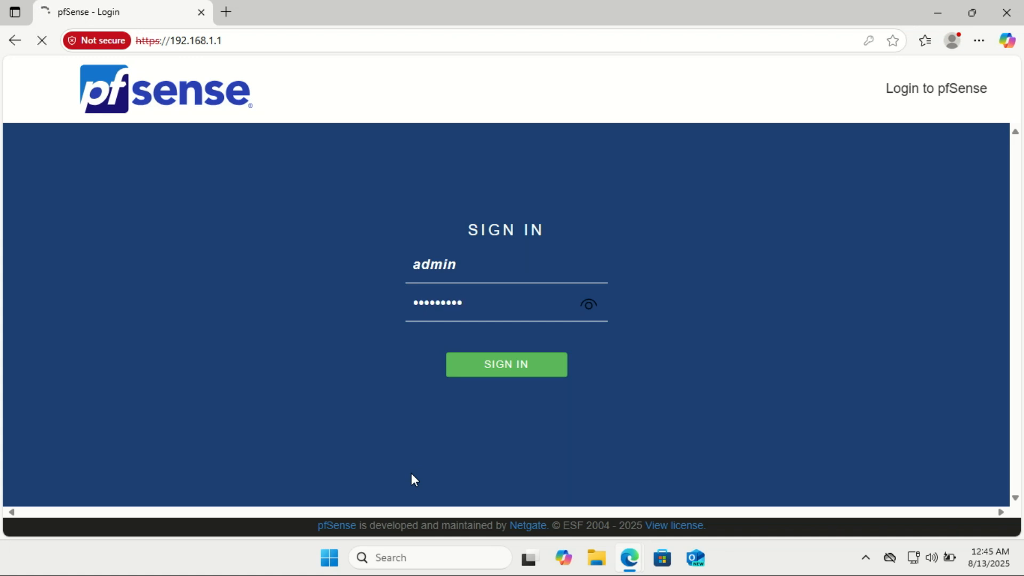
{"action": "left_click", "coordinate": [505, 364]}
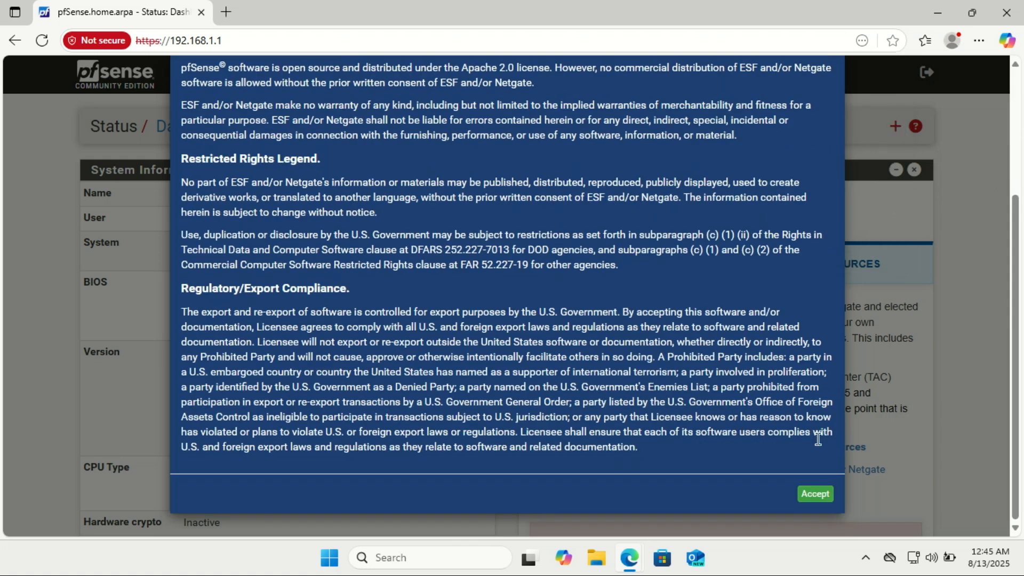
- Accept the pfSense license agreement and close the Thank you survey notice
{"action": "left_click", "coordinate": [813, 492]}
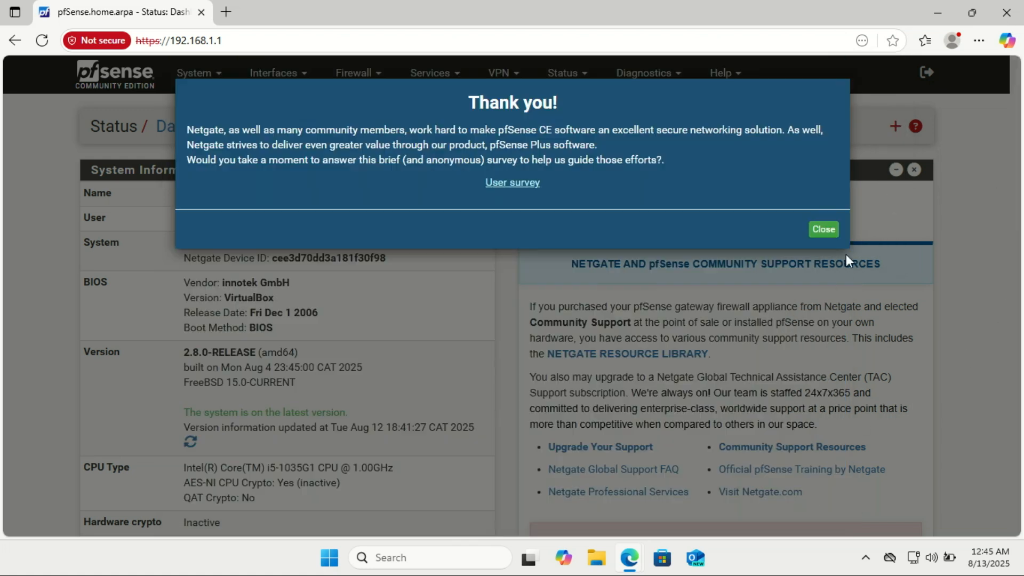
{"action": "left_click", "coordinate": [822, 229]}
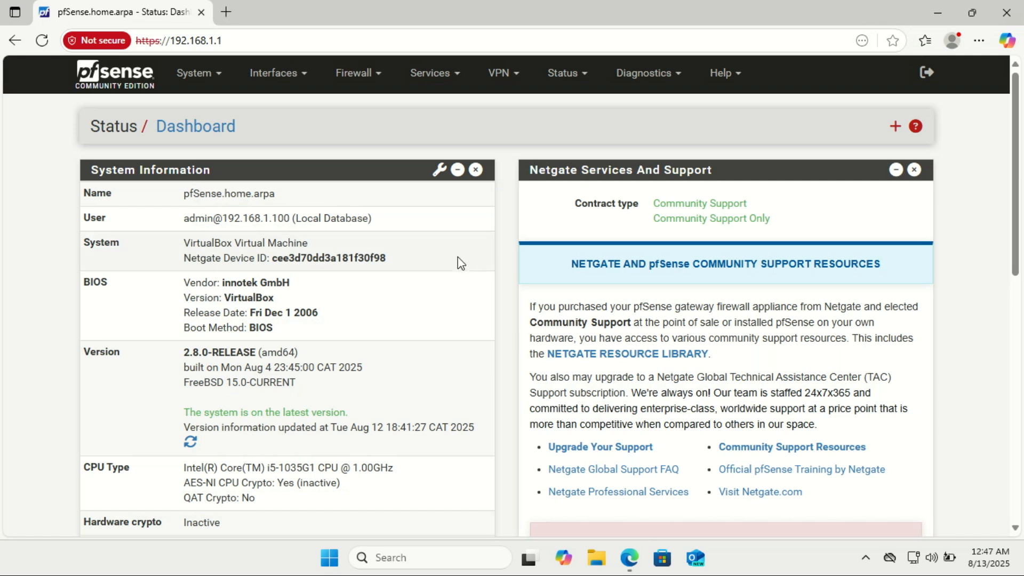
{"action": "mouse_move", "coordinate": [195, 73]}
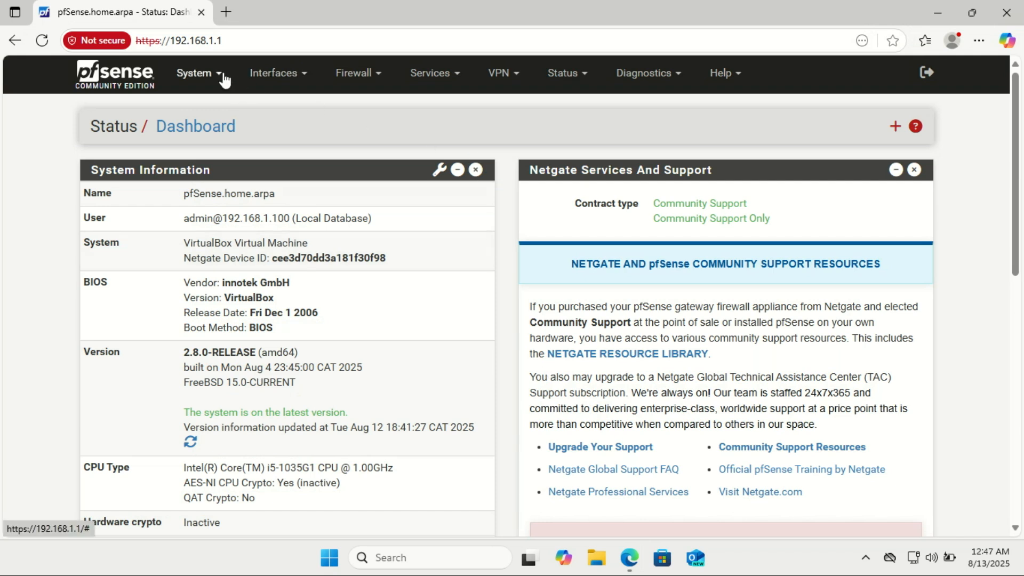
- Search Available Packages for 'blocker' to list pfBlockerNG and pfBlockerNG-devel
{"action": "left_click", "coordinate": [196, 73]}
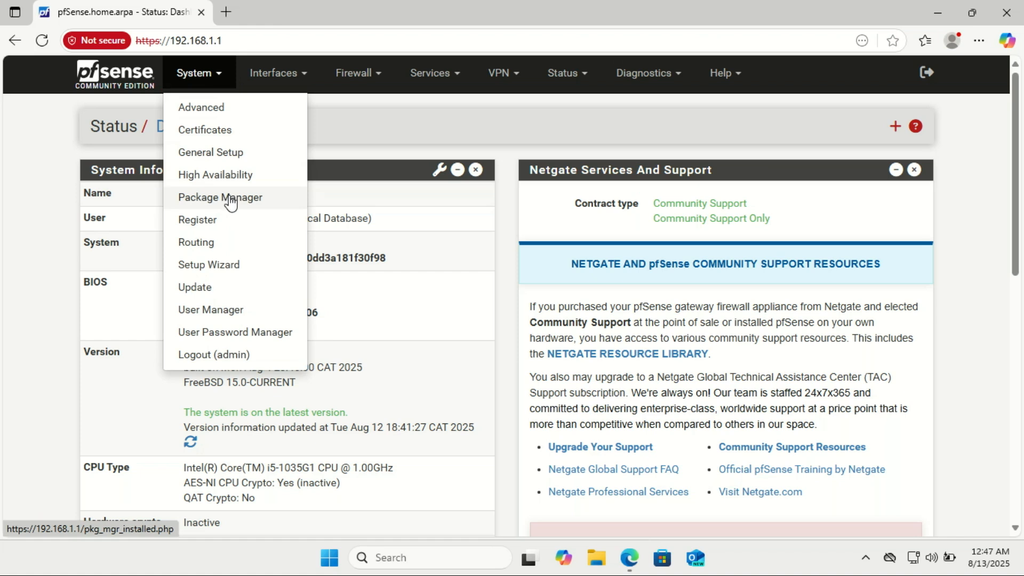
{"action": "left_click", "coordinate": [220, 197]}
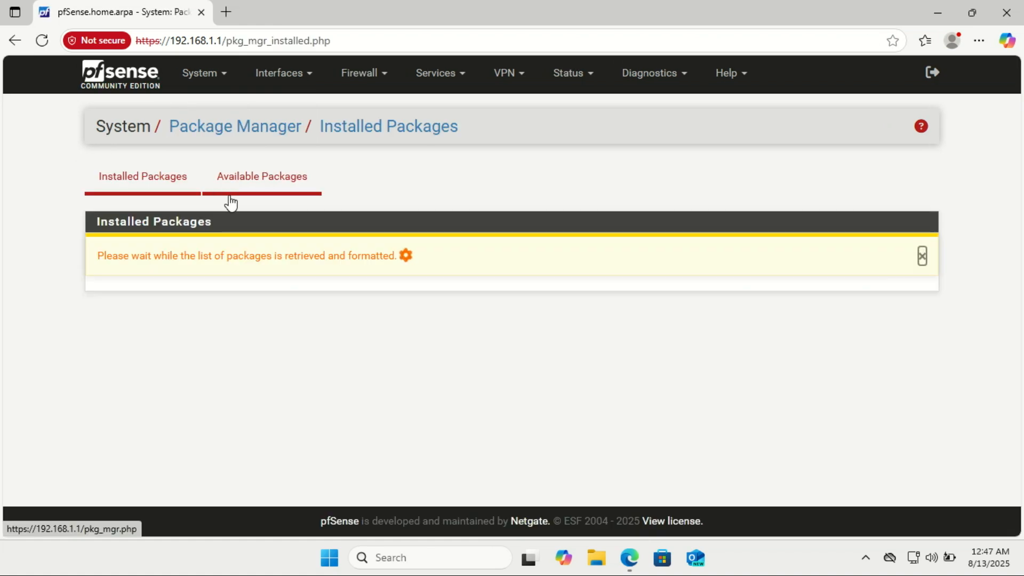
{"action": "left_click", "coordinate": [261, 177]}
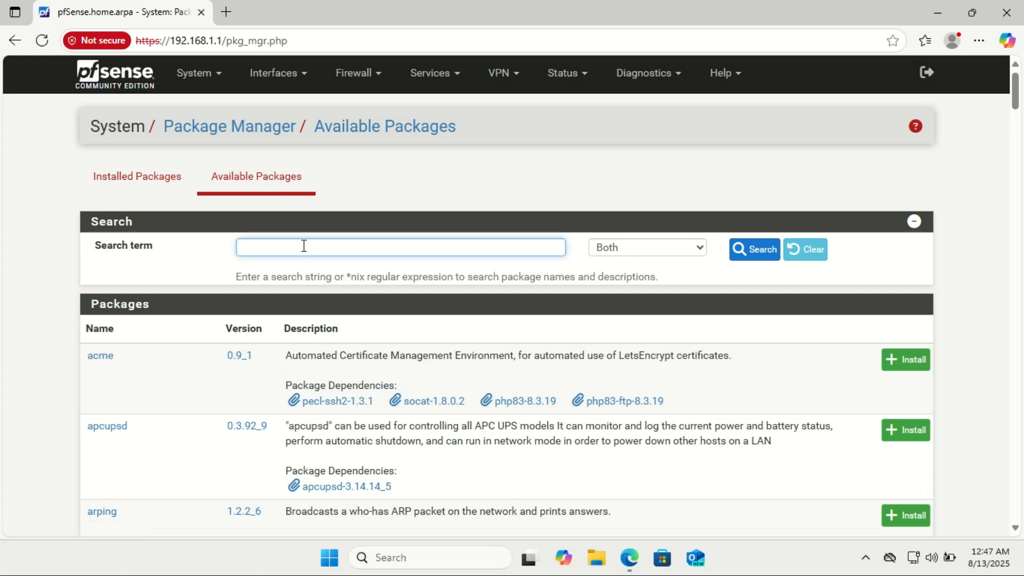
{"action": "type", "text": "bl"}
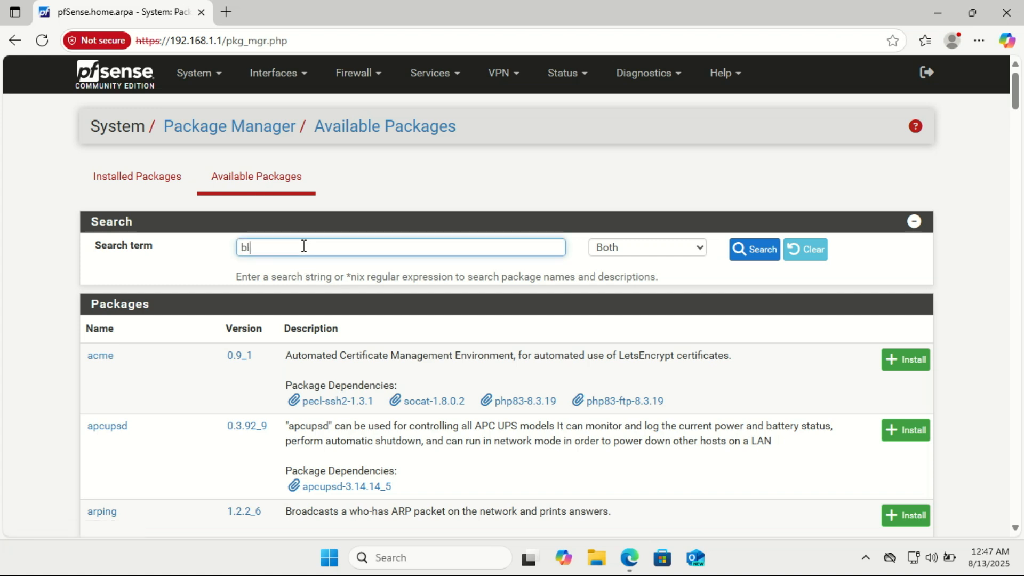
{"action": "type", "text": "ocker"}
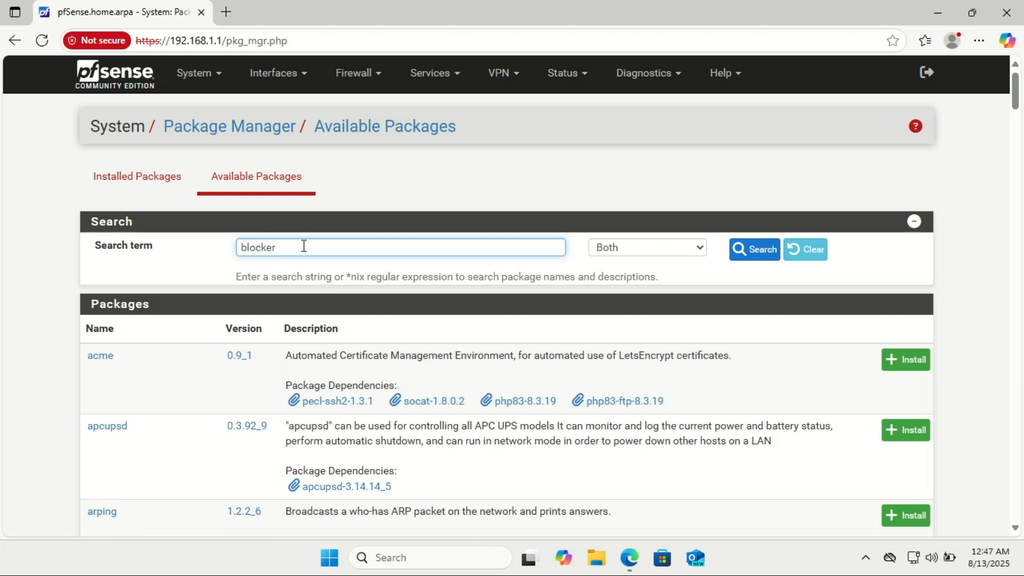
{"action": "left_click", "coordinate": [753, 249]}
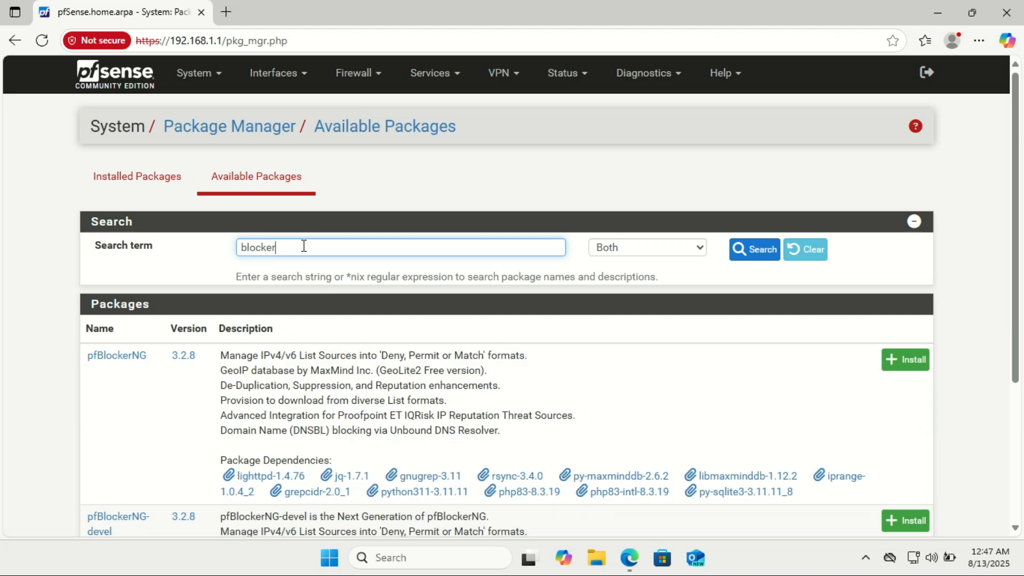
{"action": "mouse_move", "coordinate": [302, 247]}
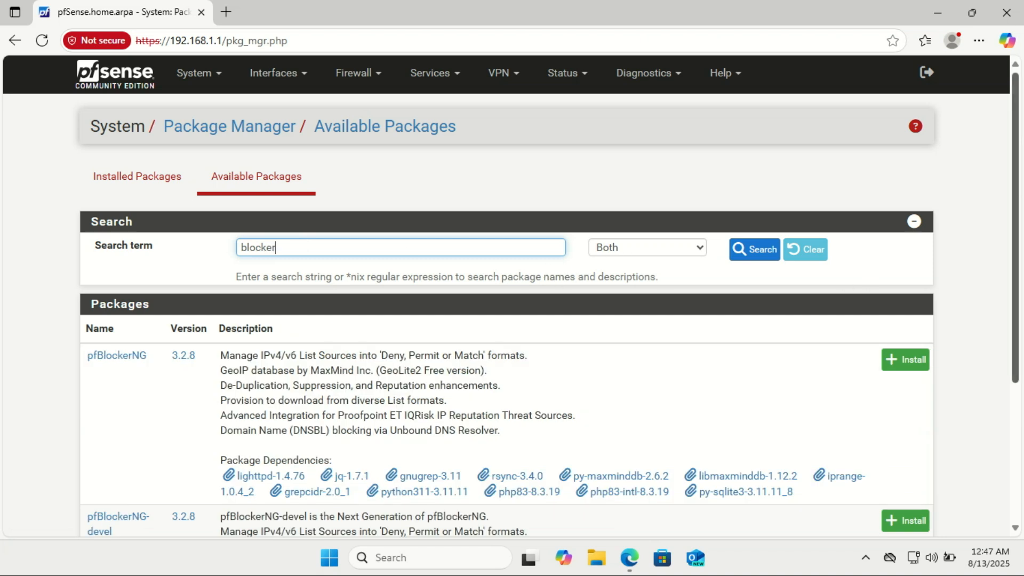
{"action": "scroll", "scroll_direction": "down", "scroll_amount": 3}
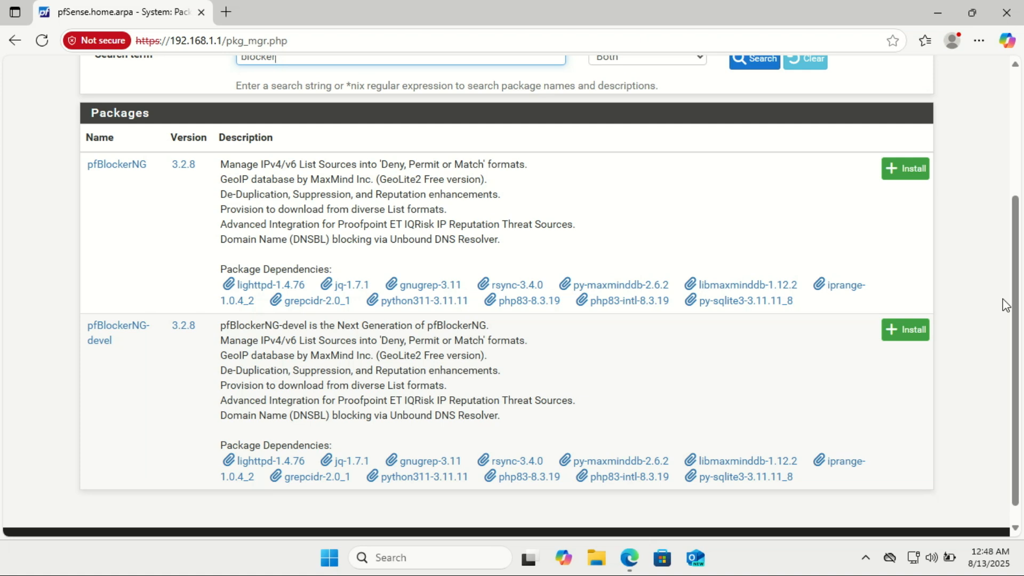
{"action": "mouse_move", "coordinate": [904, 330]}
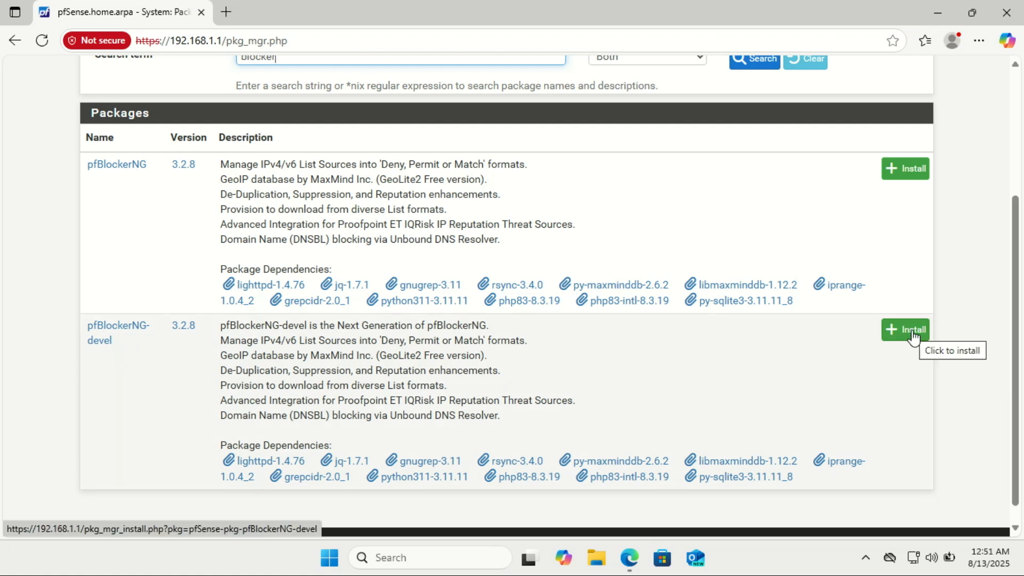
- Install and confirm the pfBlockerNG-devel package until installation completes
{"action": "left_click", "coordinate": [905, 329]}
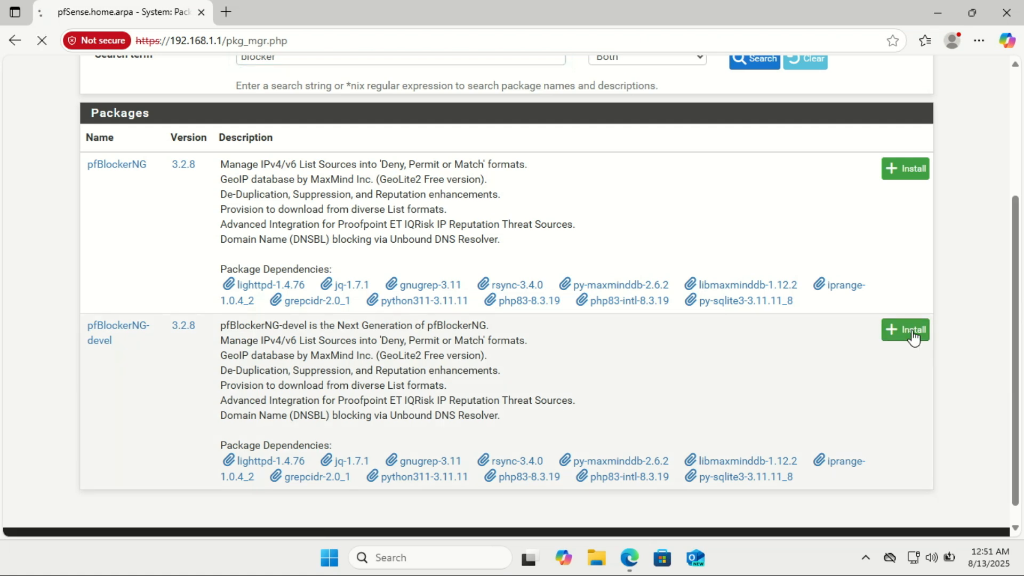
{"action": "left_click", "coordinate": [904, 329]}
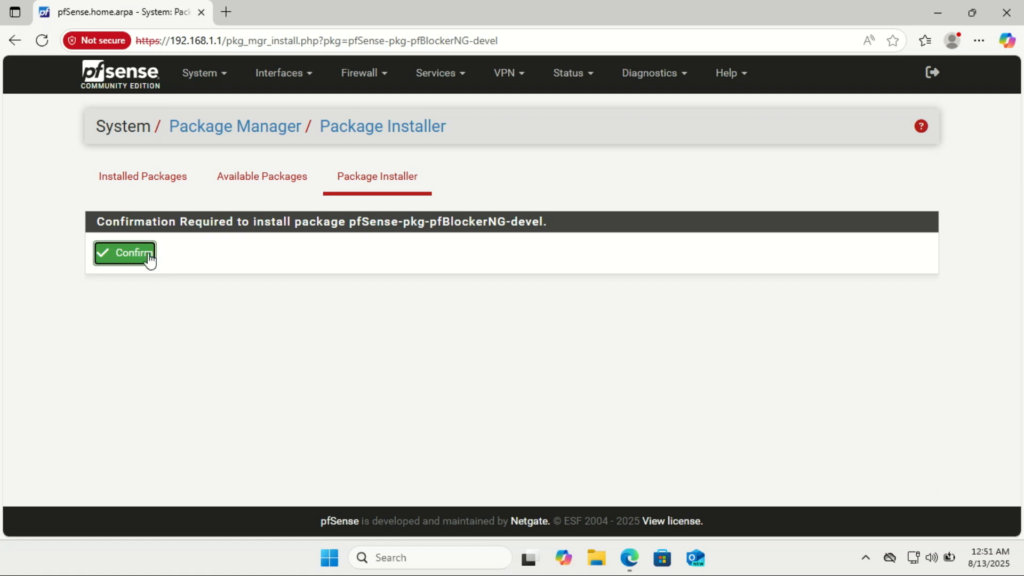
{"action": "left_click", "coordinate": [124, 254]}
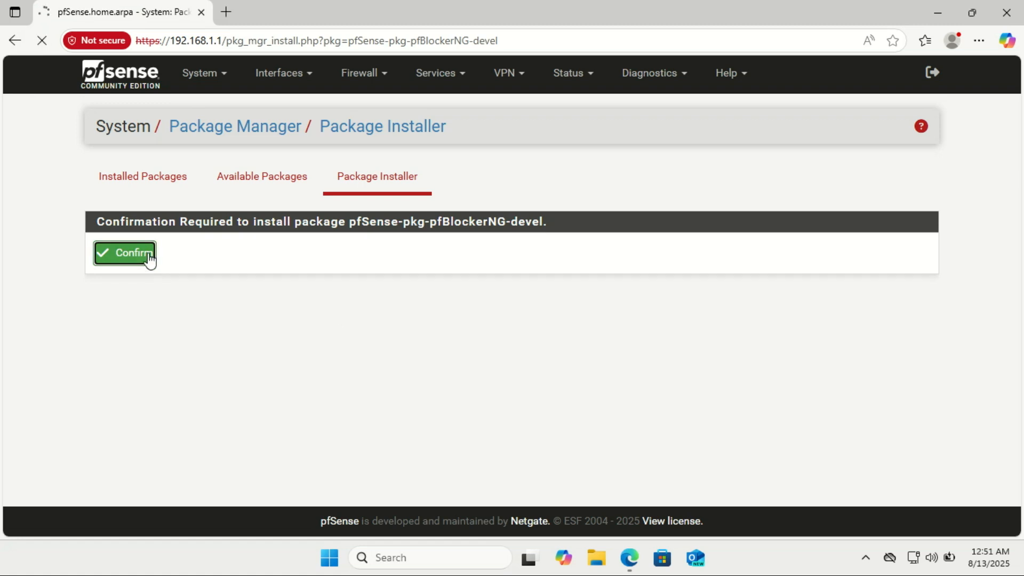
{"action": "left_click", "coordinate": [124, 254]}
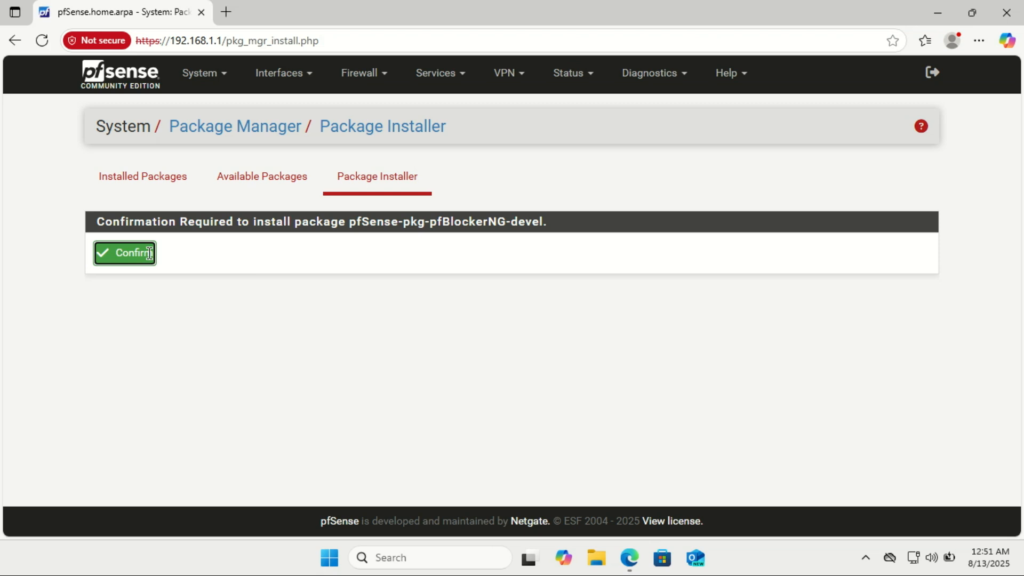
{"action": "left_click", "coordinate": [124, 254]}
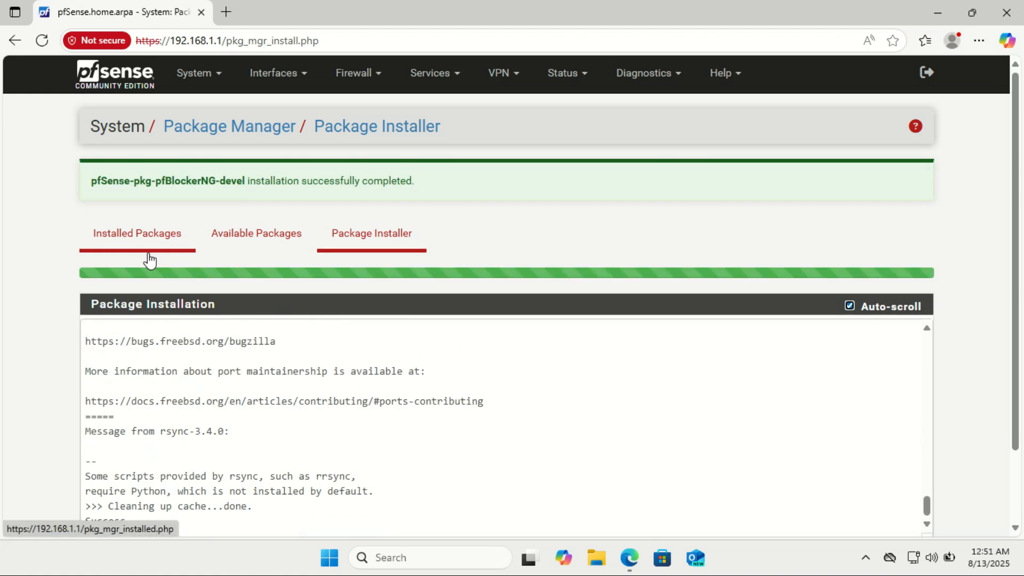
{"action": "mouse_move", "coordinate": [451, 267]}
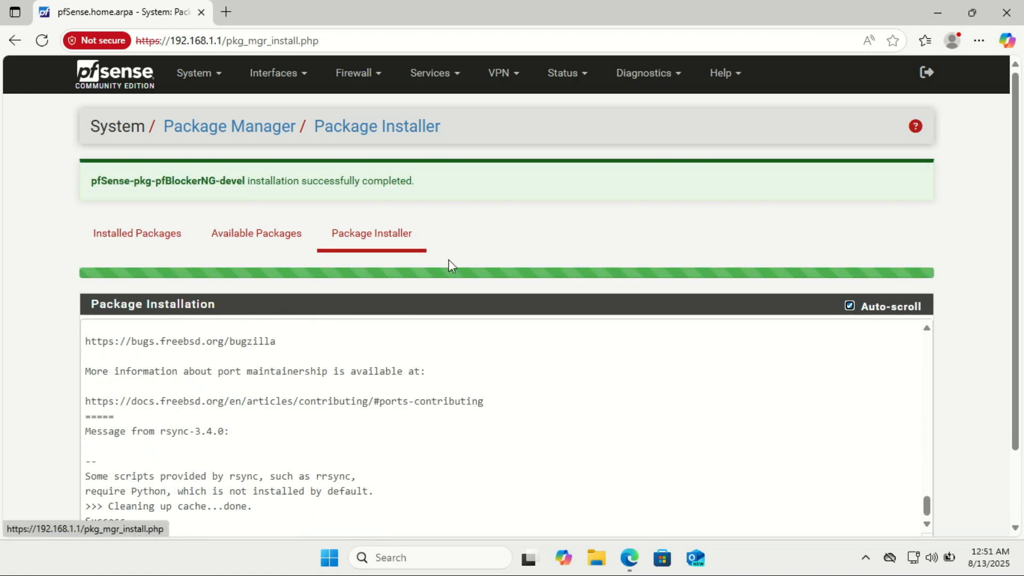
- Choose Firewall > pfBlockerNG to launch the setup wizard
{"action": "left_click", "coordinate": [357, 73]}
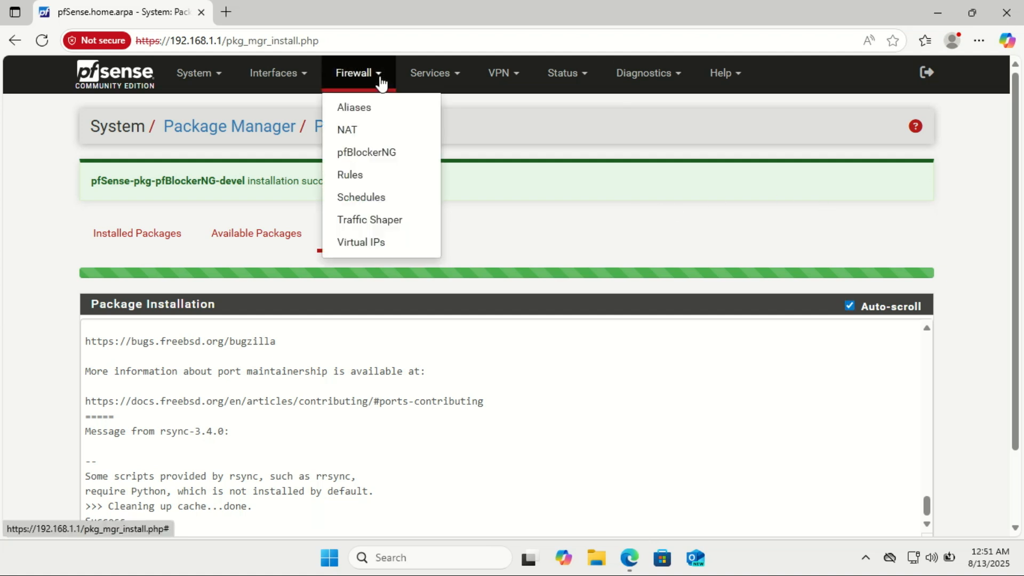
{"action": "mouse_move", "coordinate": [370, 131]}
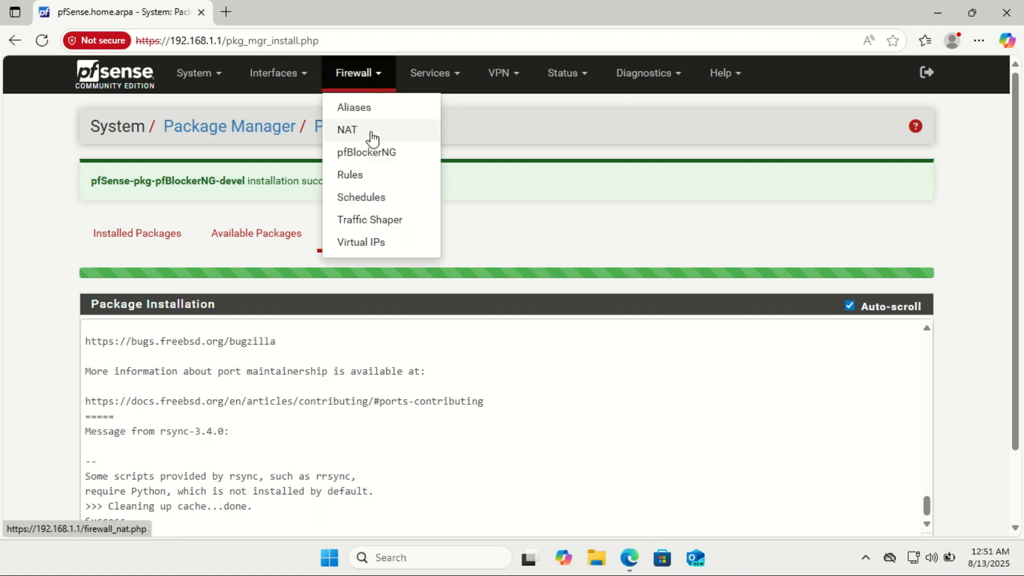
{"action": "mouse_move", "coordinate": [379, 155]}
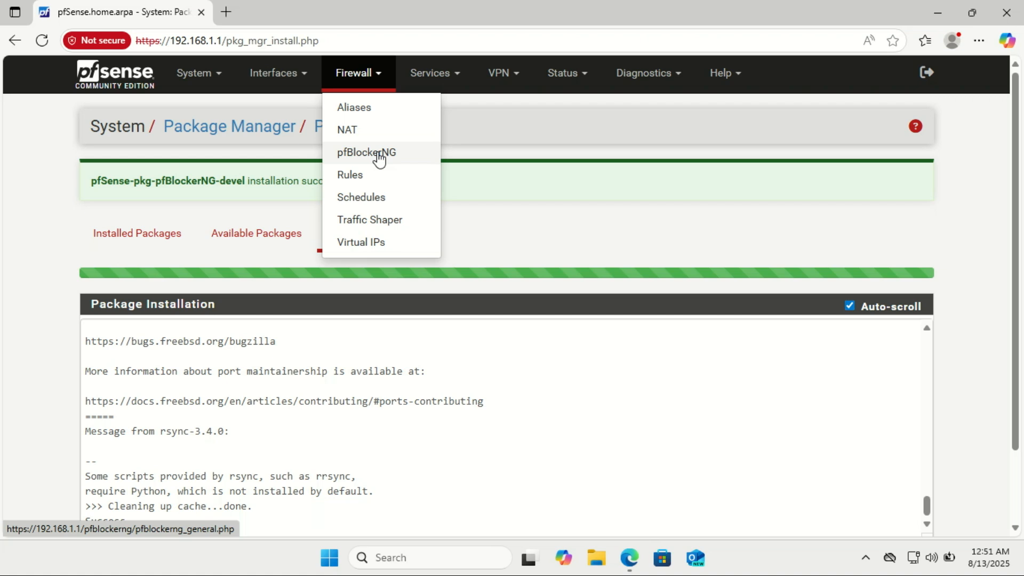
{"action": "left_click", "coordinate": [366, 152]}
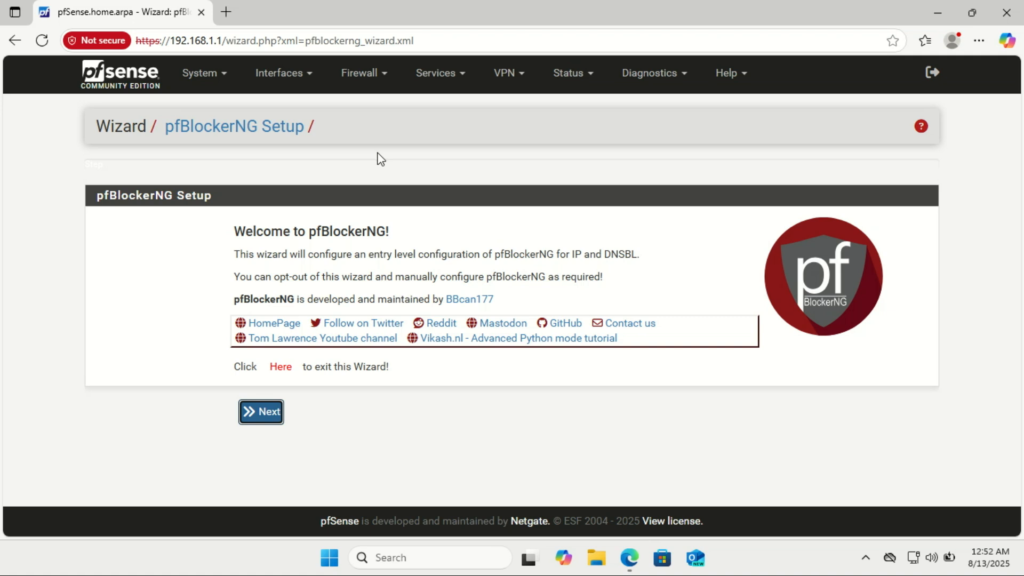
{"action": "mouse_move", "coordinate": [389, 178]}
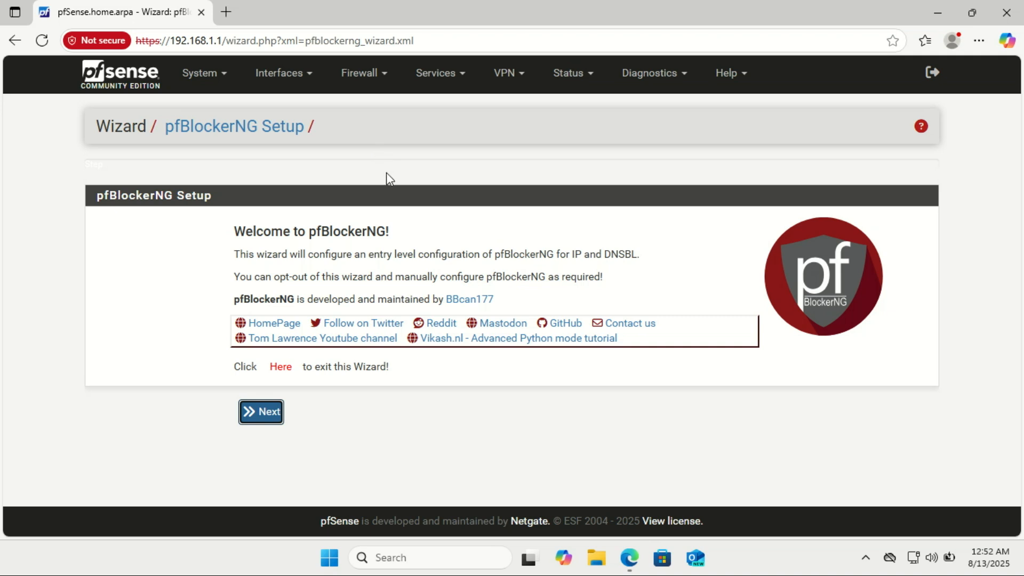
{"action": "mouse_move", "coordinate": [412, 300]}
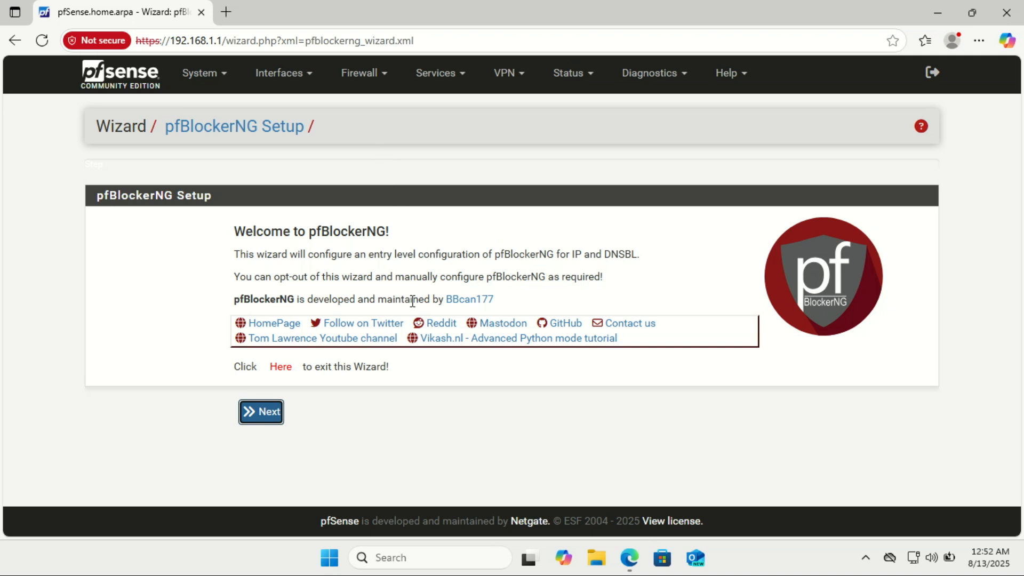
{"action": "mouse_move", "coordinate": [284, 339]}
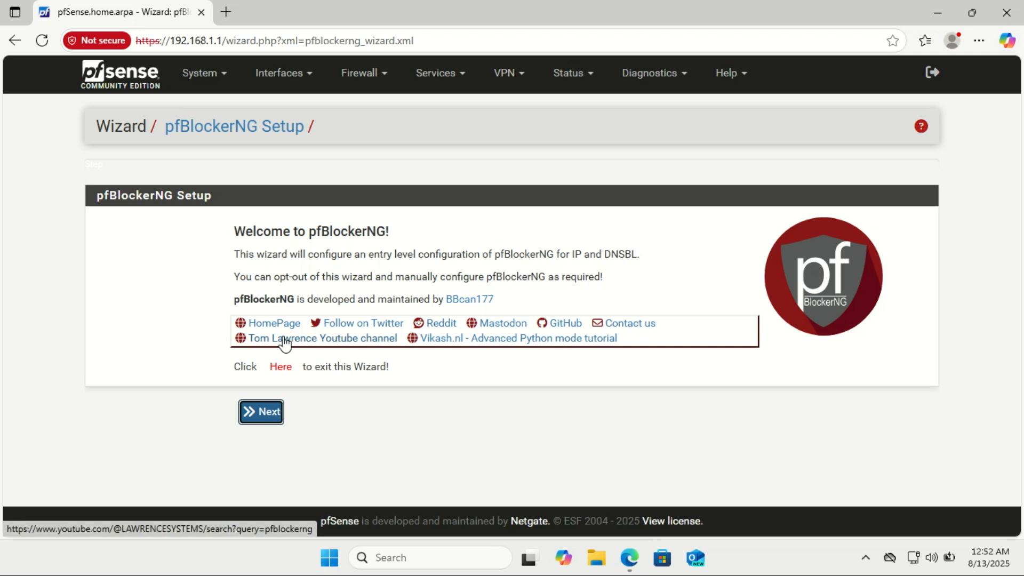
{"action": "mouse_move", "coordinate": [282, 364]}
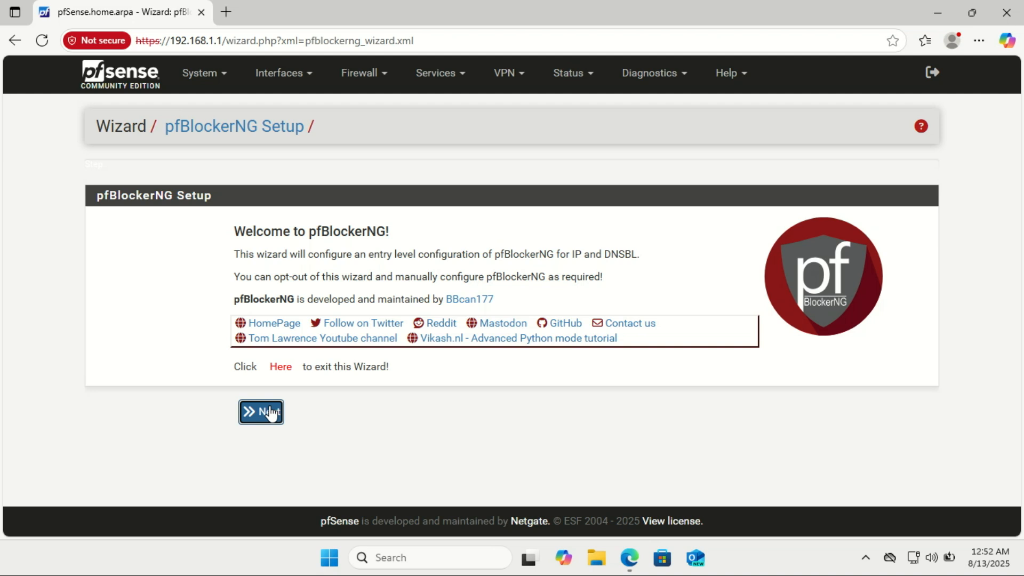
- Pass the caution page and select LAN as the outbound firewall interface
{"action": "left_click", "coordinate": [261, 412]}
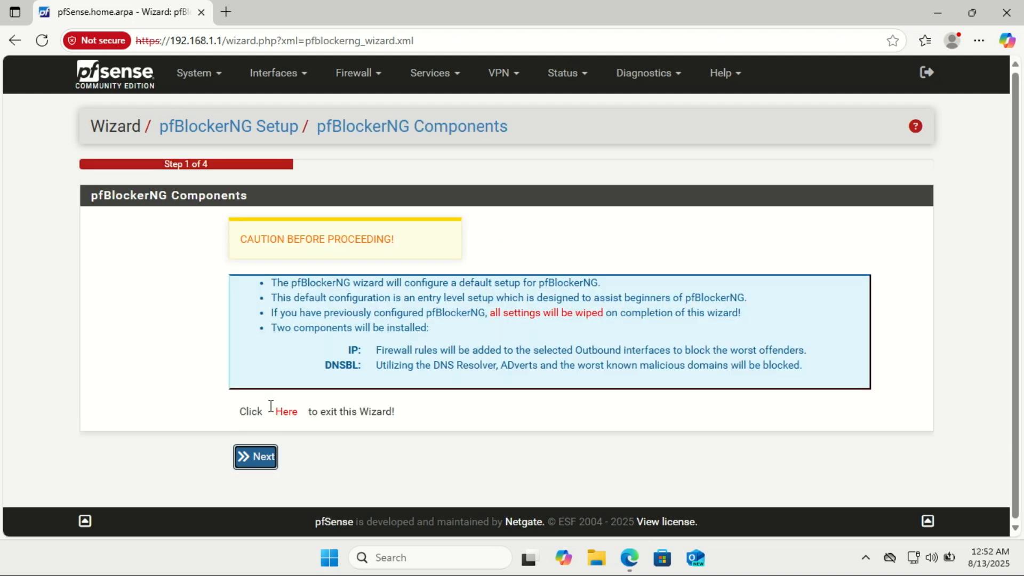
{"action": "left_click", "coordinate": [255, 457]}
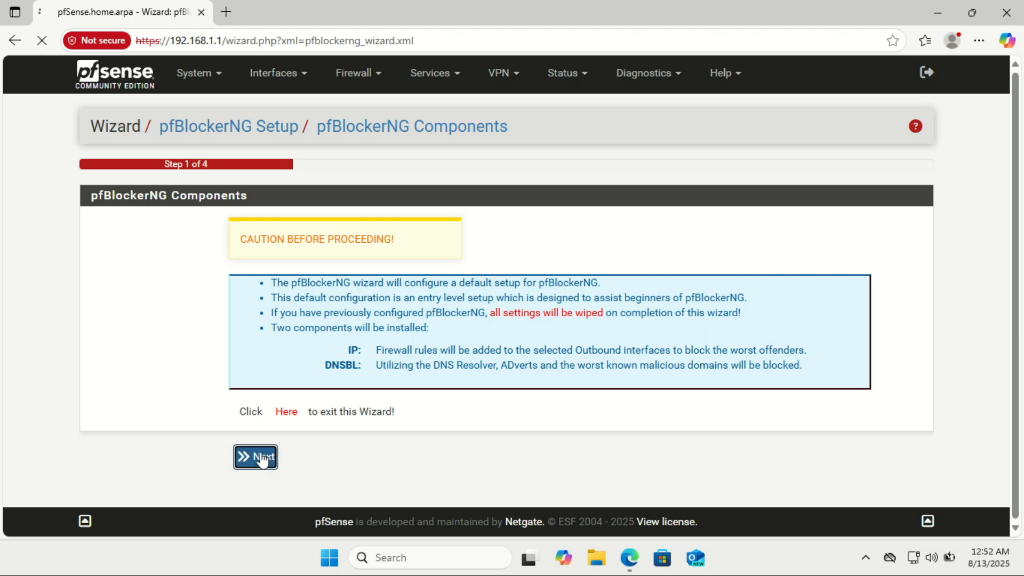
{"action": "left_click", "coordinate": [255, 457]}
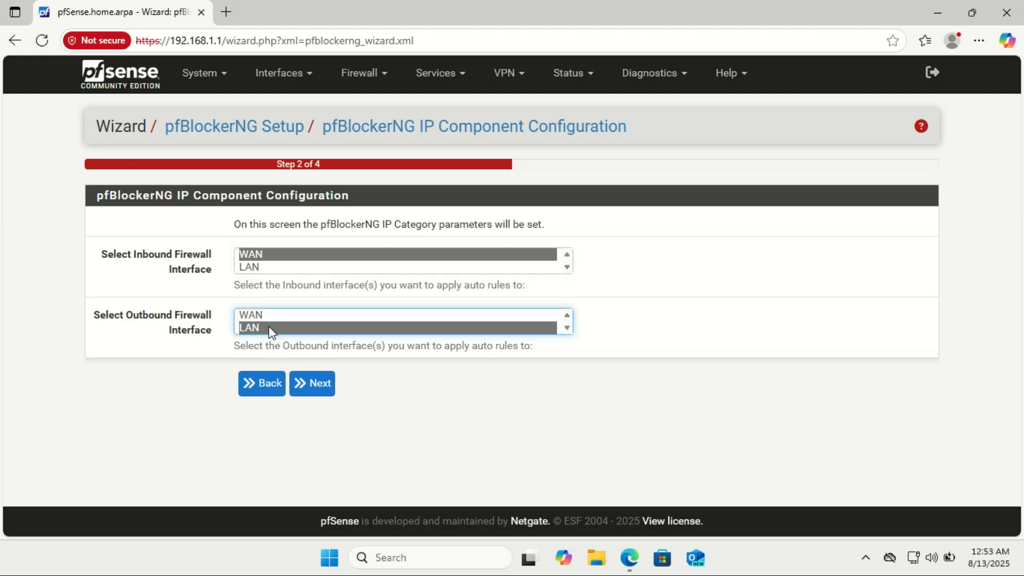
{"action": "mouse_move", "coordinate": [311, 383]}
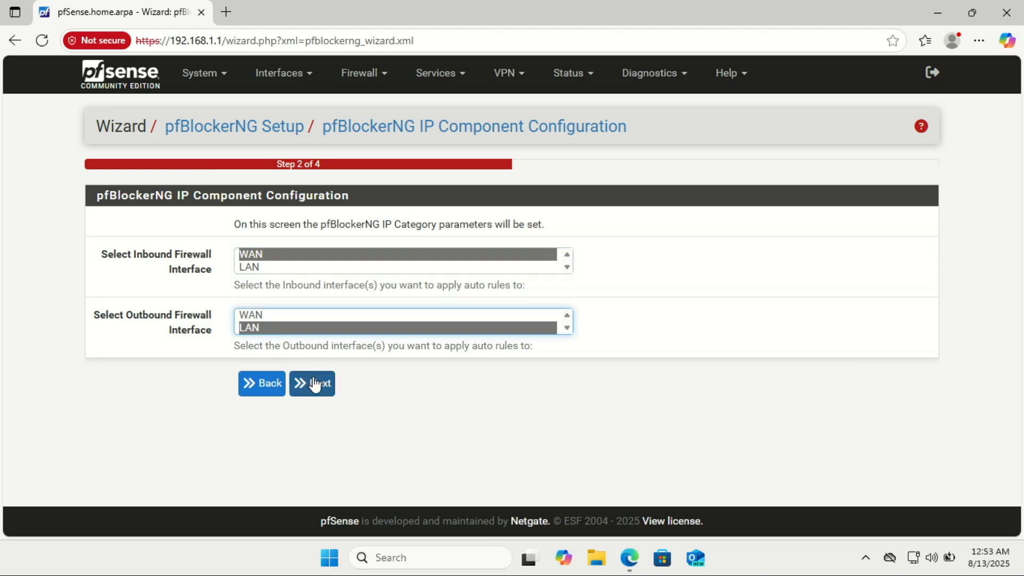
- Reach the DNSBL step, keeping VIP 10.10.10.1 with default ports 8081 and 8443
{"action": "left_click", "coordinate": [311, 383]}
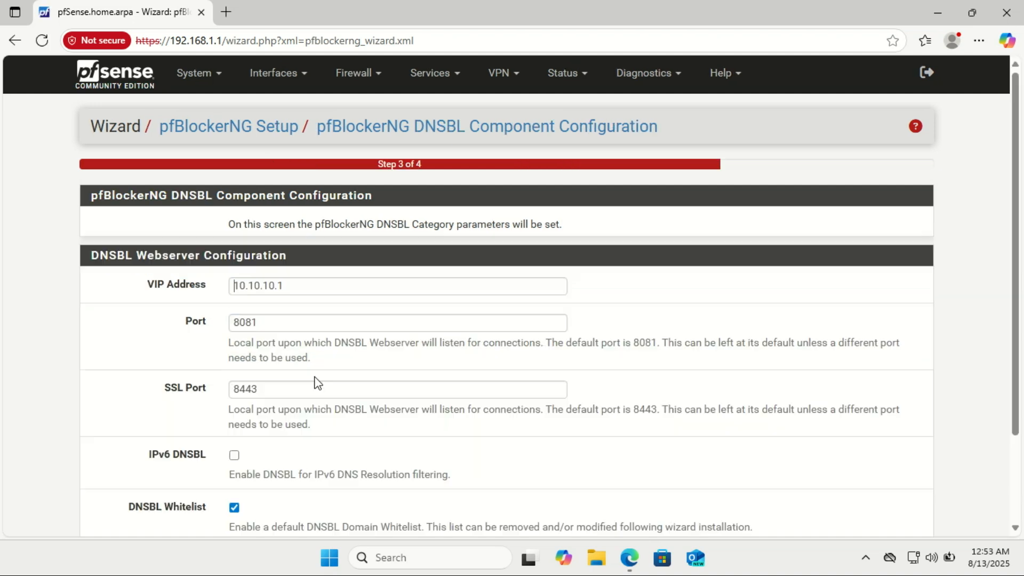
{"action": "left_click", "coordinate": [397, 286]}
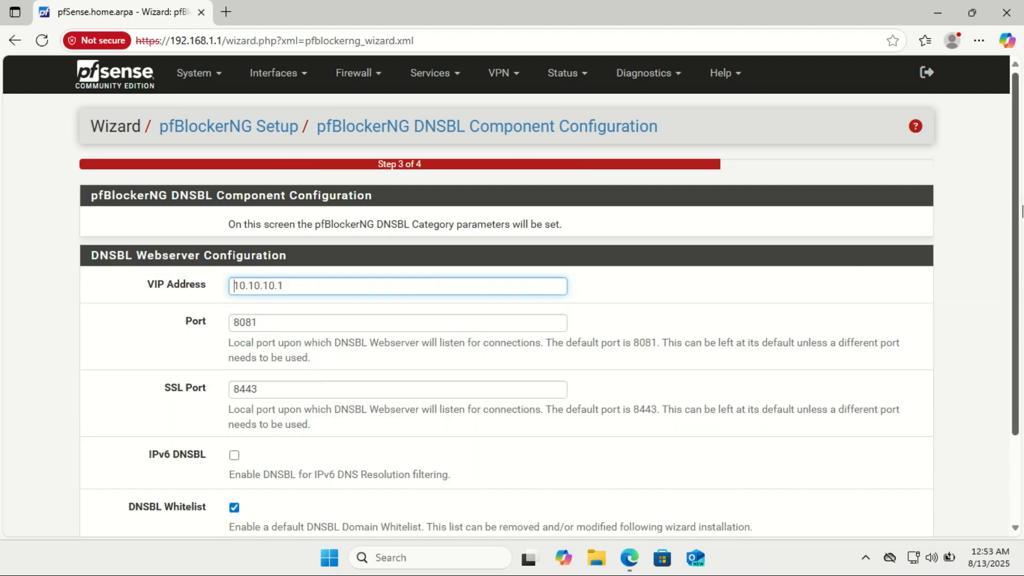
{"action": "scroll", "scroll_direction": "down", "scroll_amount": 3}
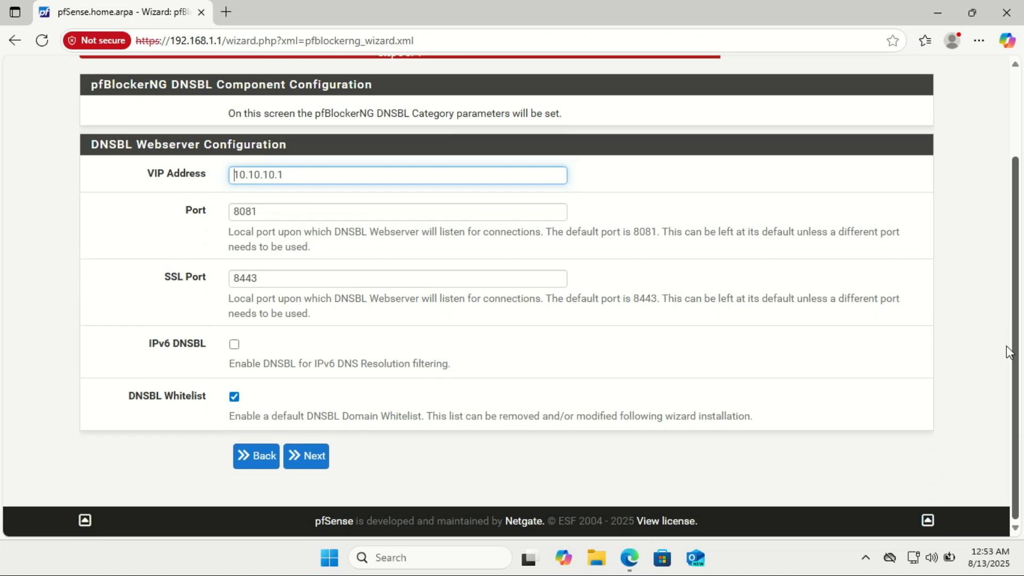
{"action": "scroll", "scroll_direction": "up", "scroll_amount": 3}
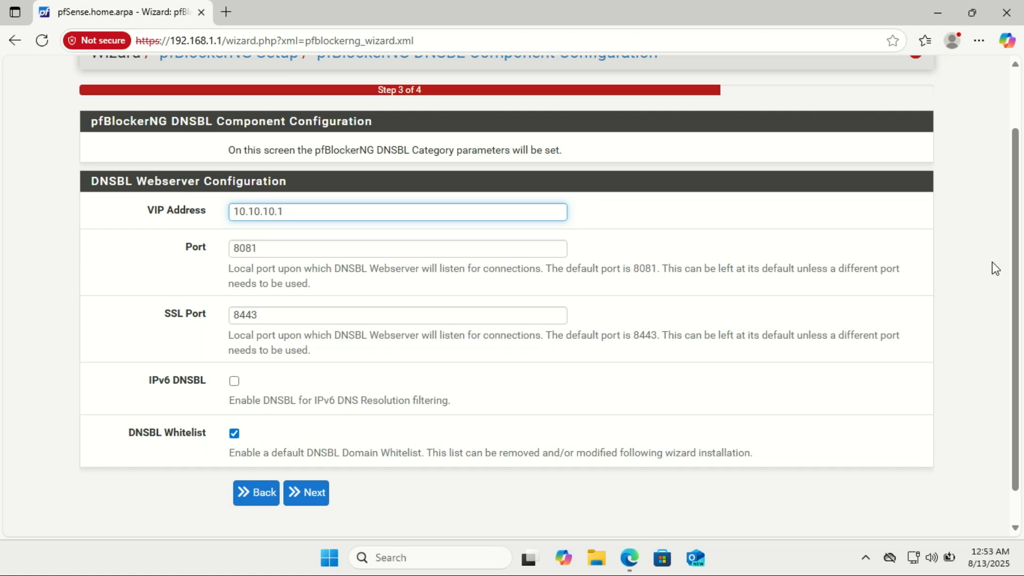
{"action": "left_click", "coordinate": [235, 212]}
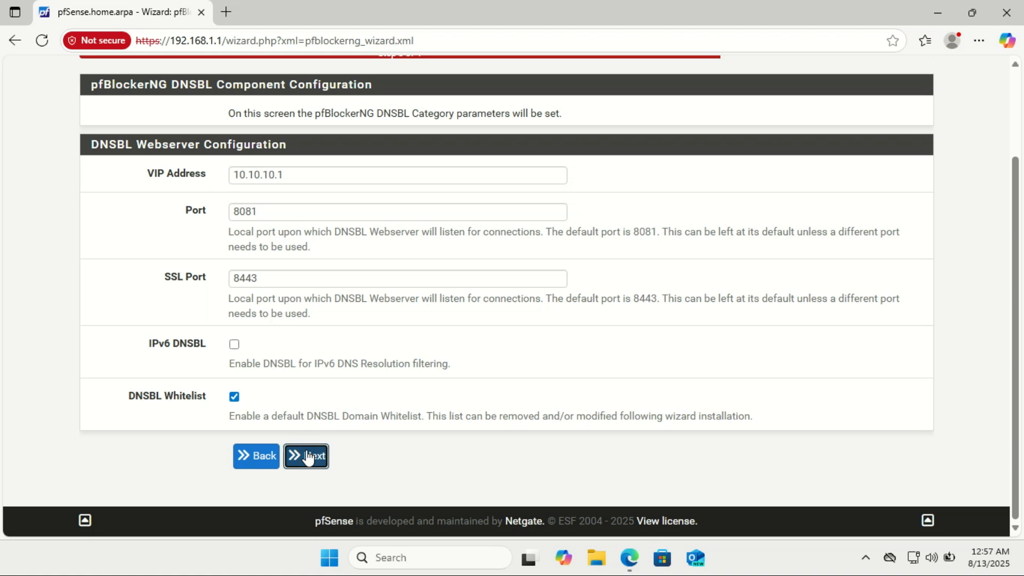
- Advance to the Finalize step and finish the wizard with default settings
{"action": "left_click", "coordinate": [305, 455]}
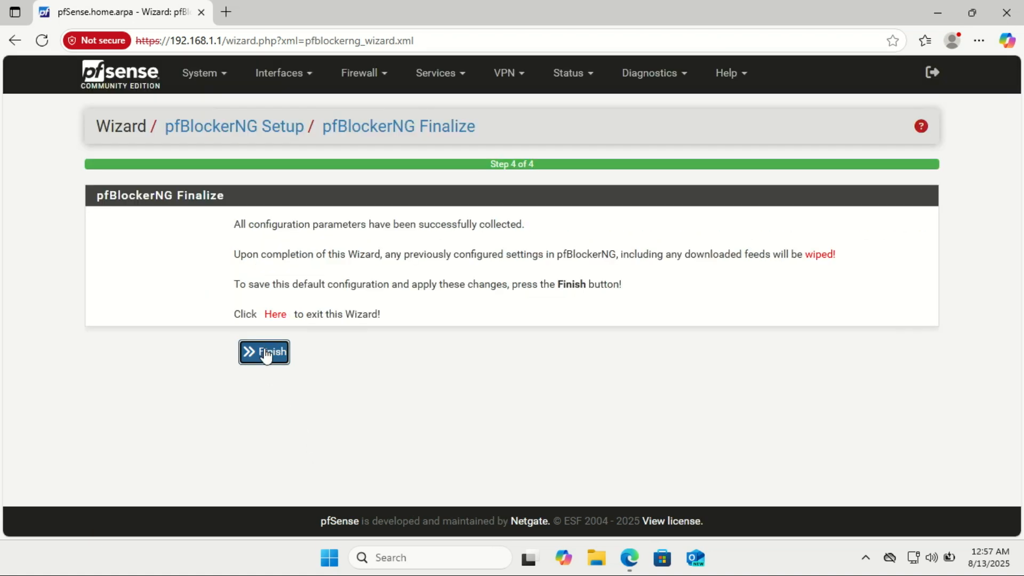
{"action": "left_click", "coordinate": [264, 352]}
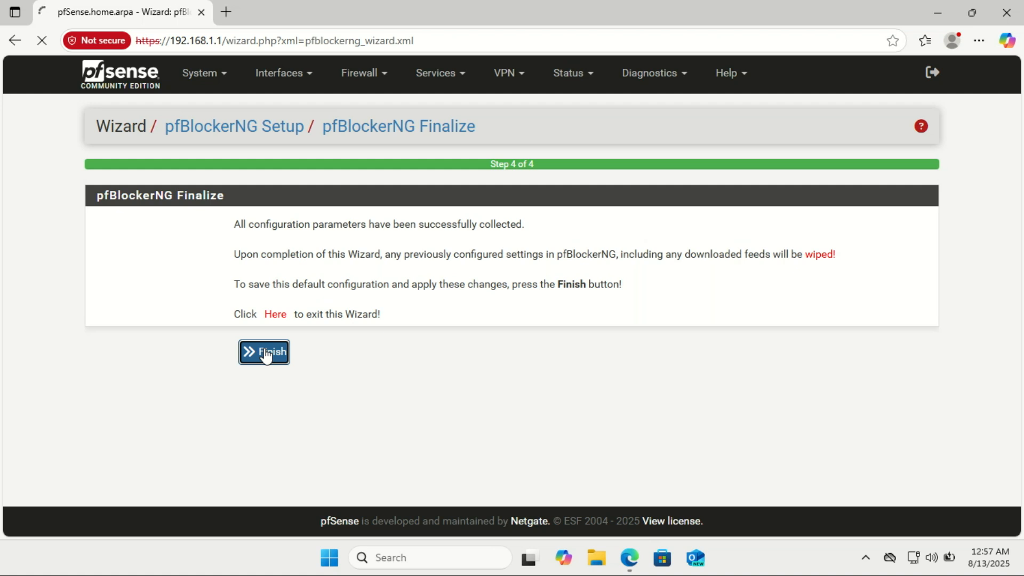
{"action": "left_click", "coordinate": [264, 352]}
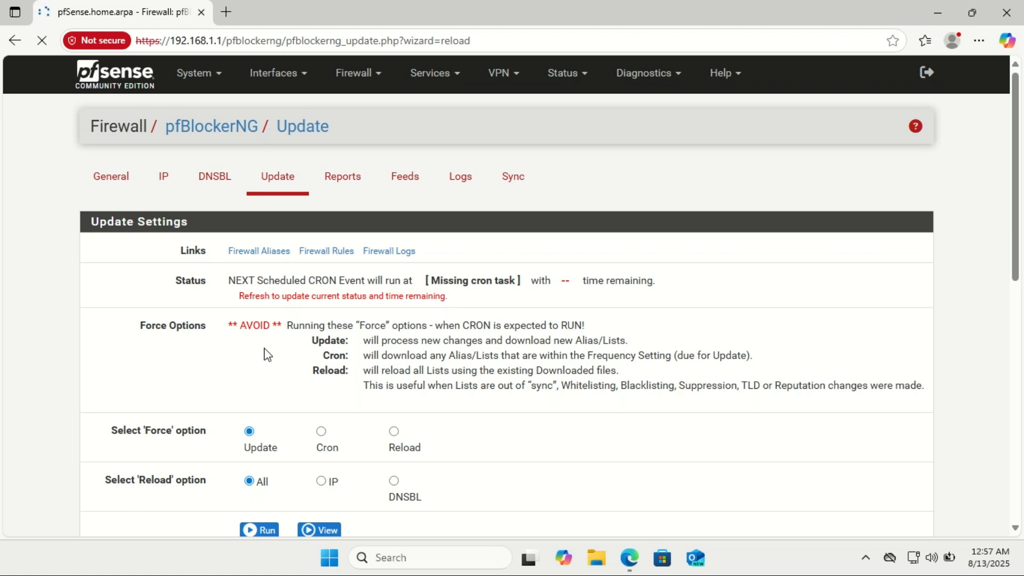
{"action": "mouse_move", "coordinate": [984, 189]}
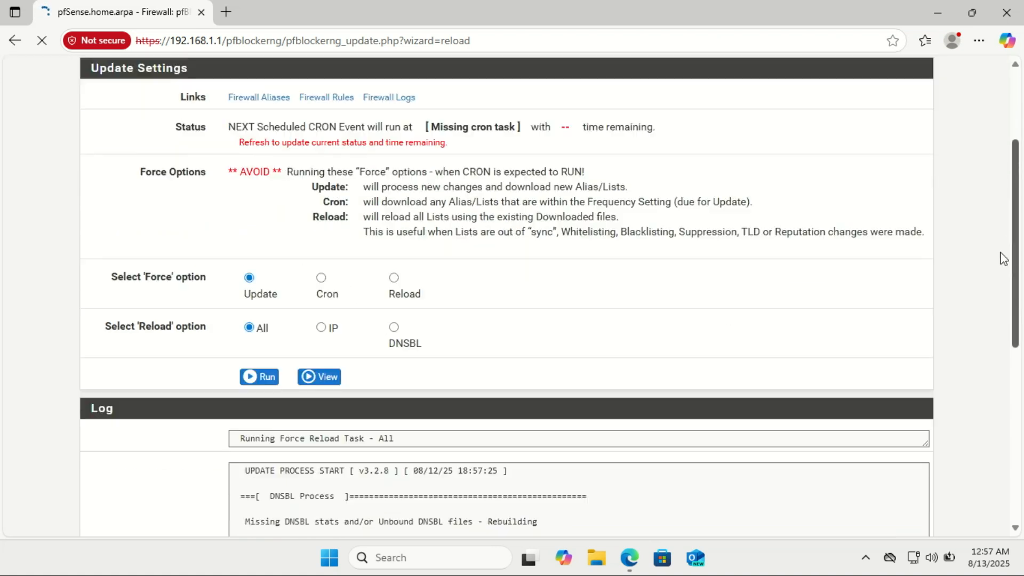
- Follow the Force Reload log to the finished update and DNSBL summary
{"action": "scroll", "scroll_direction": "down", "scroll_amount": 3}
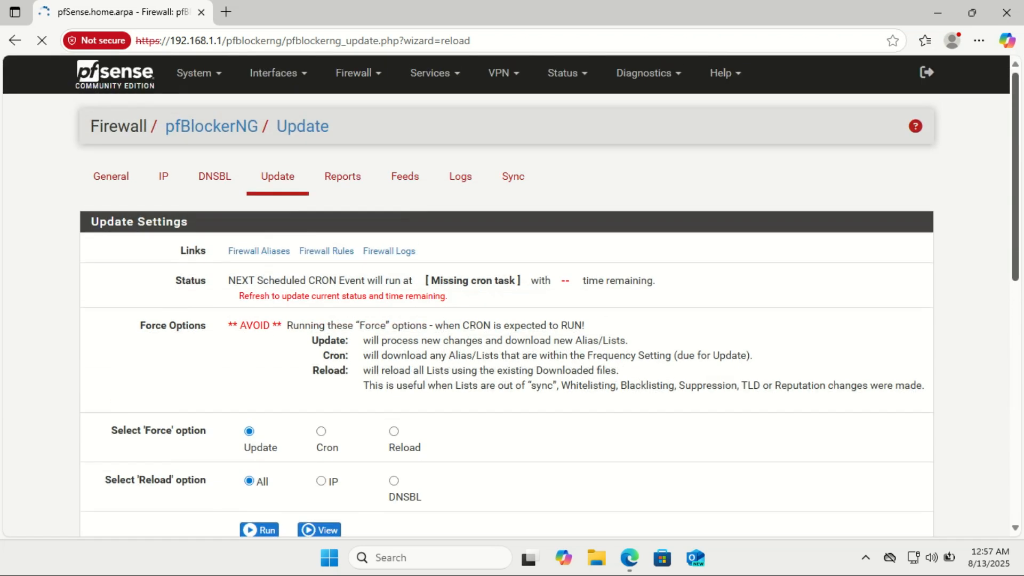
{"action": "left_click", "coordinate": [259, 529]}
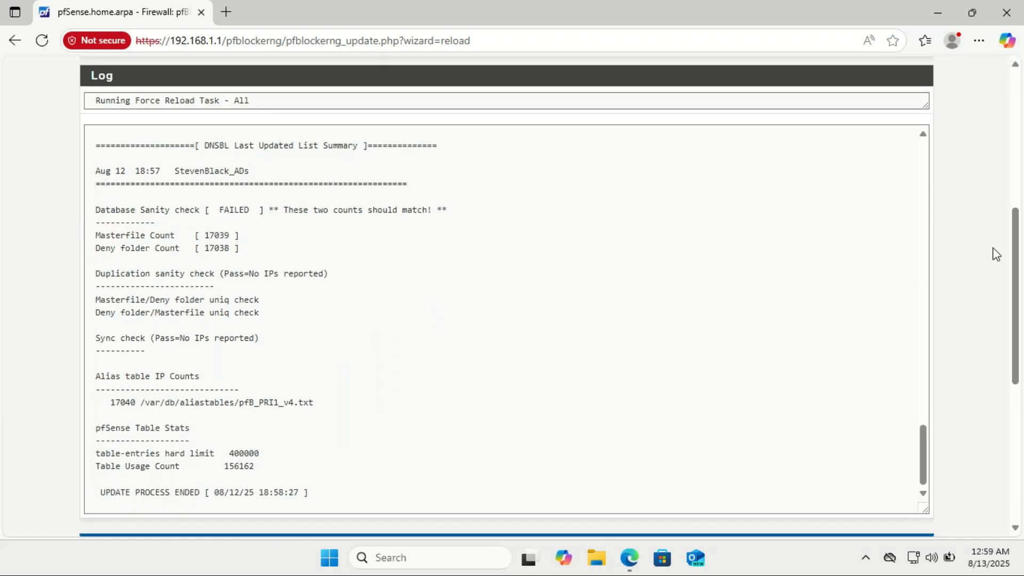
{"action": "mouse_move", "coordinate": [292, 156]}
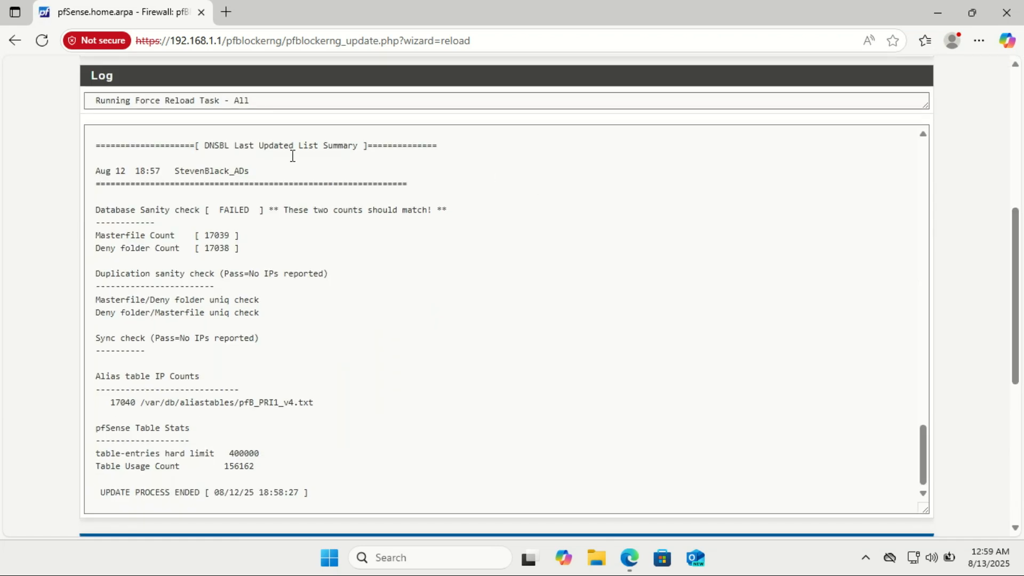
{"action": "mouse_move", "coordinate": [237, 405]}
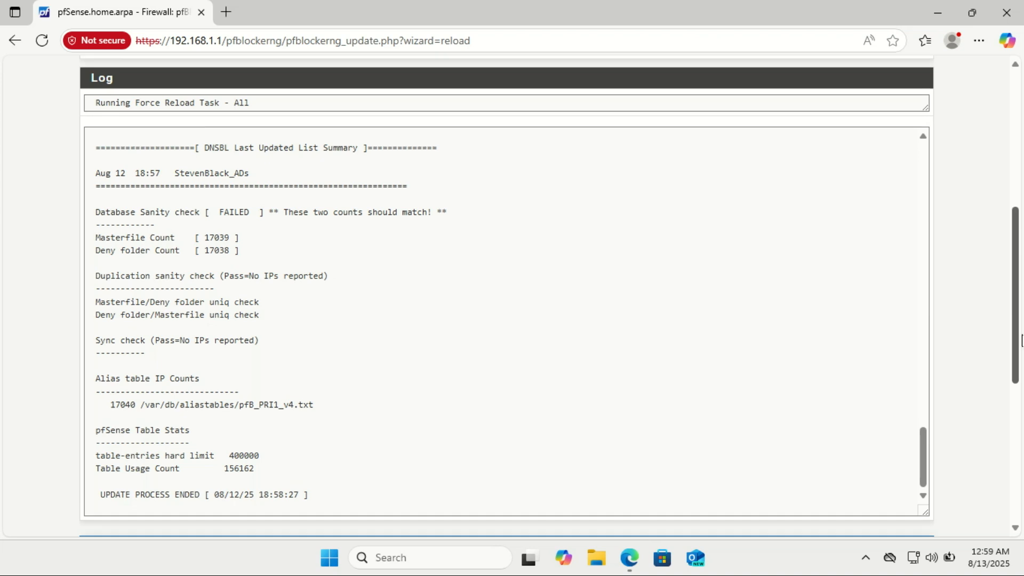
{"action": "scroll", "scroll_direction": "down", "scroll_amount": 3}
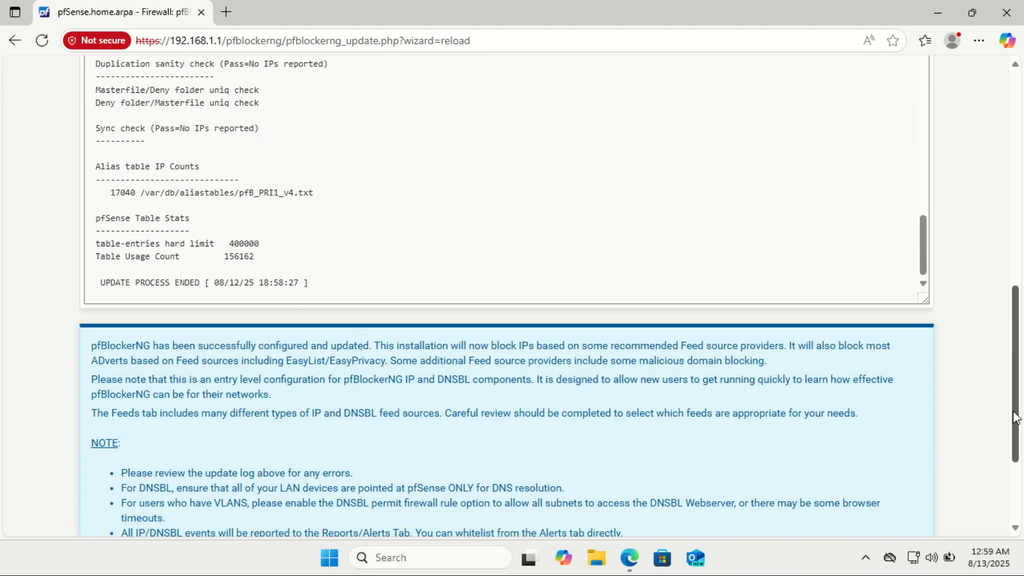
{"action": "scroll", "scroll_direction": "down", "scroll_amount": 3}
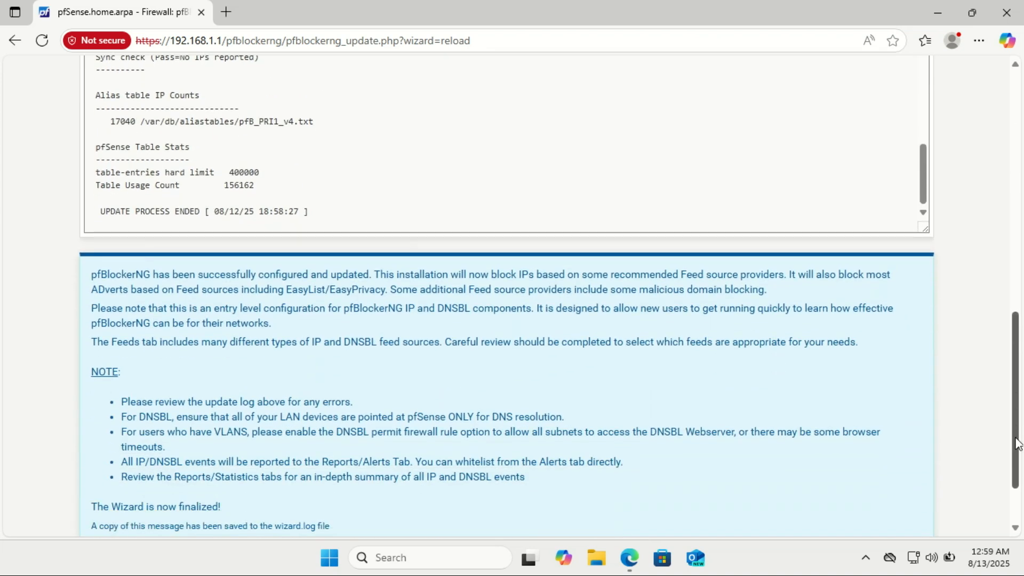
{"action": "scroll", "scroll_direction": "down", "scroll_amount": 3}
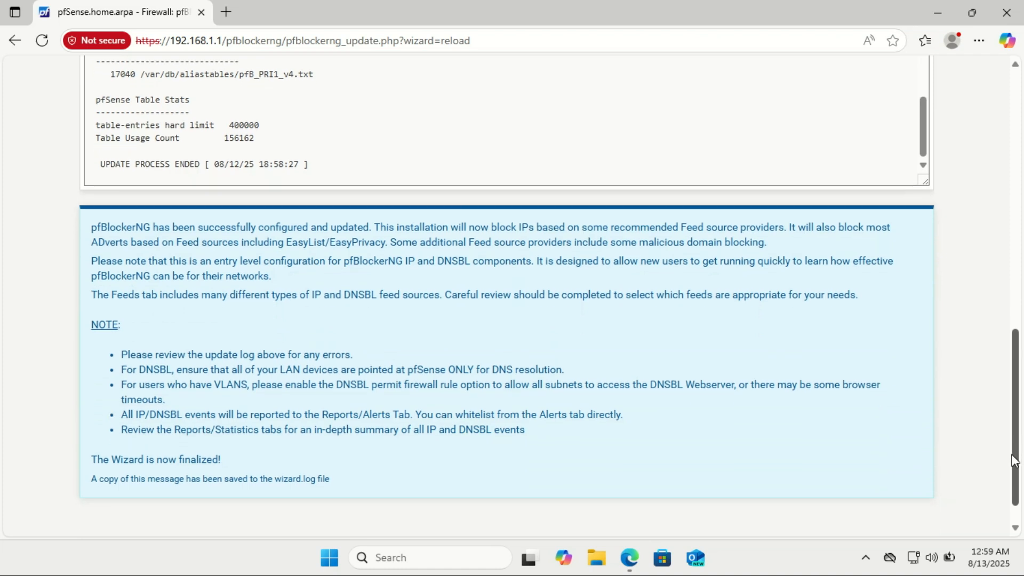
{"action": "mouse_move", "coordinate": [880, 229]}
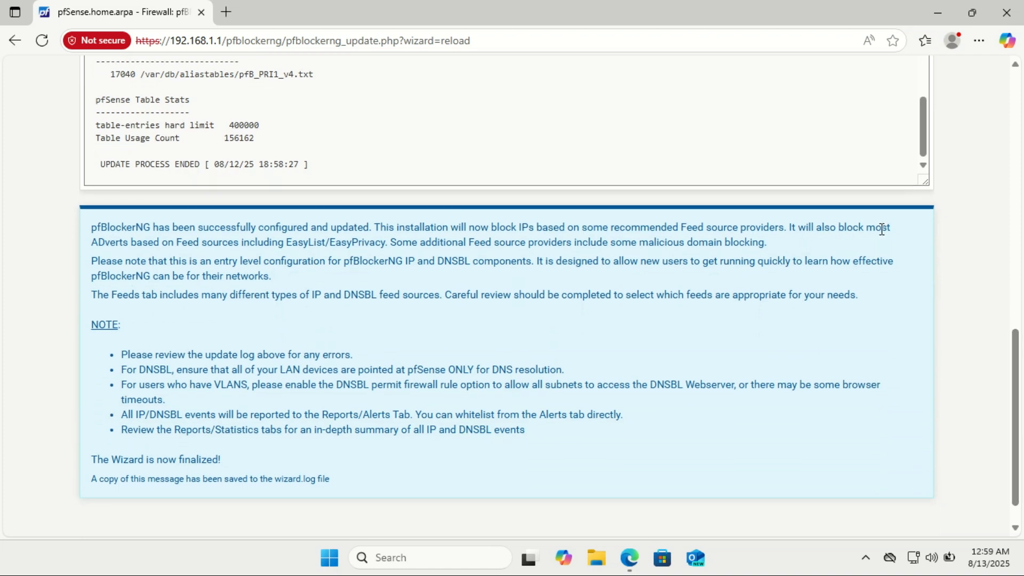
{"action": "mouse_move", "coordinate": [887, 234]}
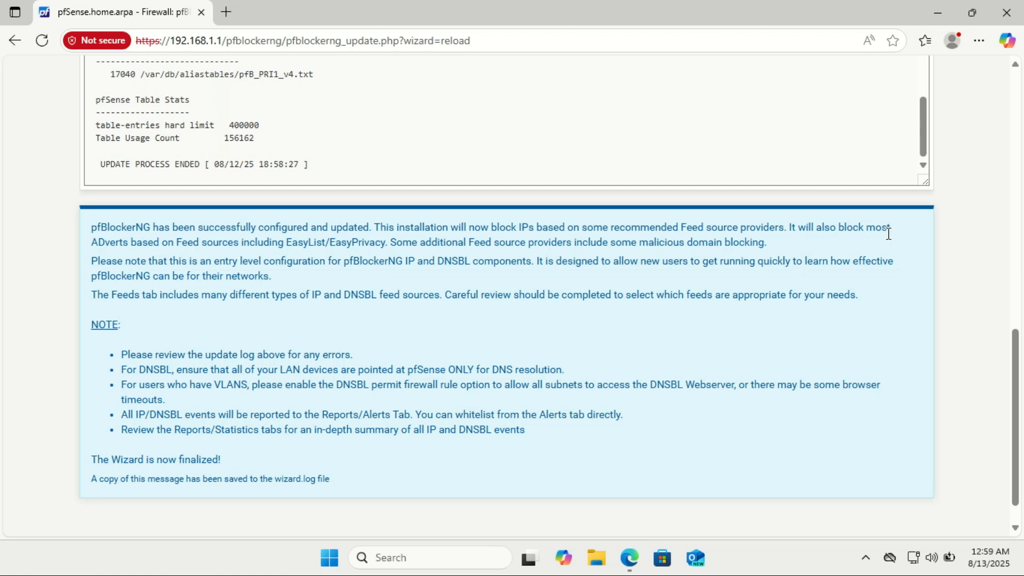
{"action": "mouse_move", "coordinate": [890, 239]}
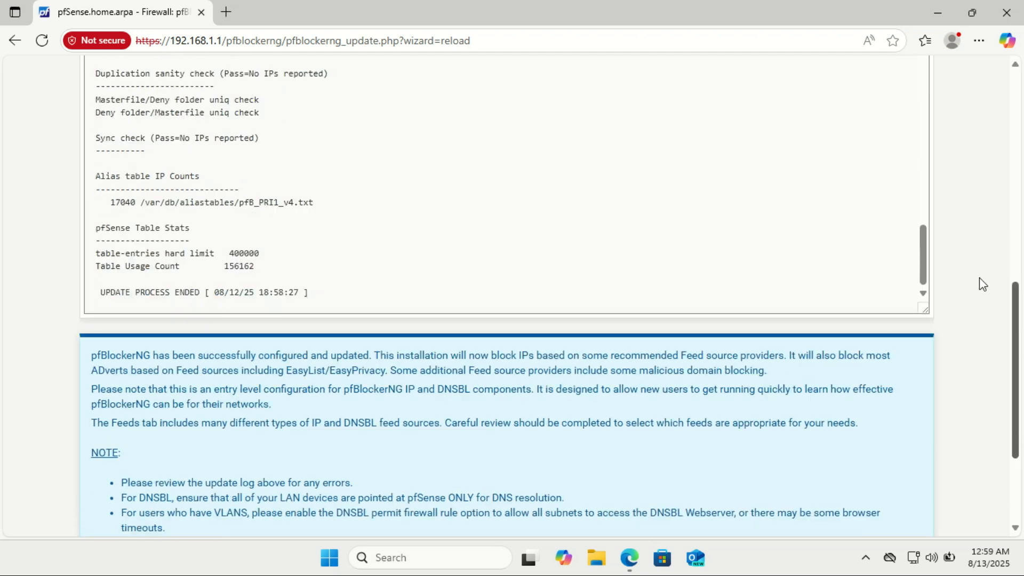
- Browse the pfBlockerNG Logs tab, then open the Reports tab
{"action": "scroll", "scroll_direction": "up", "scroll_amount": 3}
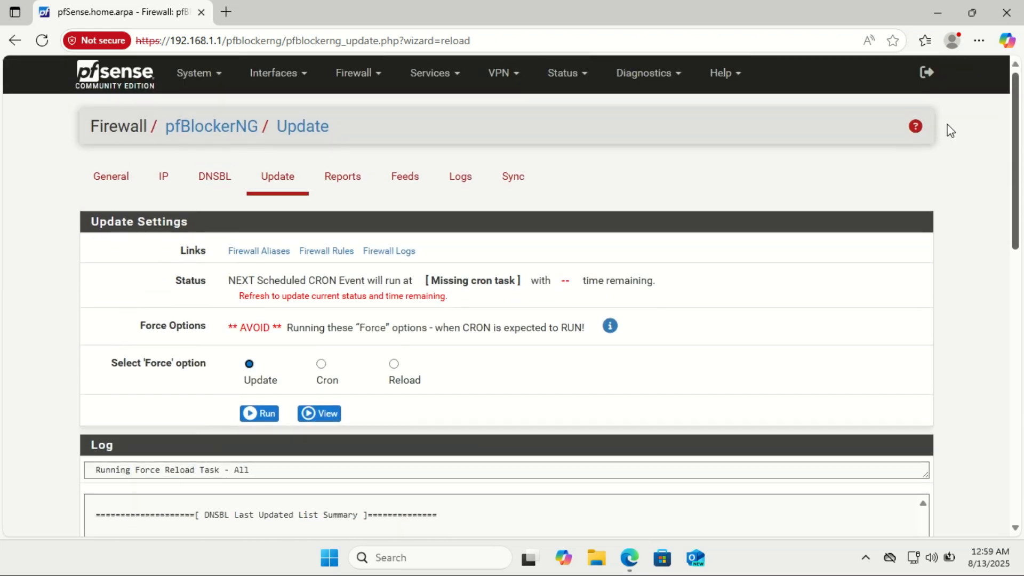
{"action": "mouse_move", "coordinate": [802, 100]}
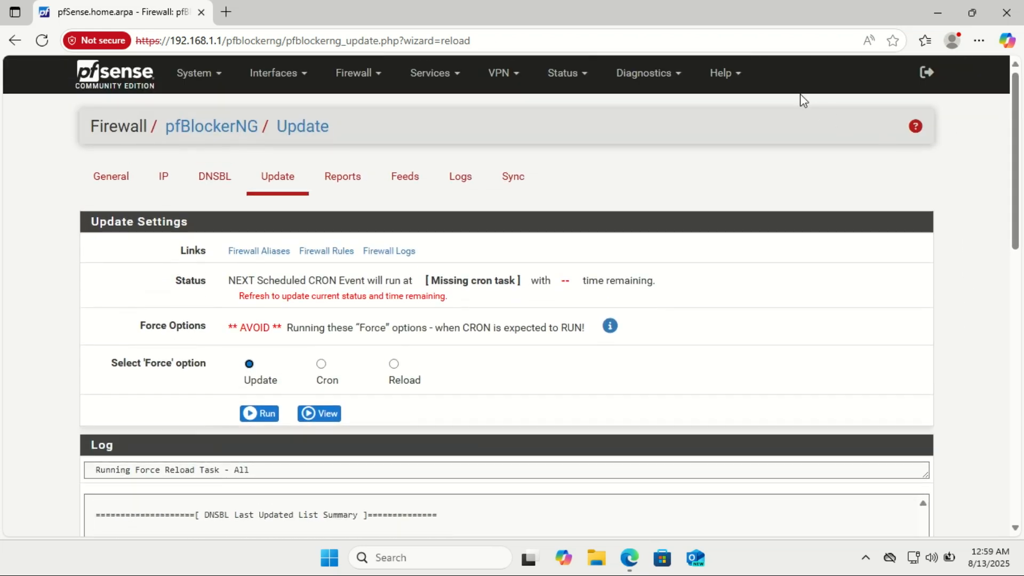
{"action": "mouse_move", "coordinate": [454, 133]}
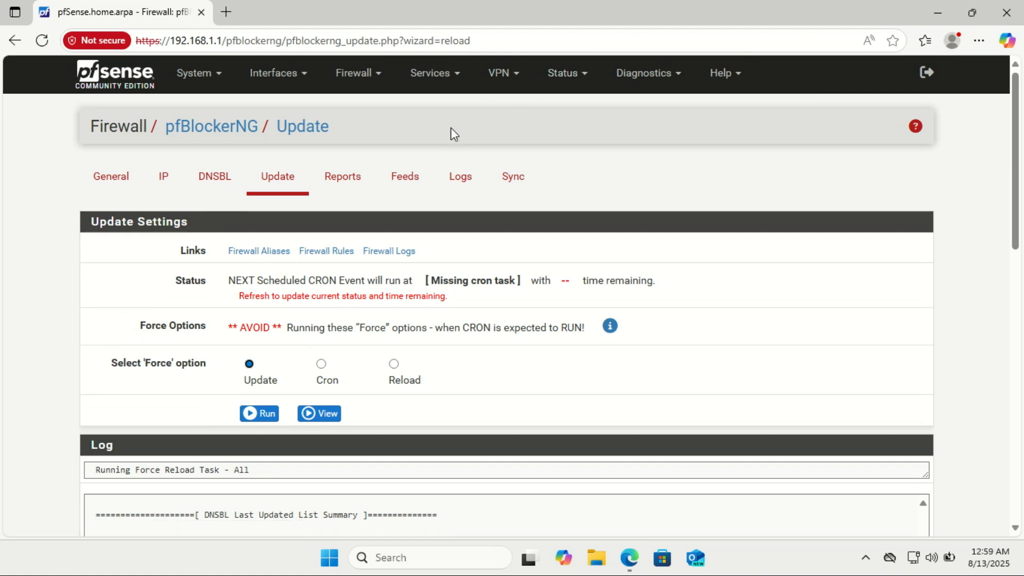
{"action": "left_click", "coordinate": [459, 176]}
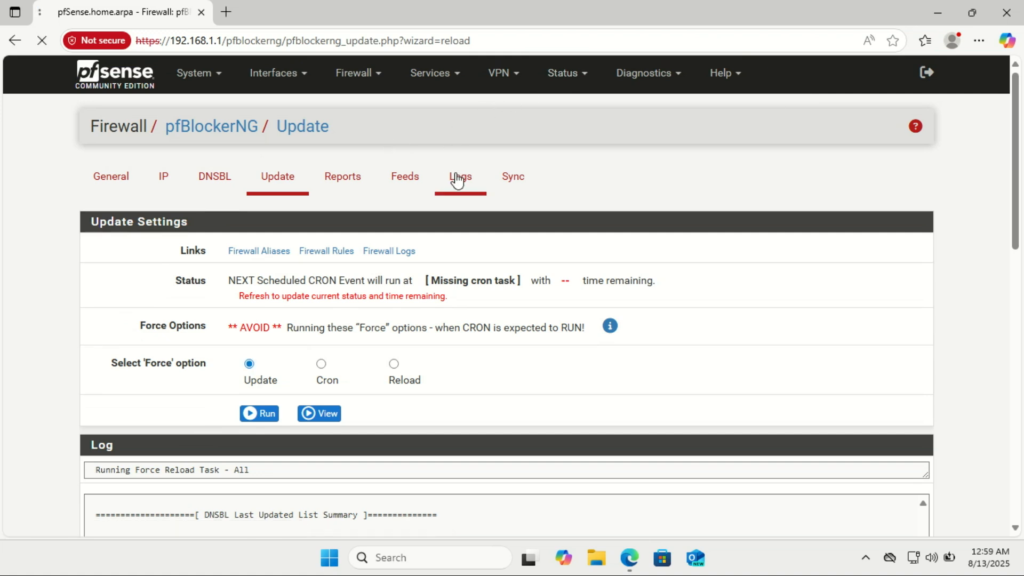
{"action": "left_click", "coordinate": [459, 176]}
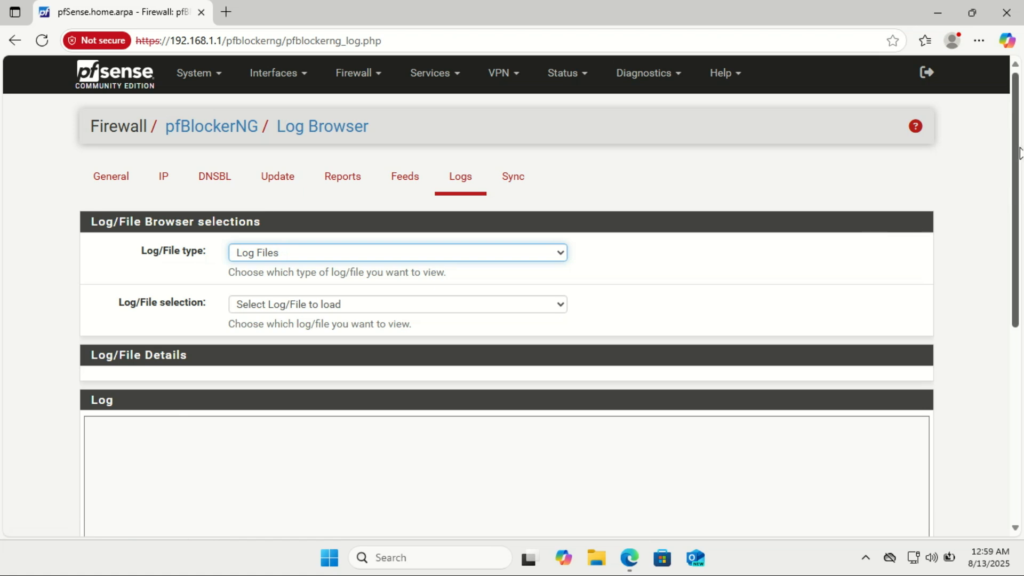
{"action": "scroll", "scroll_direction": "down", "scroll_amount": 3}
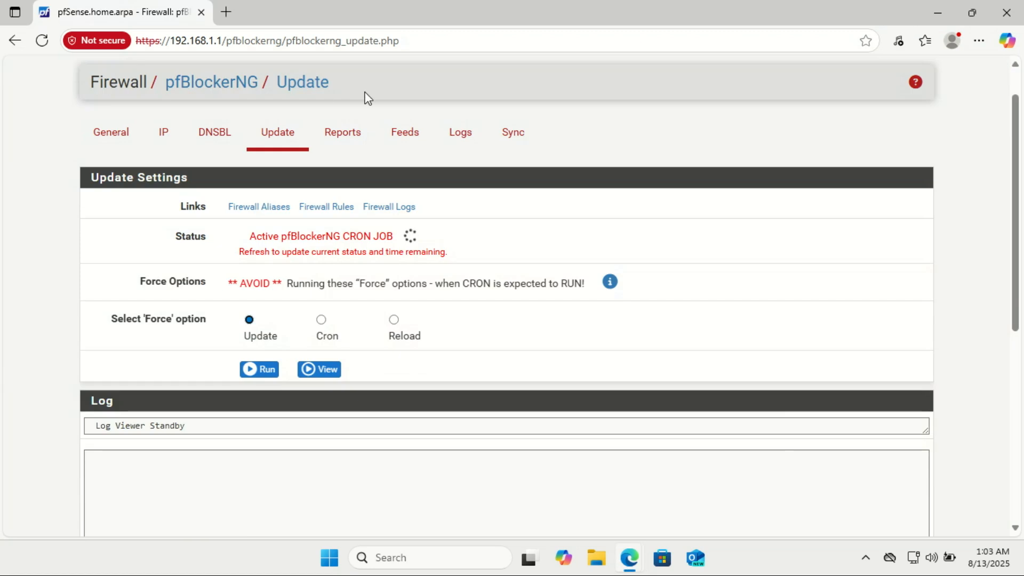
{"action": "mouse_move", "coordinate": [628, 97]}
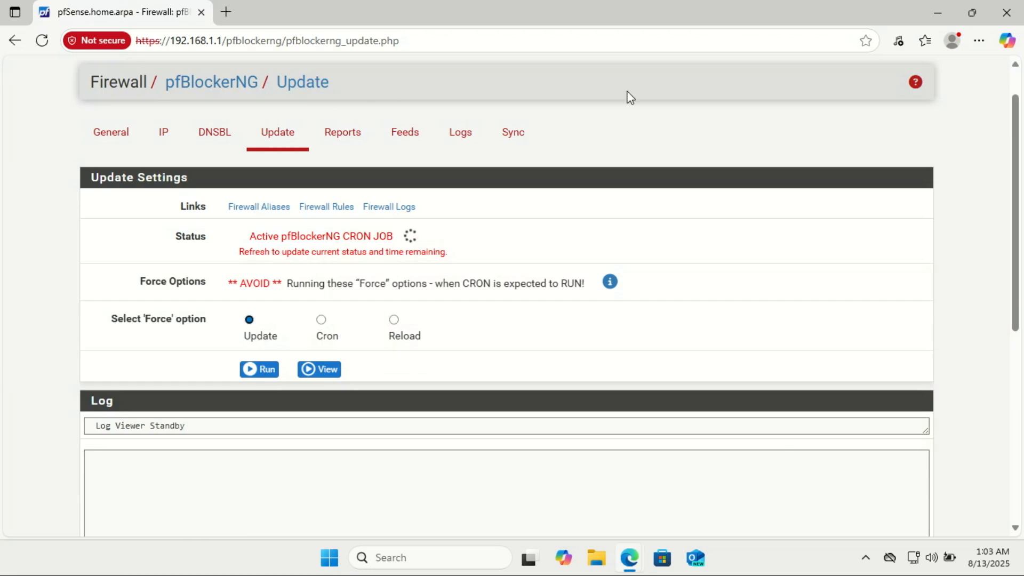
{"action": "left_click", "coordinate": [343, 131]}
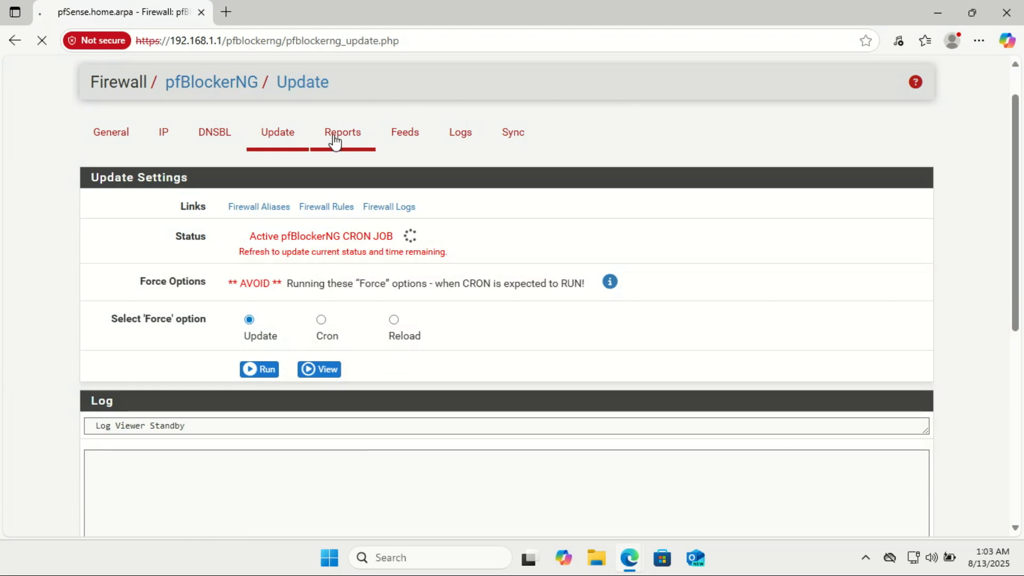
{"action": "left_click", "coordinate": [343, 132]}
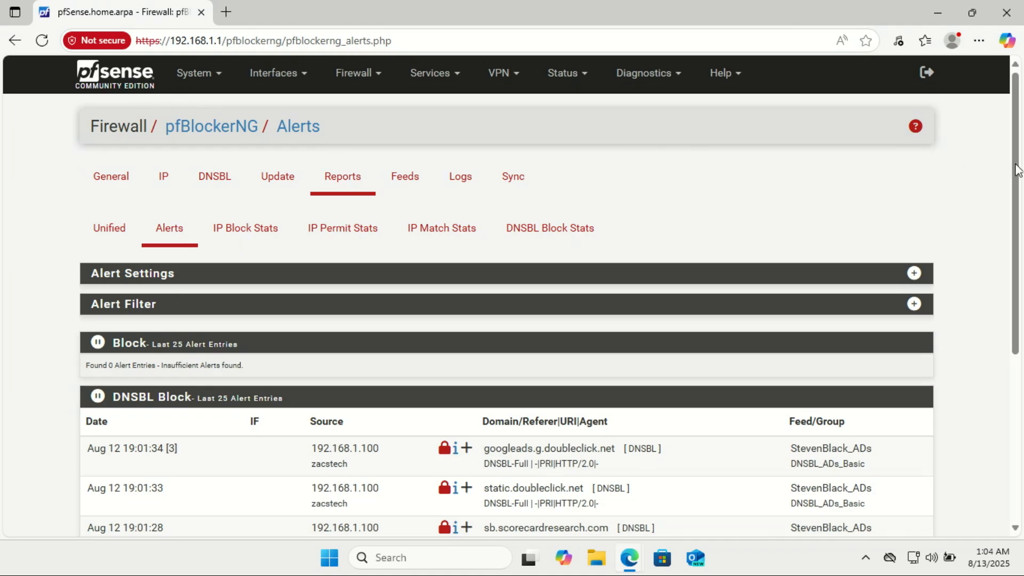
{"action": "scroll", "scroll_direction": "down", "scroll_amount": 3}
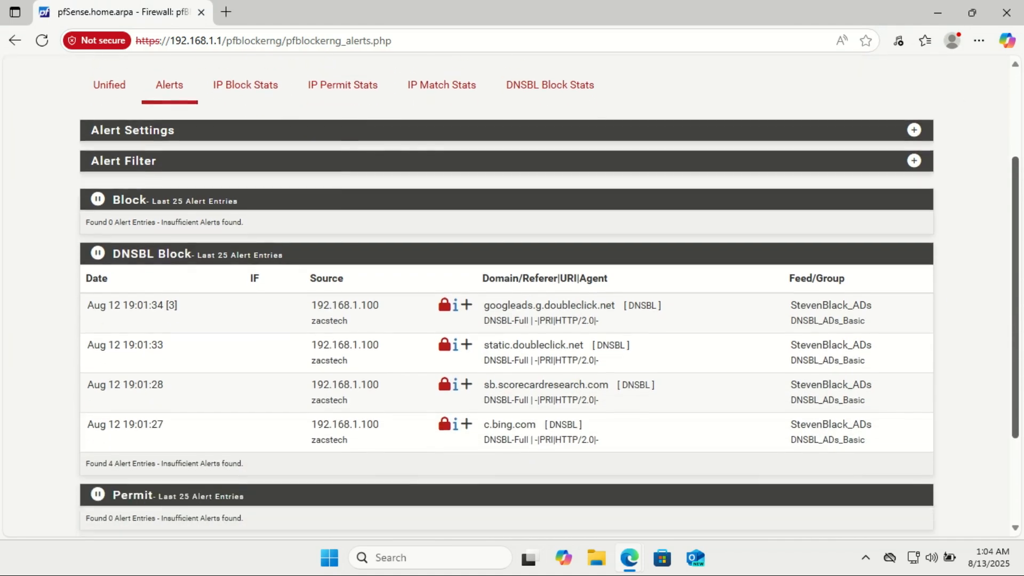
{"action": "scroll", "scroll_direction": "down", "scroll_amount": 3}
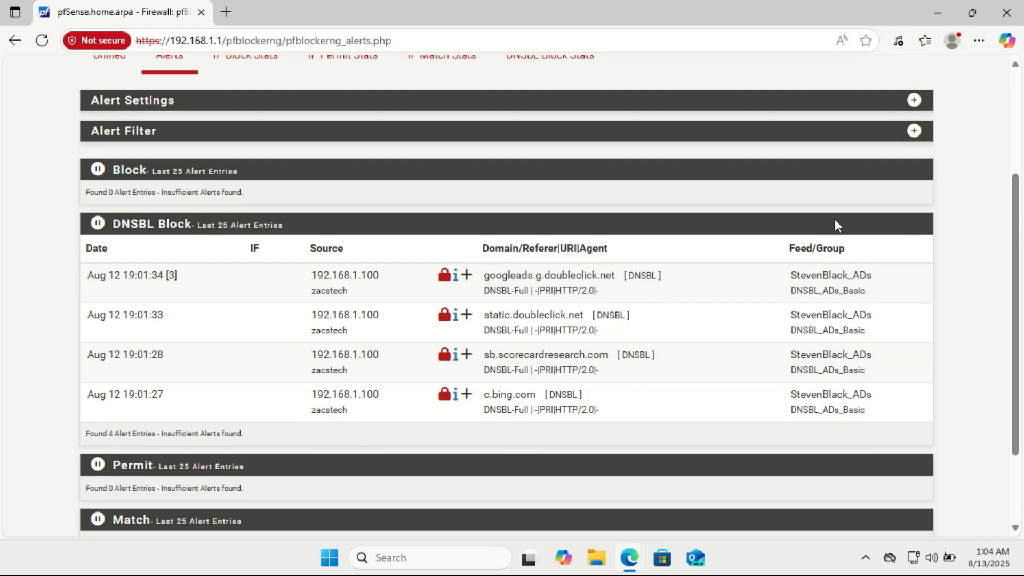
{"action": "mouse_move", "coordinate": [604, 292]}
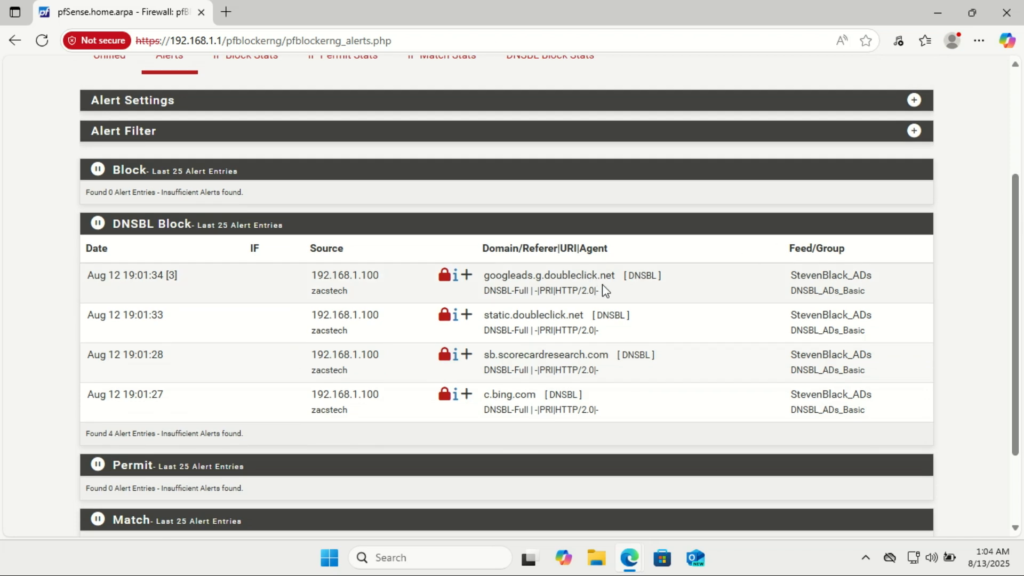
{"action": "mouse_move", "coordinate": [524, 318]}
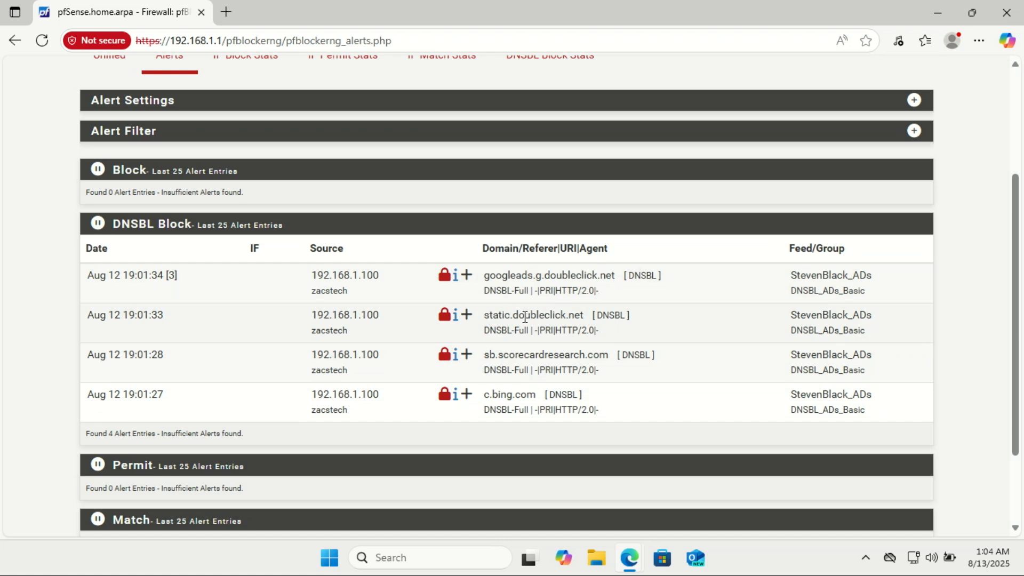
{"action": "mouse_move", "coordinate": [620, 347]}
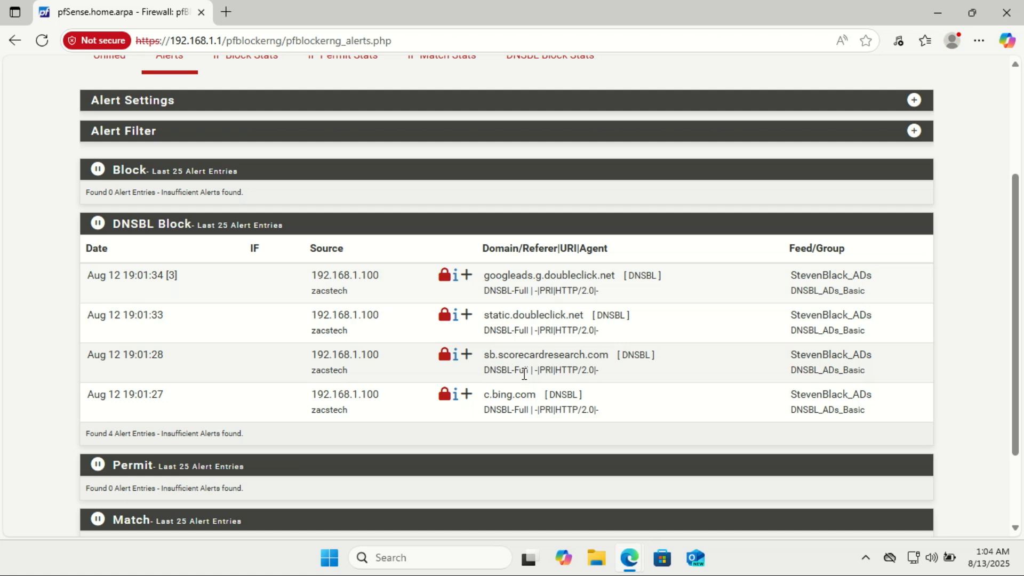
{"action": "mouse_move", "coordinate": [466, 275]}
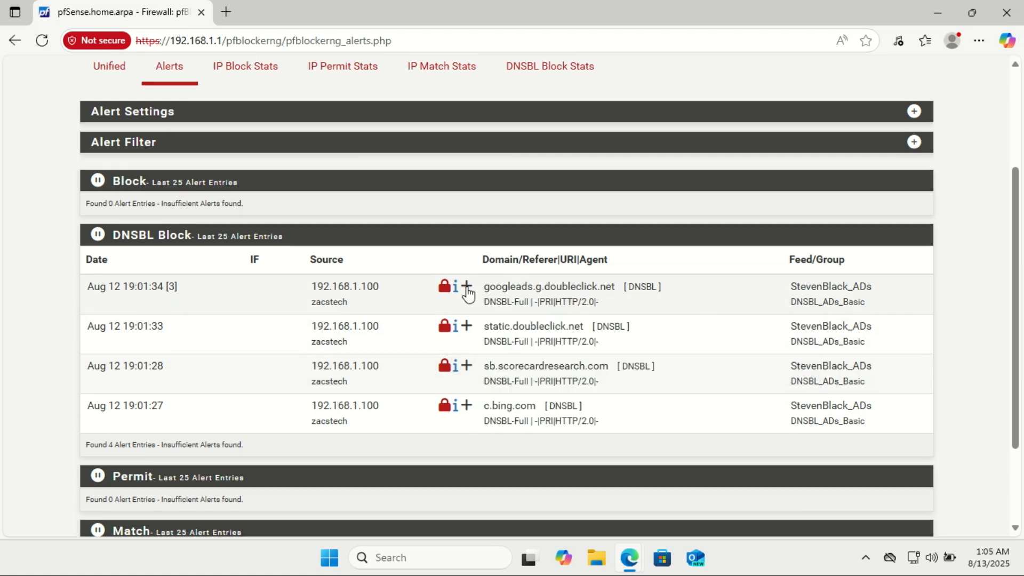
{"action": "left_click", "coordinate": [466, 287]}
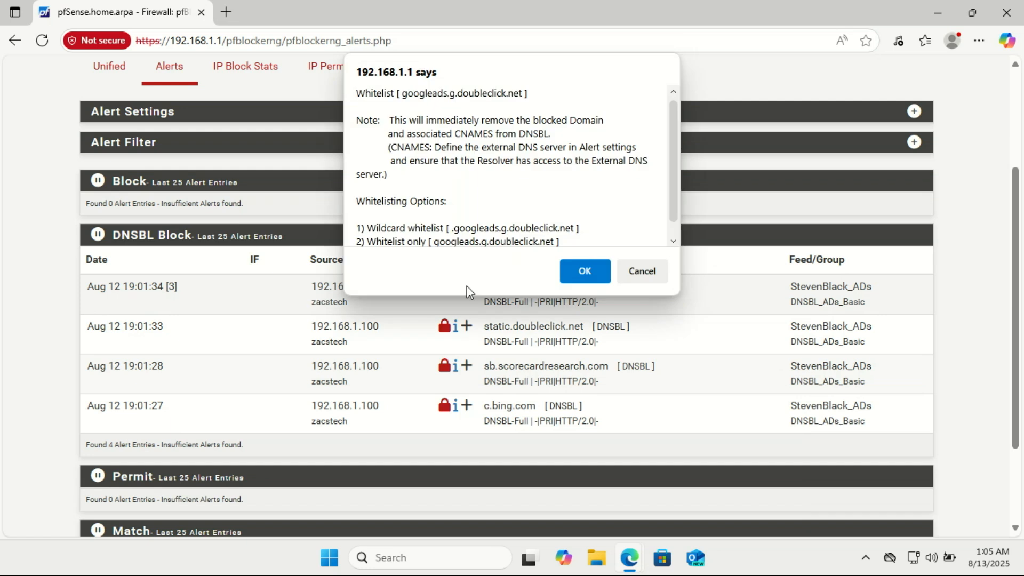
{"action": "mouse_move", "coordinate": [641, 271]}
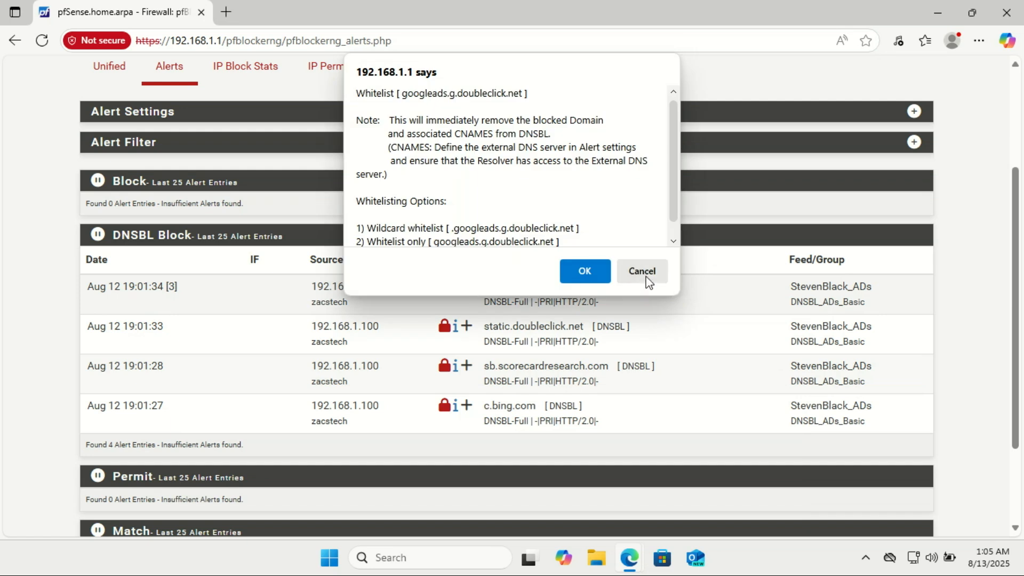
{"action": "left_click", "coordinate": [640, 271]}
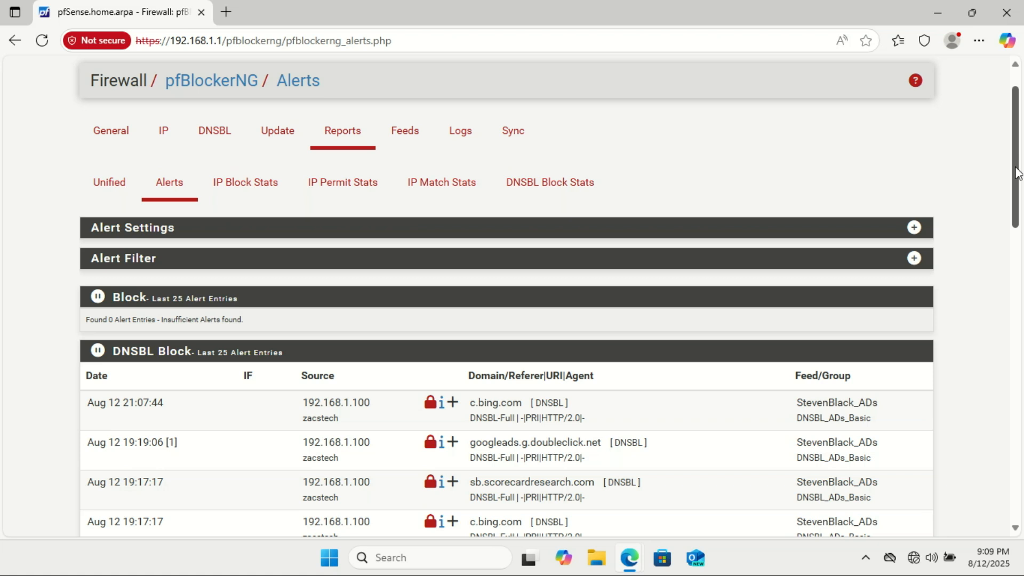
- Review the 23 DNSBL block alerts, then switch to the pfBlockerNG Feeds page
{"action": "scroll", "scroll_direction": "down", "scroll_amount": 3}
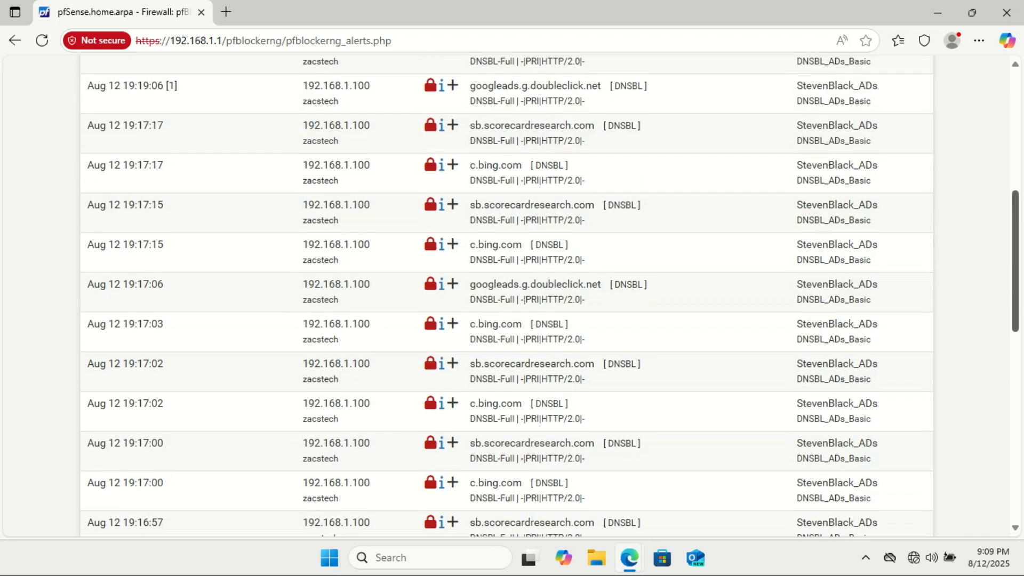
{"action": "scroll", "scroll_direction": "down", "scroll_amount": 3}
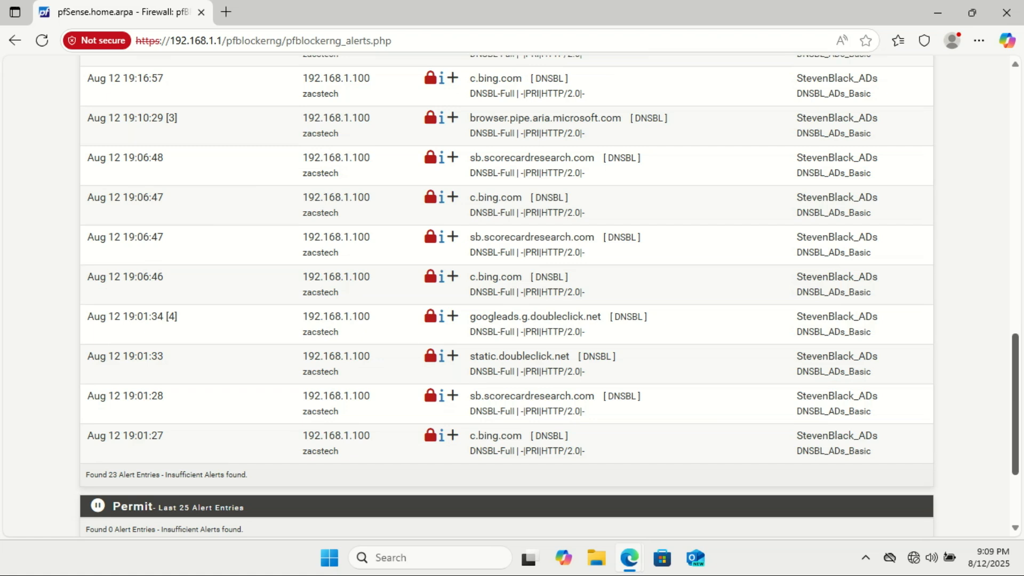
{"action": "scroll", "scroll_direction": "down", "scroll_amount": 3}
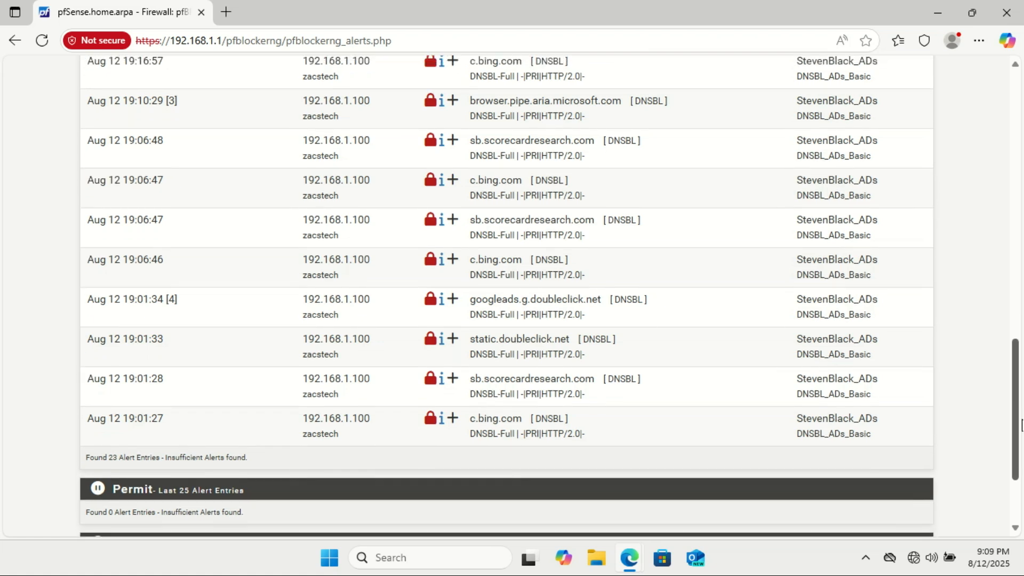
{"action": "scroll", "scroll_direction": "up", "scroll_amount": 3}
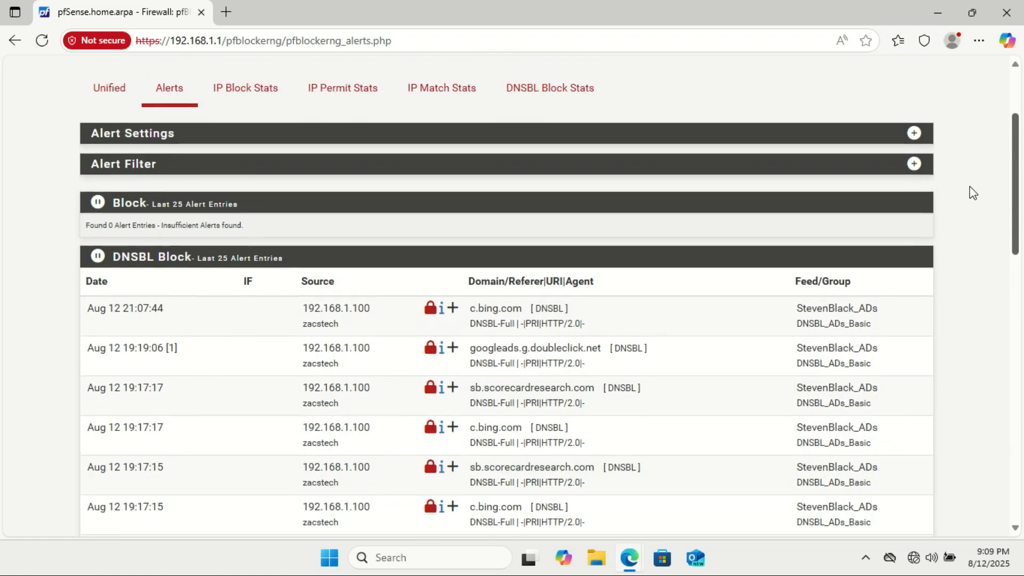
{"action": "scroll", "scroll_direction": "up", "scroll_amount": 3}
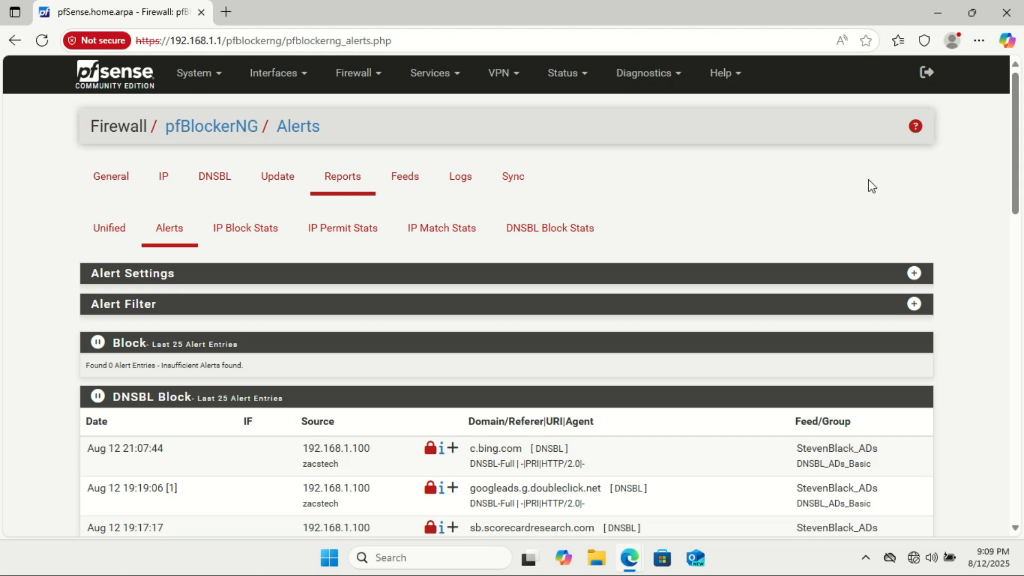
{"action": "mouse_move", "coordinate": [460, 176]}
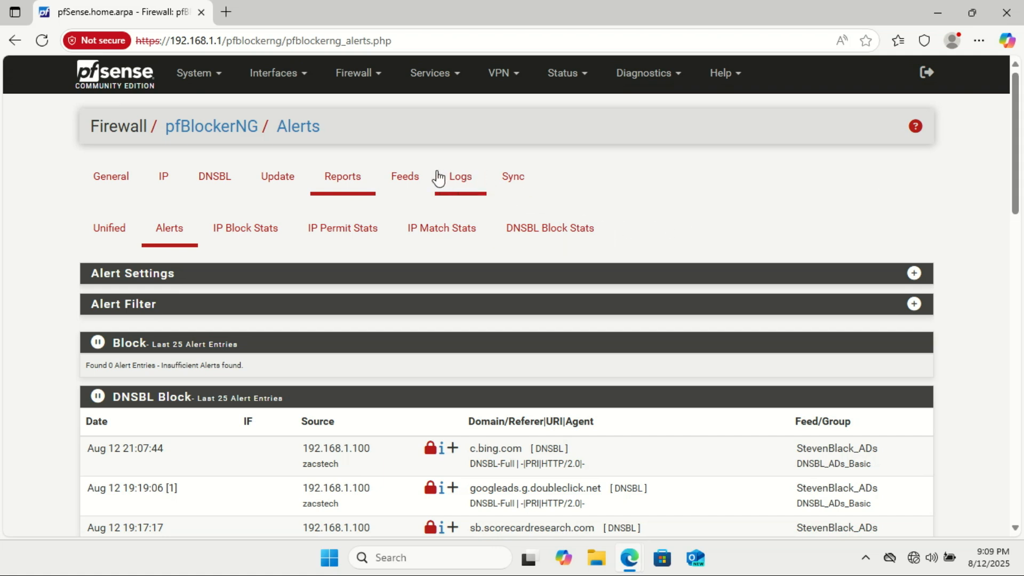
{"action": "left_click", "coordinate": [404, 177]}
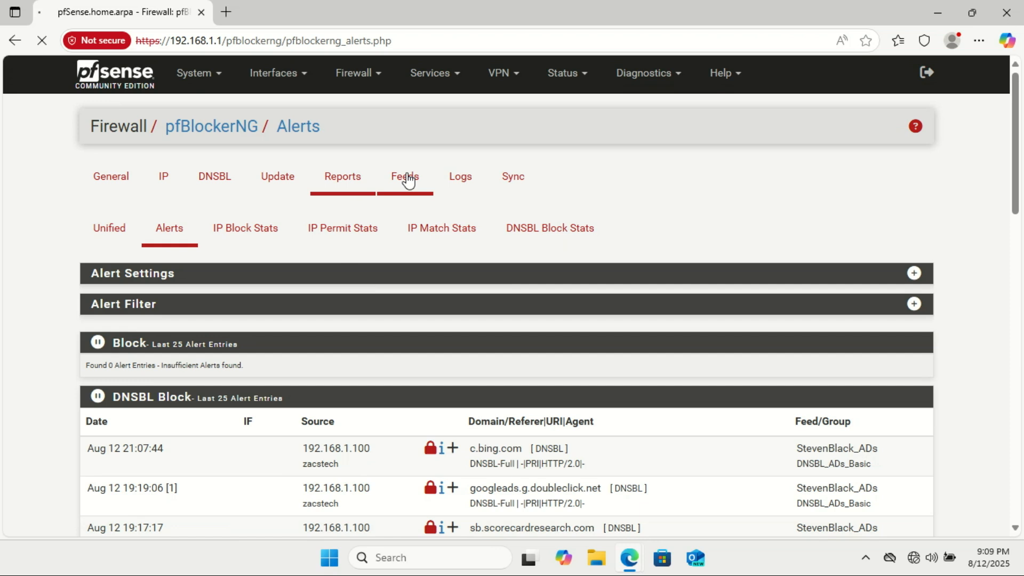
{"action": "left_click", "coordinate": [405, 176]}
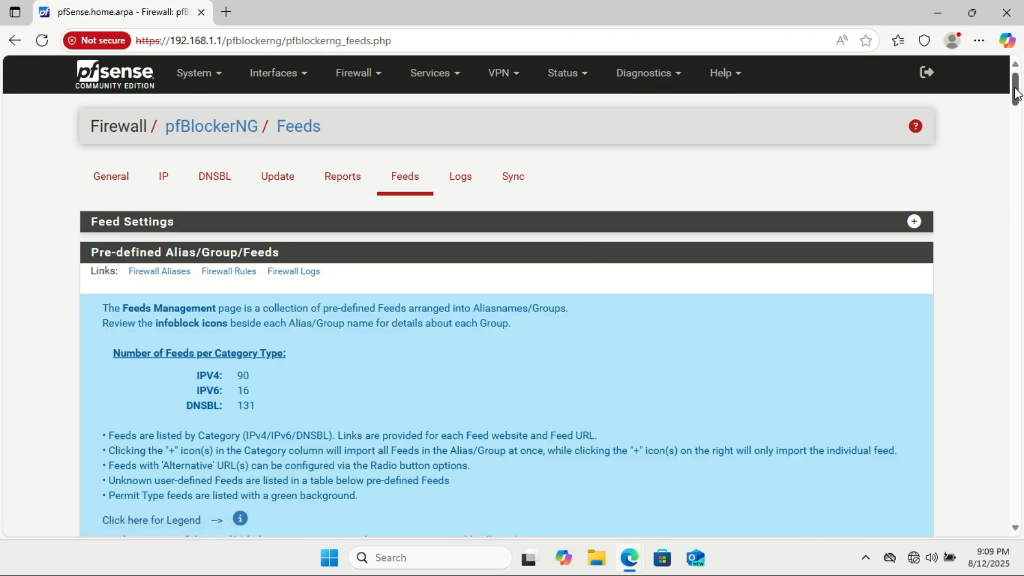
{"action": "scroll", "scroll_direction": "down", "scroll_amount": 3}
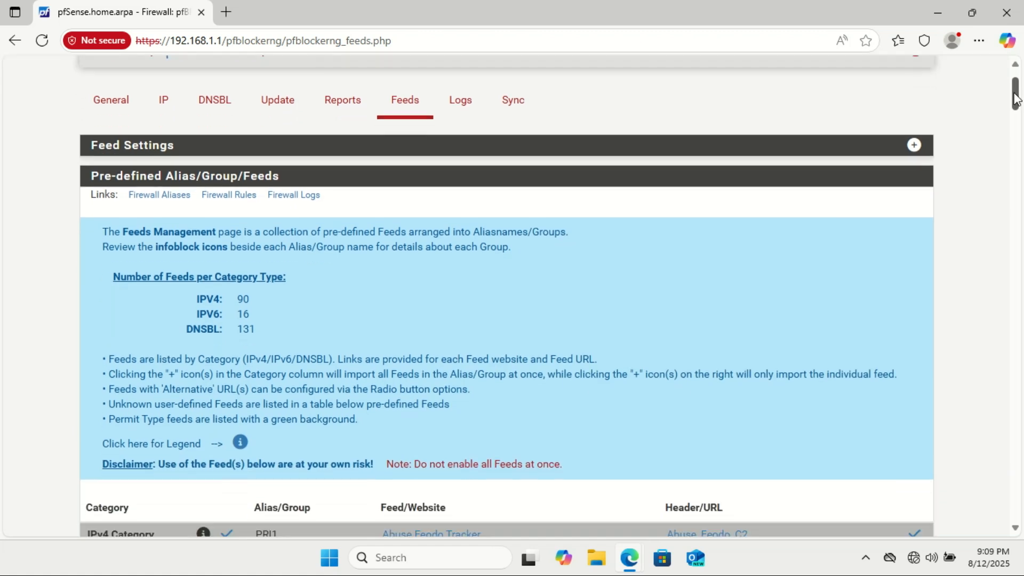
{"action": "scroll", "scroll_direction": "down", "scroll_amount": 3}
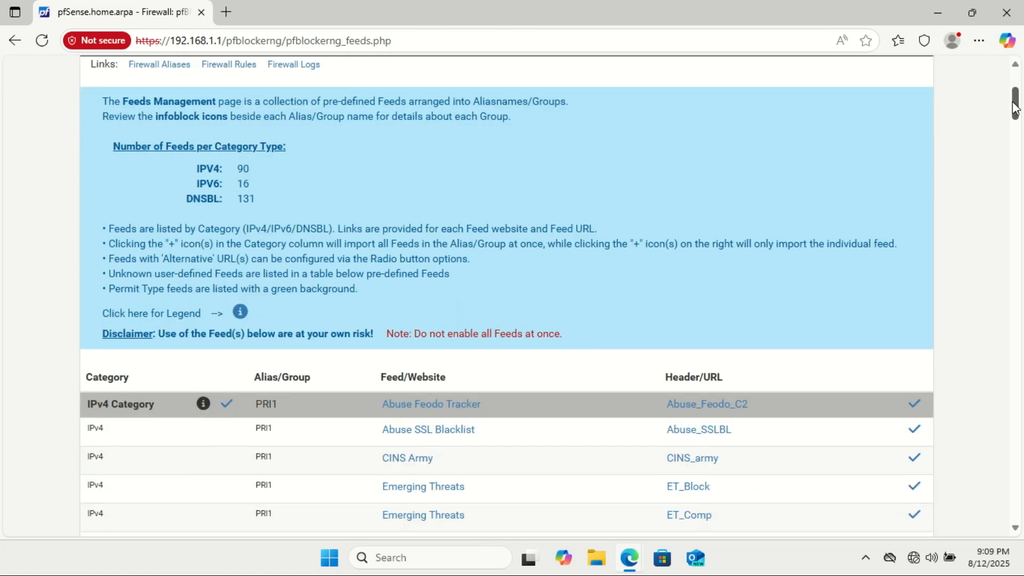
{"action": "scroll", "scroll_direction": "down", "scroll_amount": 3}
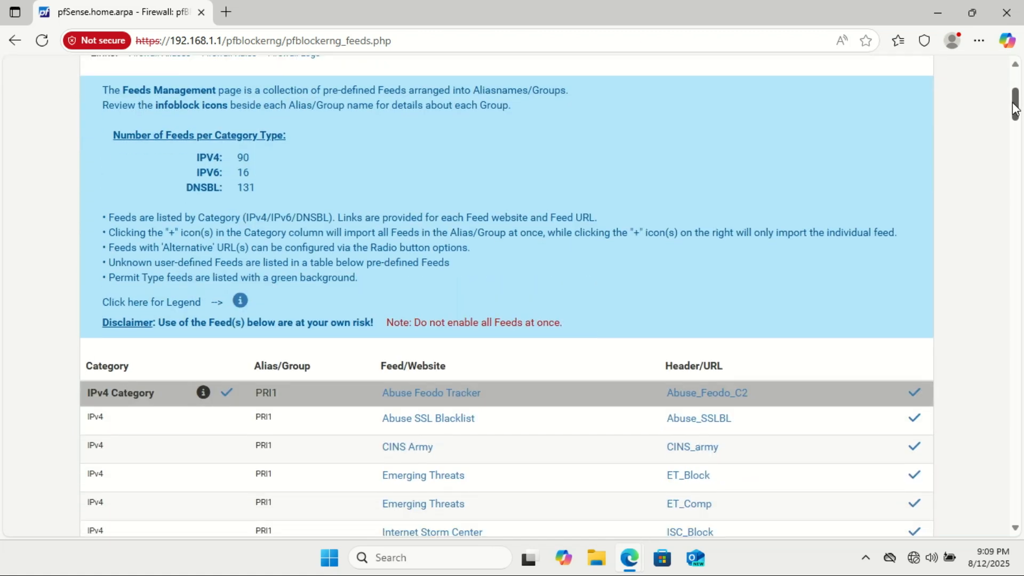
{"action": "scroll", "scroll_direction": "down", "scroll_amount": 3}
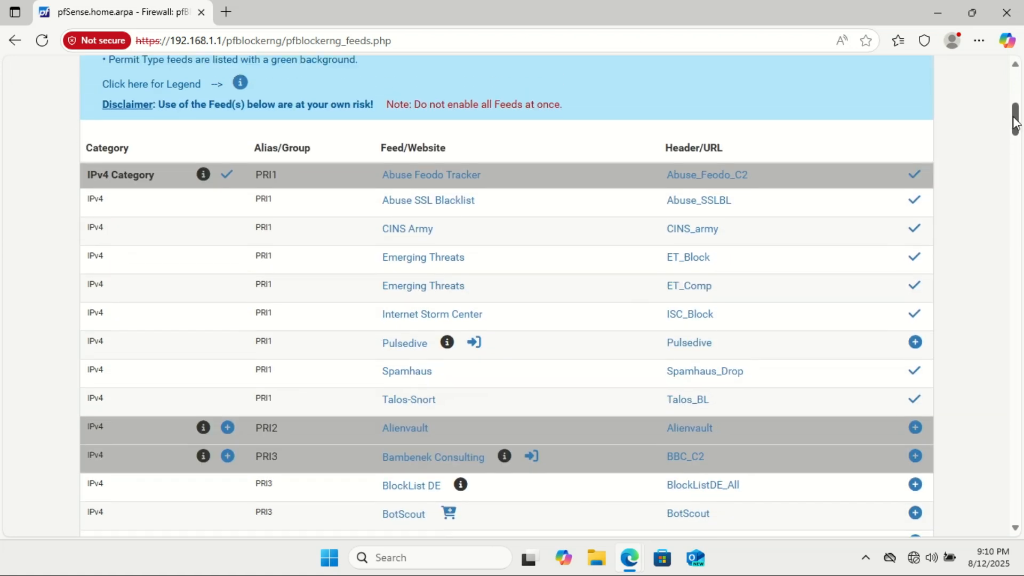
{"action": "scroll", "scroll_direction": "up", "scroll_amount": 3}
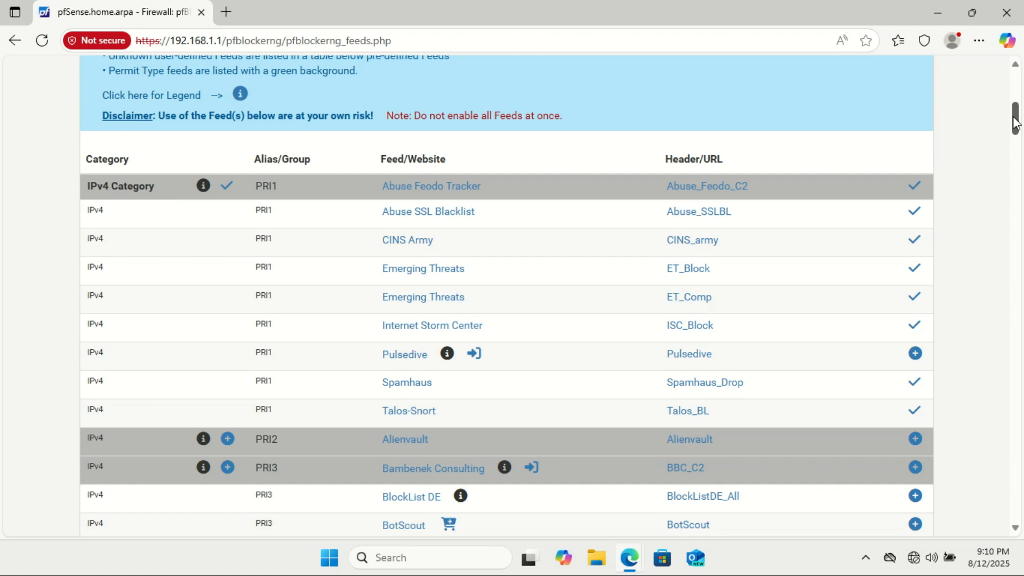
{"action": "scroll", "scroll_direction": "down", "scroll_amount": 3}
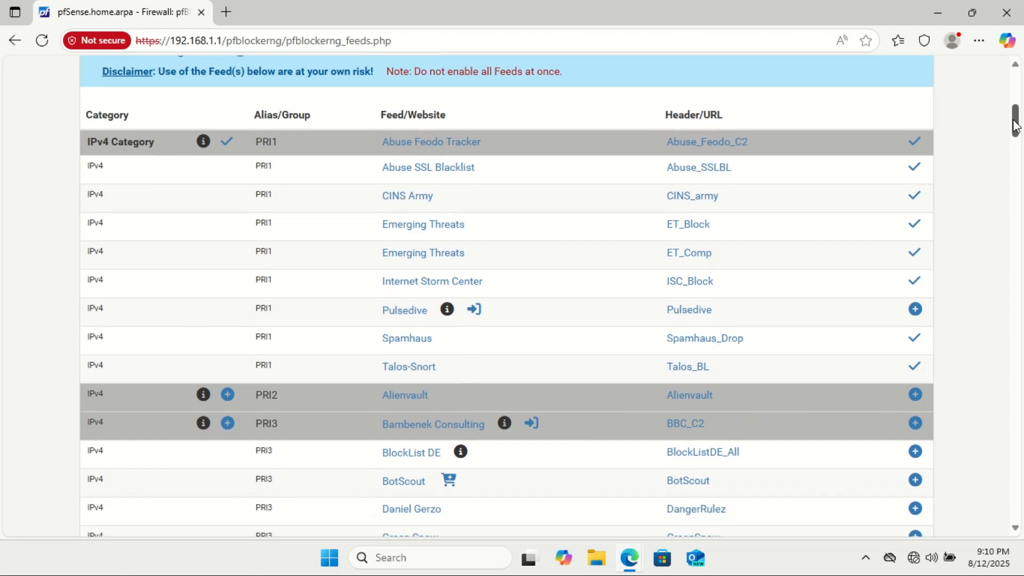
{"action": "scroll", "scroll_direction": "down", "scroll_amount": 3}
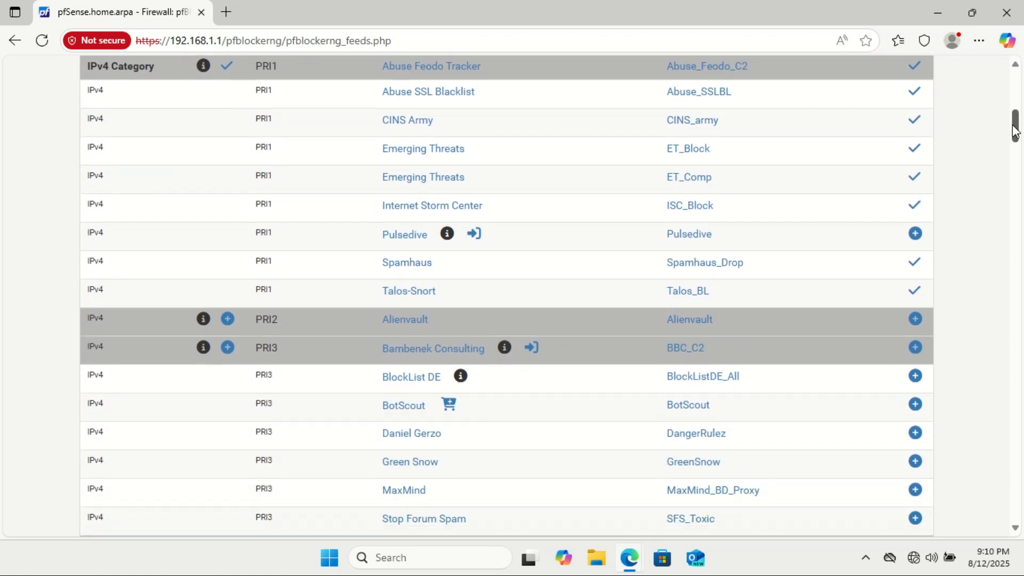
{"action": "scroll", "scroll_direction": "down", "scroll_amount": 3}
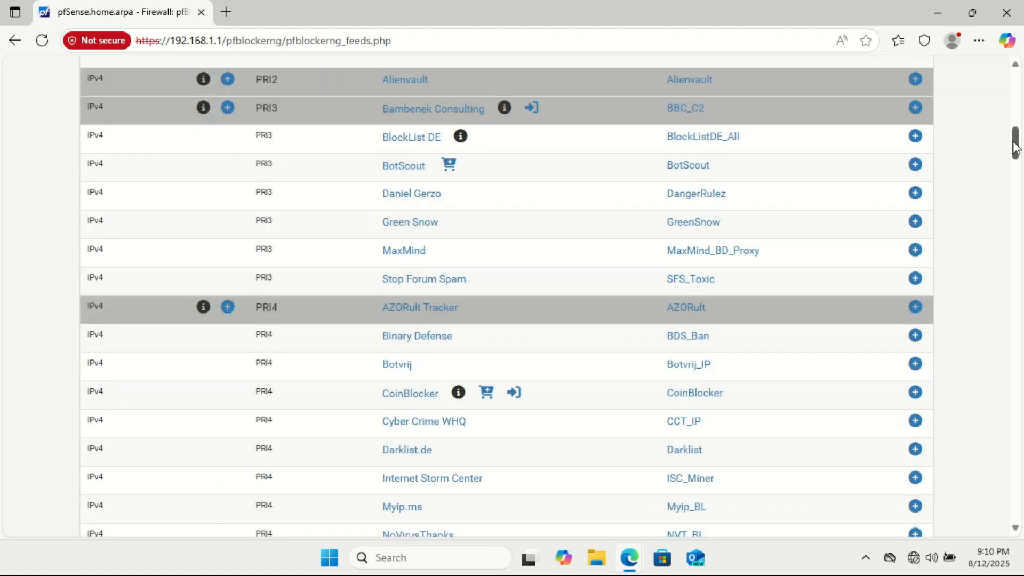
{"action": "scroll", "scroll_direction": "down", "scroll_amount": 3}
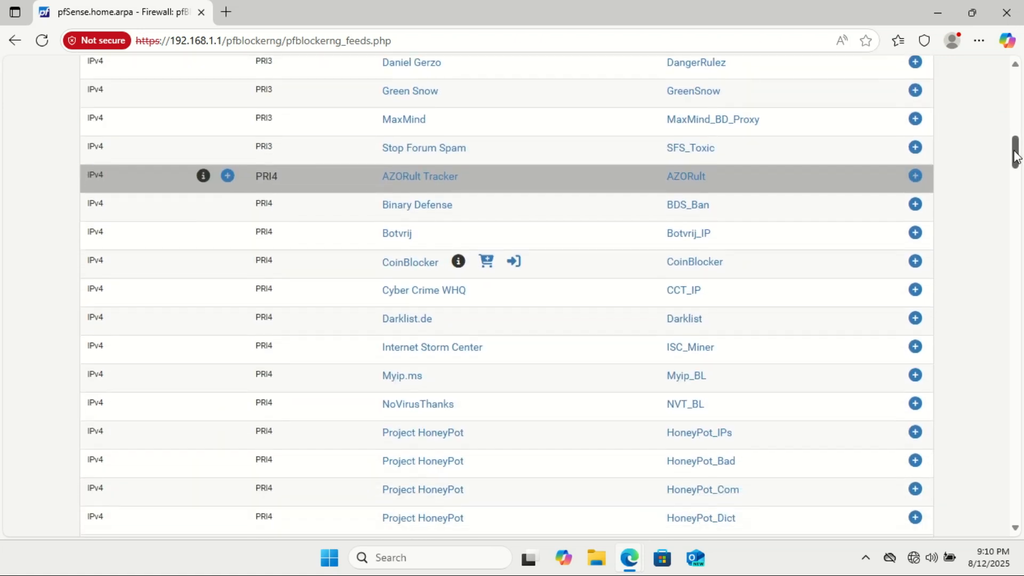
{"action": "scroll", "scroll_direction": "down", "scroll_amount": 3}
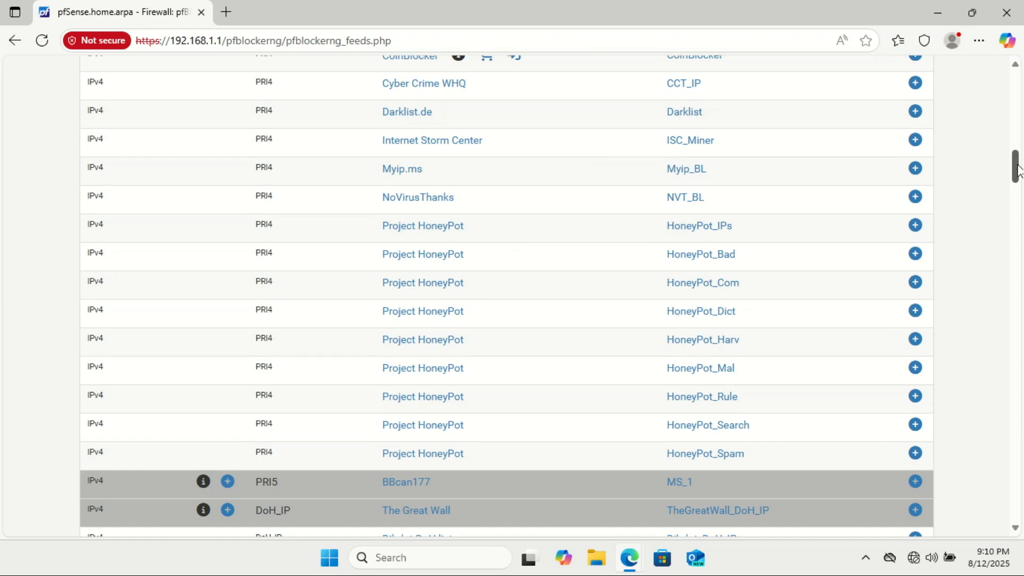
{"action": "scroll", "scroll_direction": "down", "scroll_amount": 3}
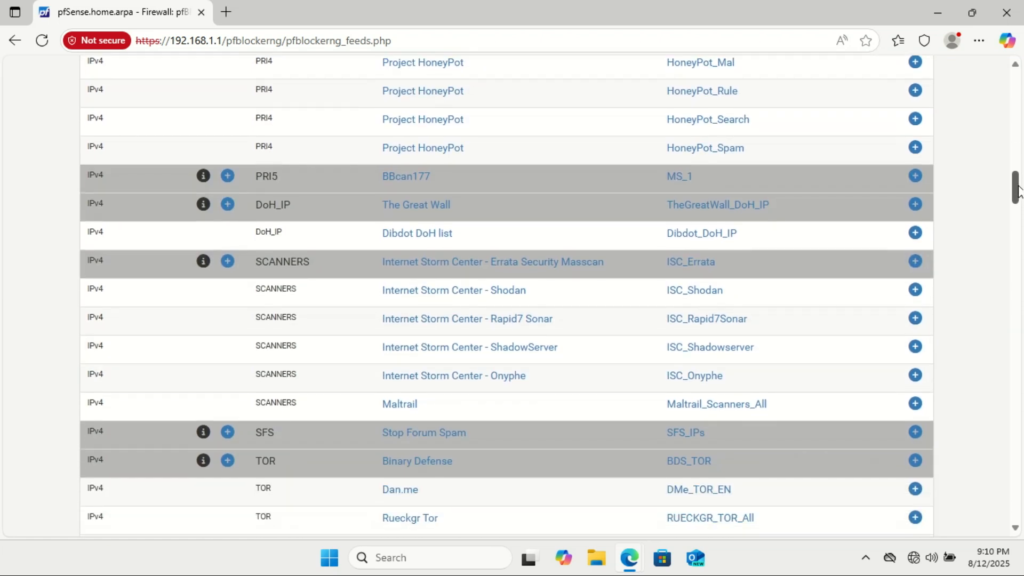
{"action": "scroll", "scroll_direction": "down", "scroll_amount": 3}
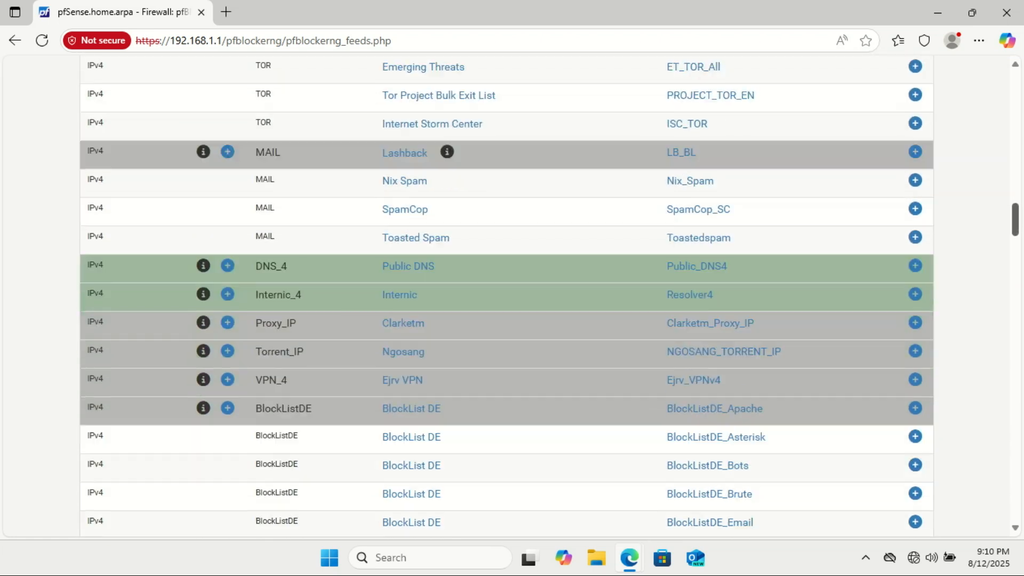
{"action": "scroll", "scroll_direction": "down", "scroll_amount": 3}
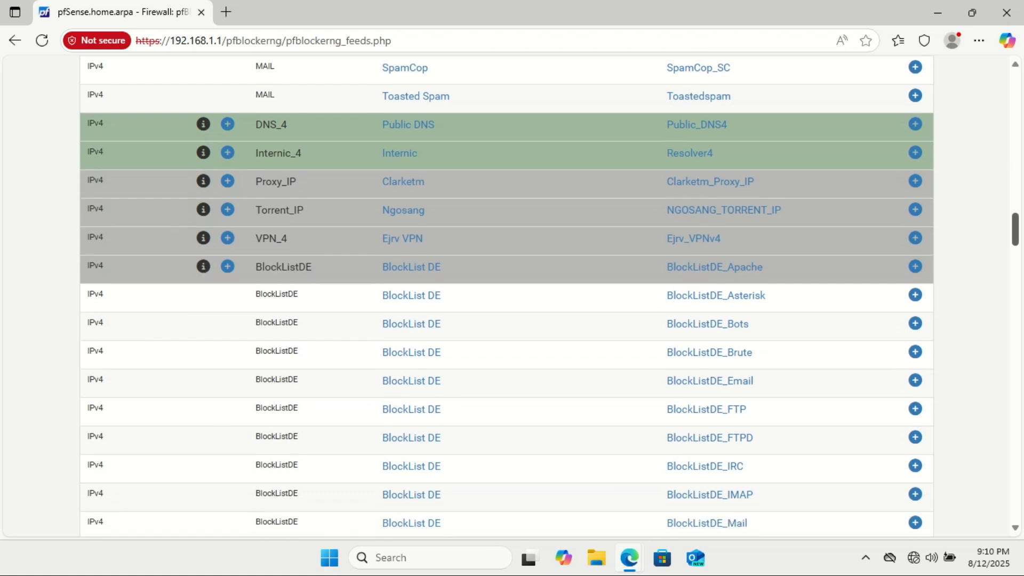
{"action": "scroll", "scroll_direction": "down", "scroll_amount": 3}
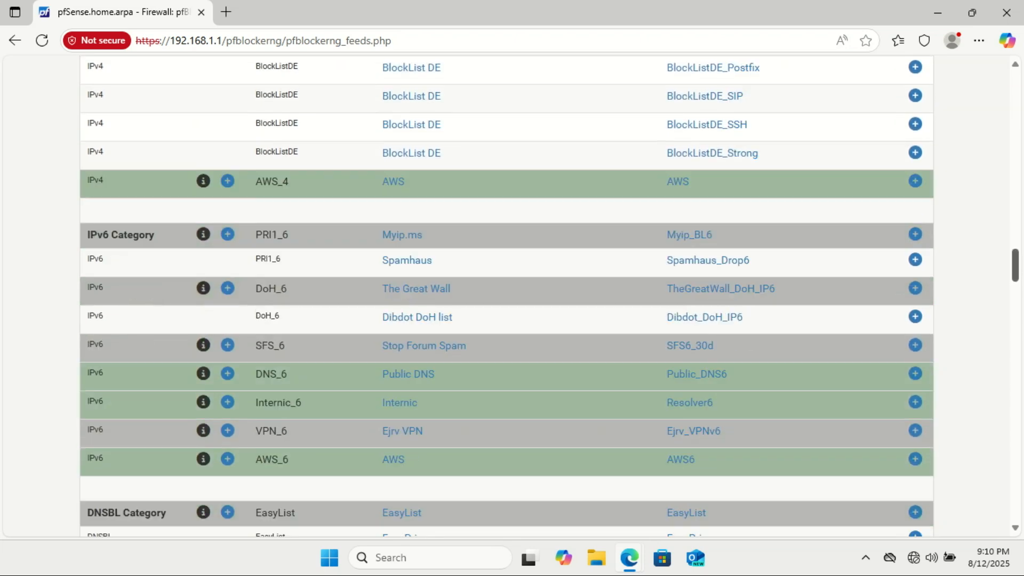
{"action": "scroll", "scroll_direction": "down", "scroll_amount": 3}
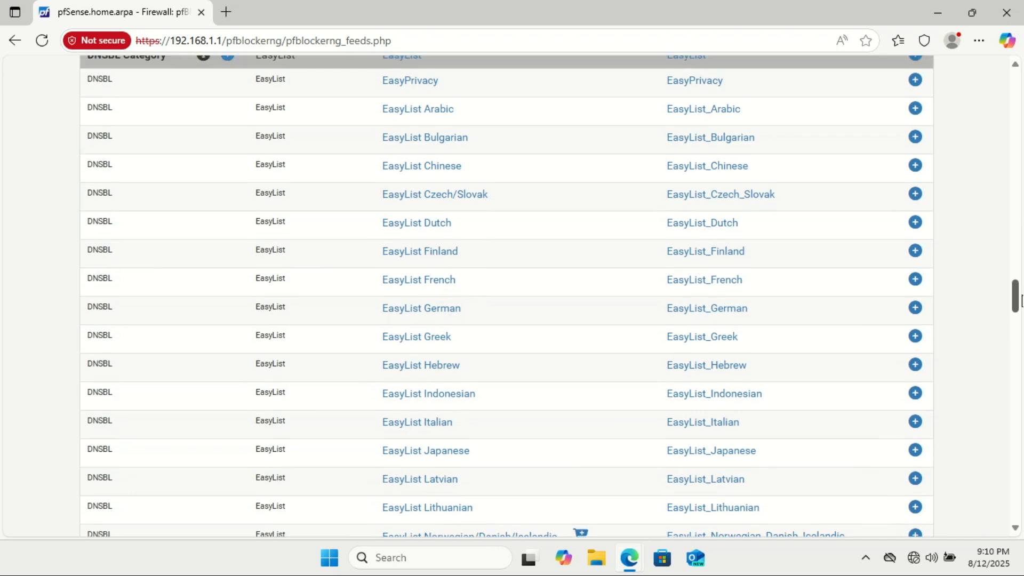
{"action": "scroll", "scroll_direction": "up", "scroll_amount": 3}
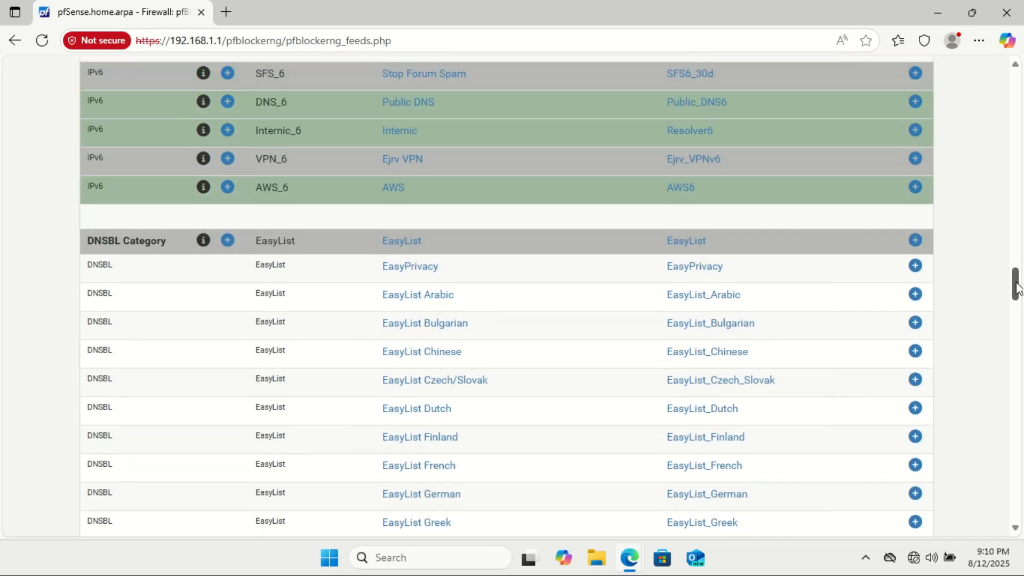
{"action": "scroll", "scroll_direction": "down", "scroll_amount": 3}
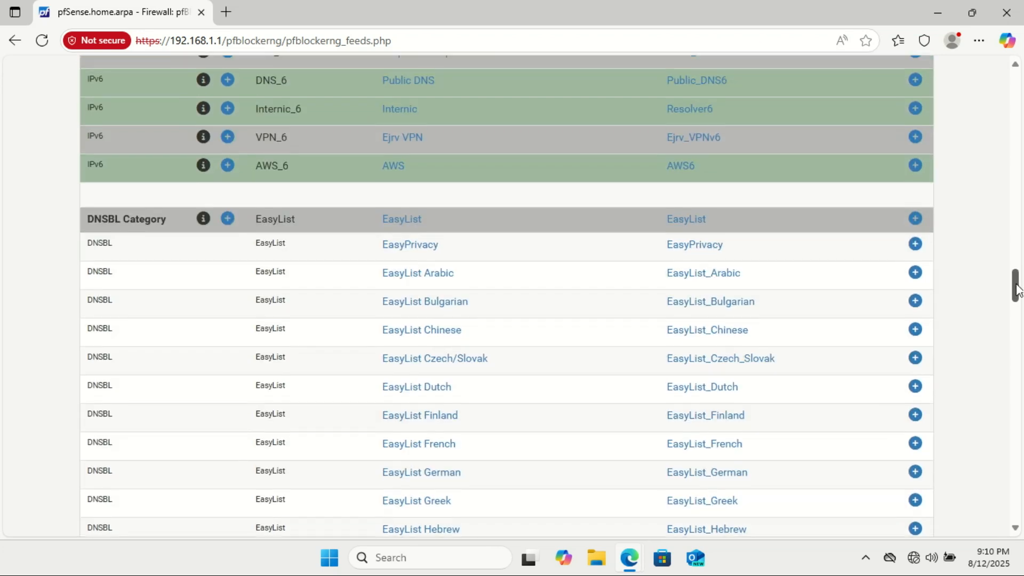
{"action": "scroll", "scroll_direction": "down", "scroll_amount": 3}
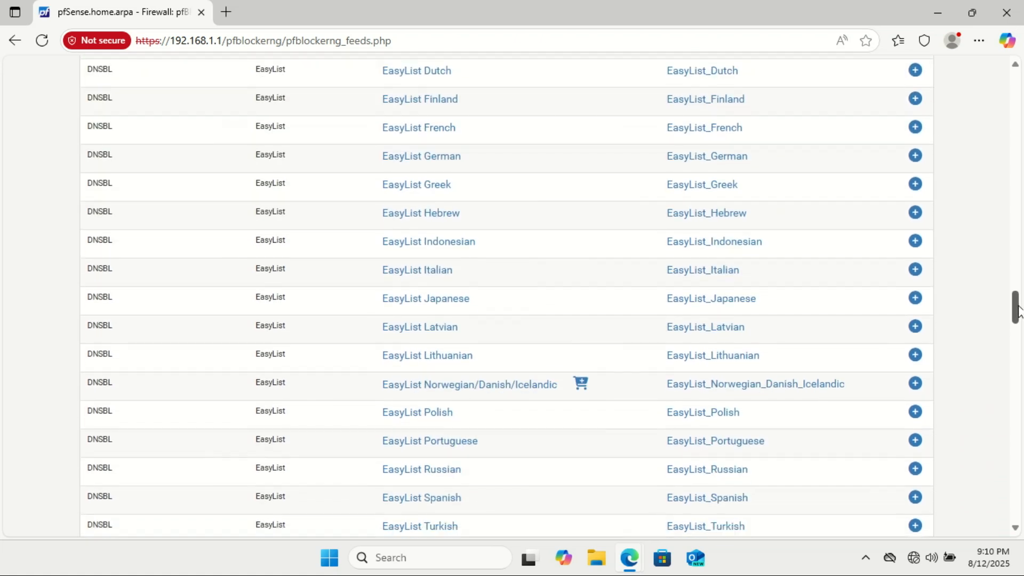
{"action": "scroll", "scroll_direction": "down", "scroll_amount": 3}
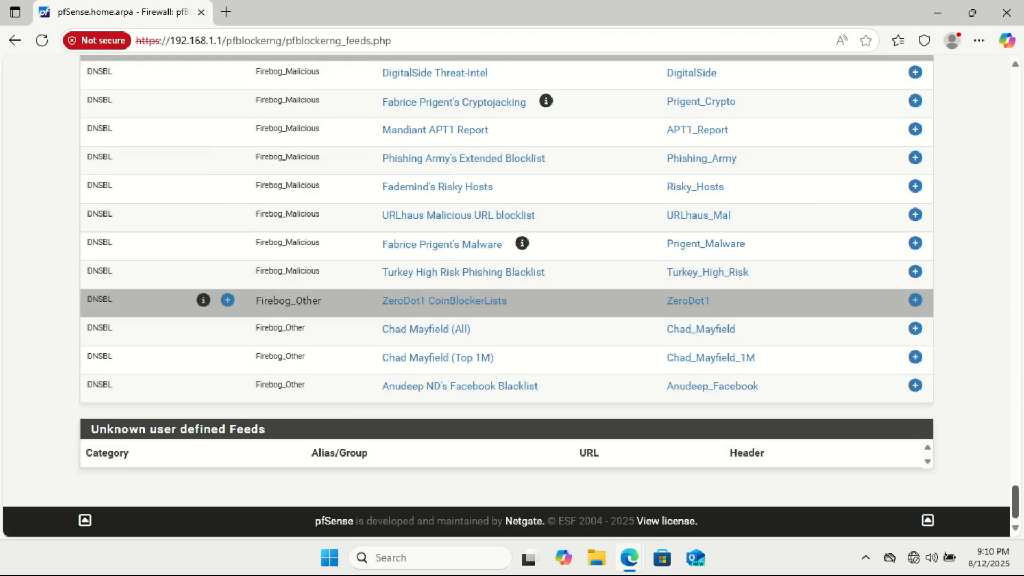
{"action": "scroll", "scroll_direction": "up", "scroll_amount": 3}
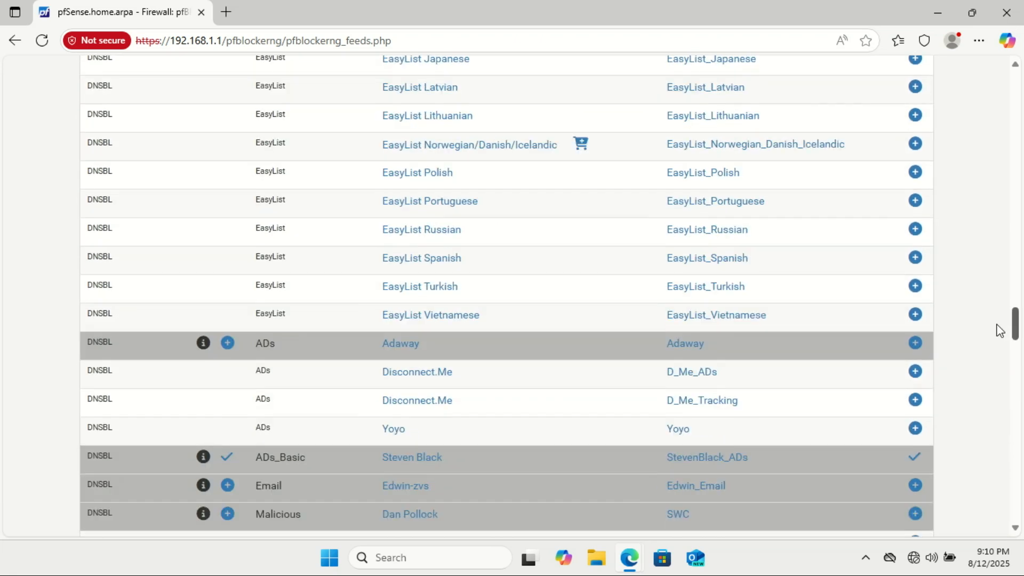
{"action": "scroll", "scroll_direction": "up", "scroll_amount": 3}
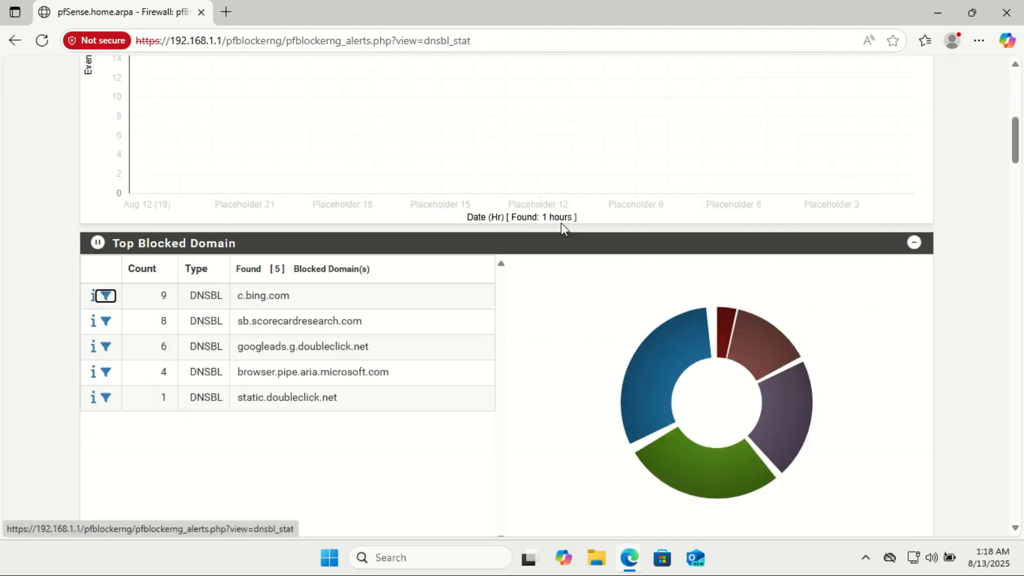
{"action": "mouse_move", "coordinate": [865, 229]}
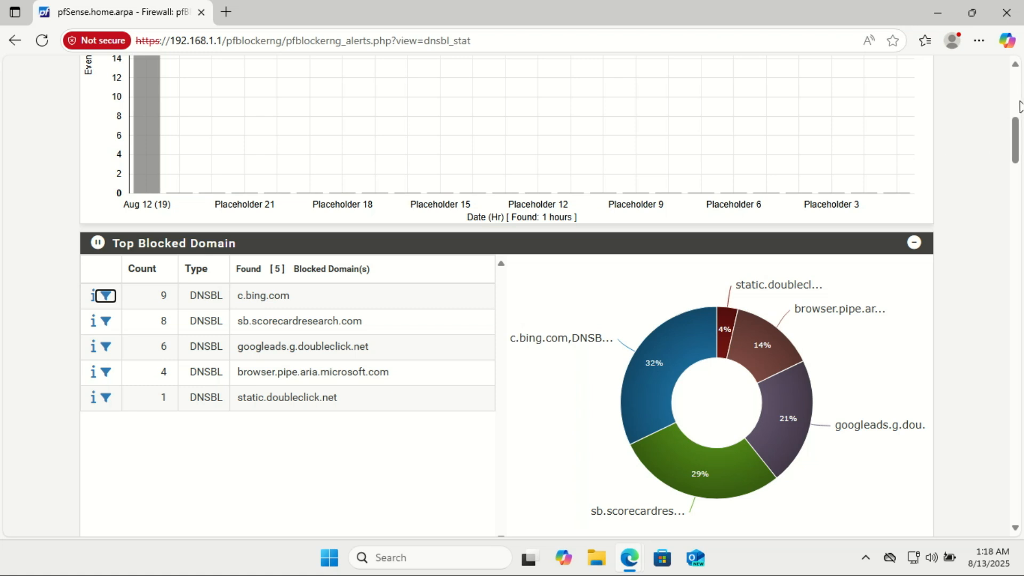
- Inspect the DNSBL Block Stats timeline of 28 events and the five-domain pie chart
{"action": "scroll", "scroll_direction": "up", "scroll_amount": 3}
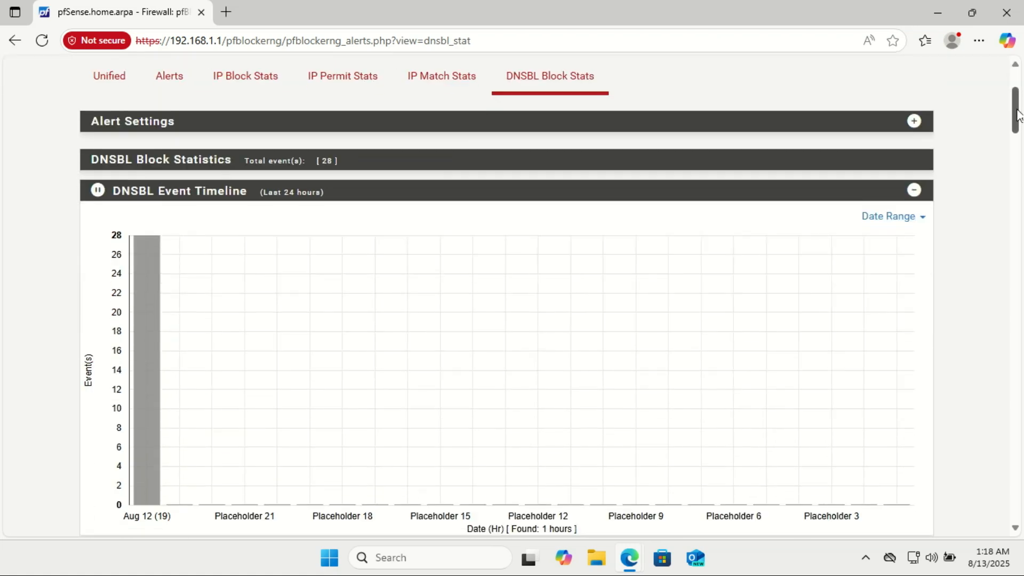
{"action": "scroll", "scroll_direction": "down", "scroll_amount": 3}
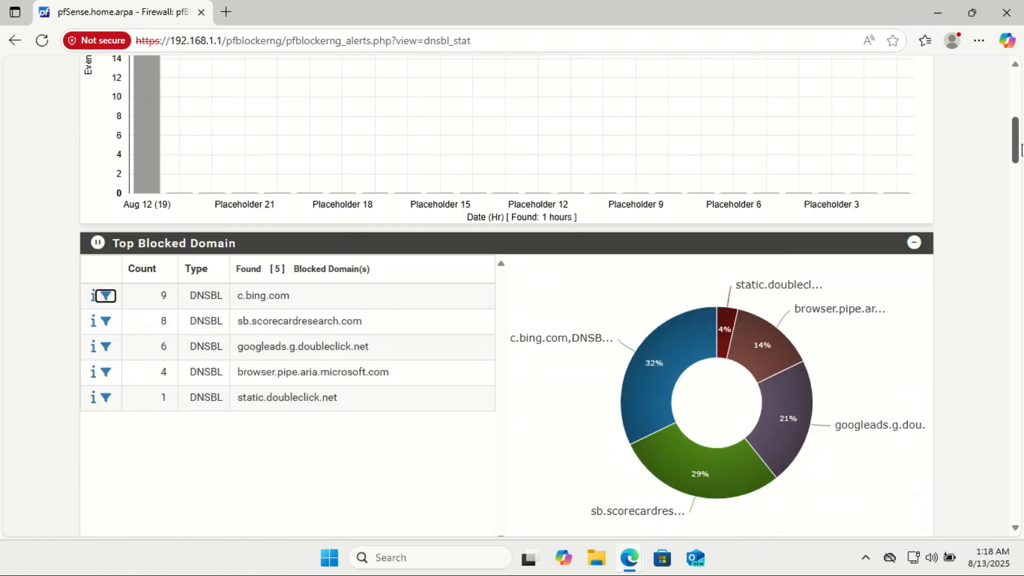
{"action": "scroll", "scroll_direction": "down", "scroll_amount": 3}
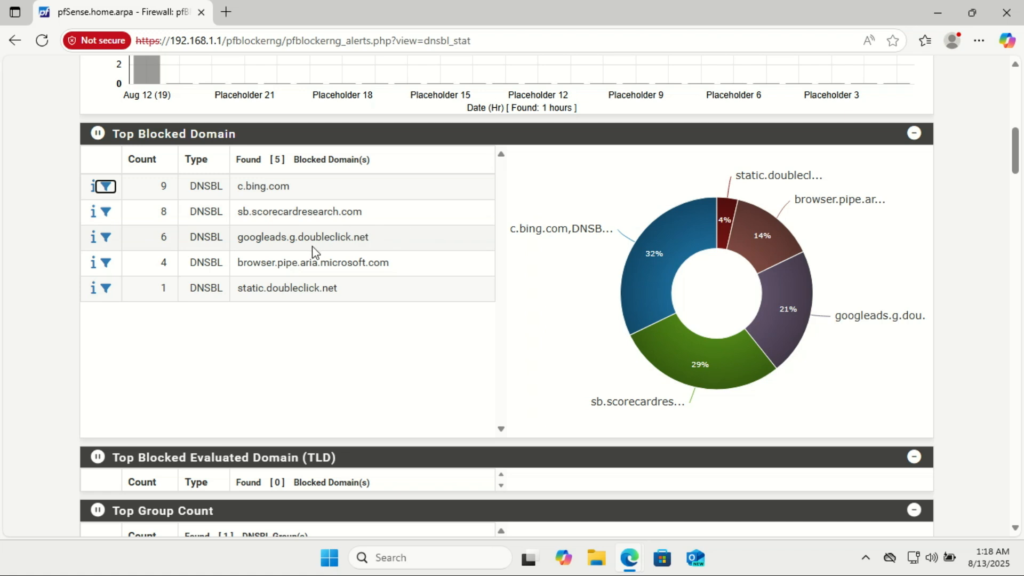
{"action": "mouse_move", "coordinate": [311, 267]}
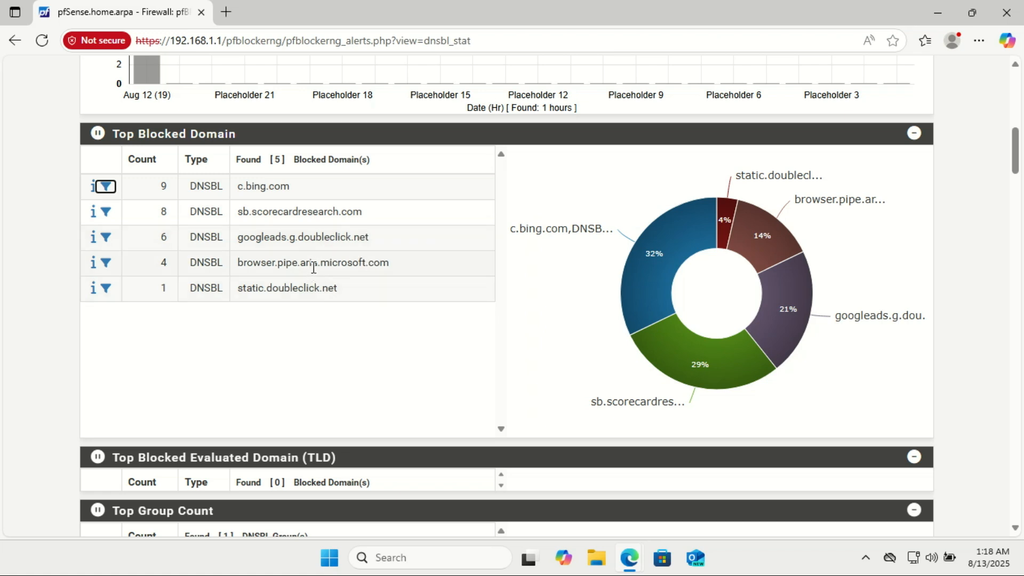
{"action": "mouse_move", "coordinate": [326, 299]}
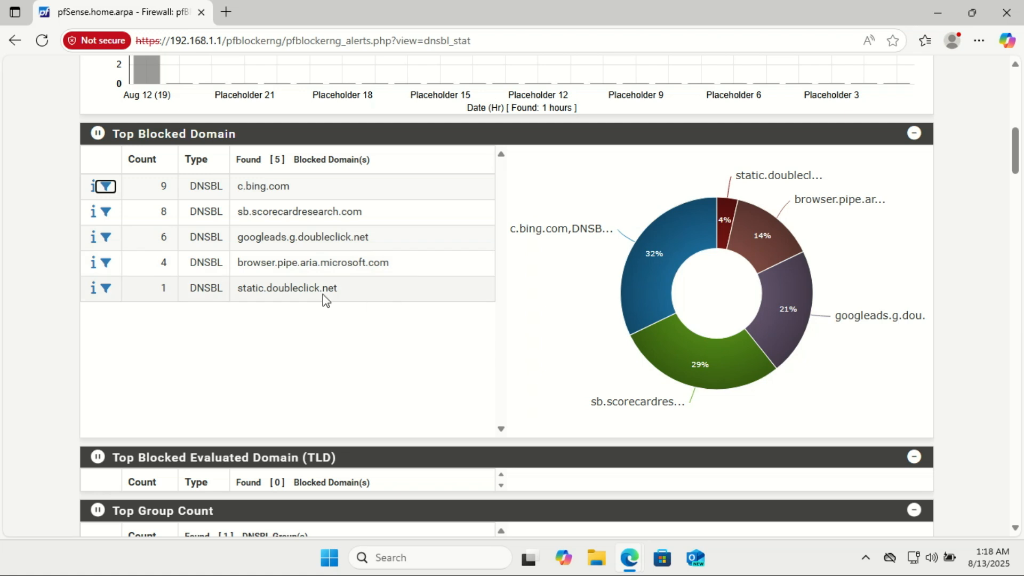
{"action": "mouse_move", "coordinate": [600, 320]}
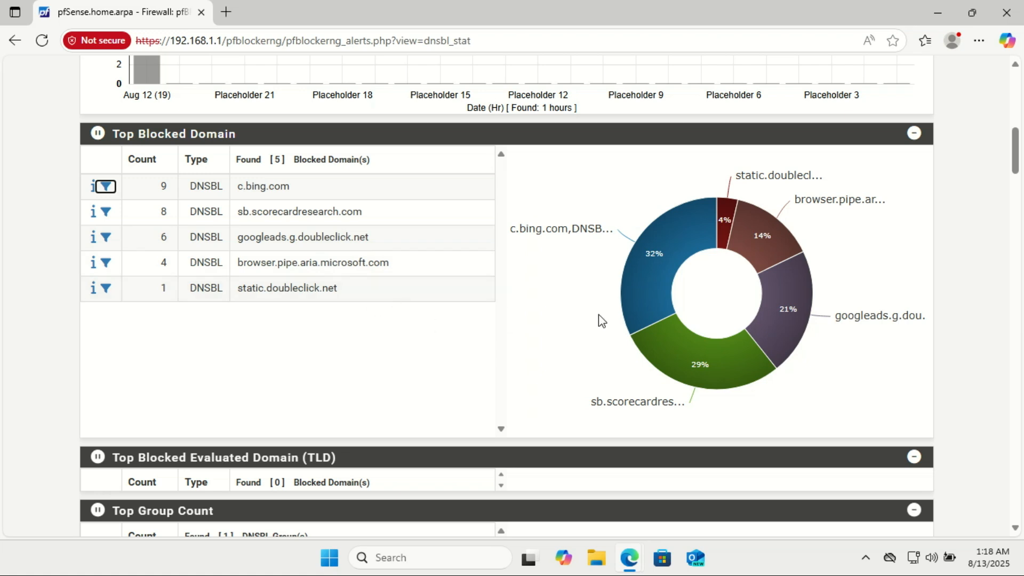
{"action": "mouse_move", "coordinate": [657, 280]}
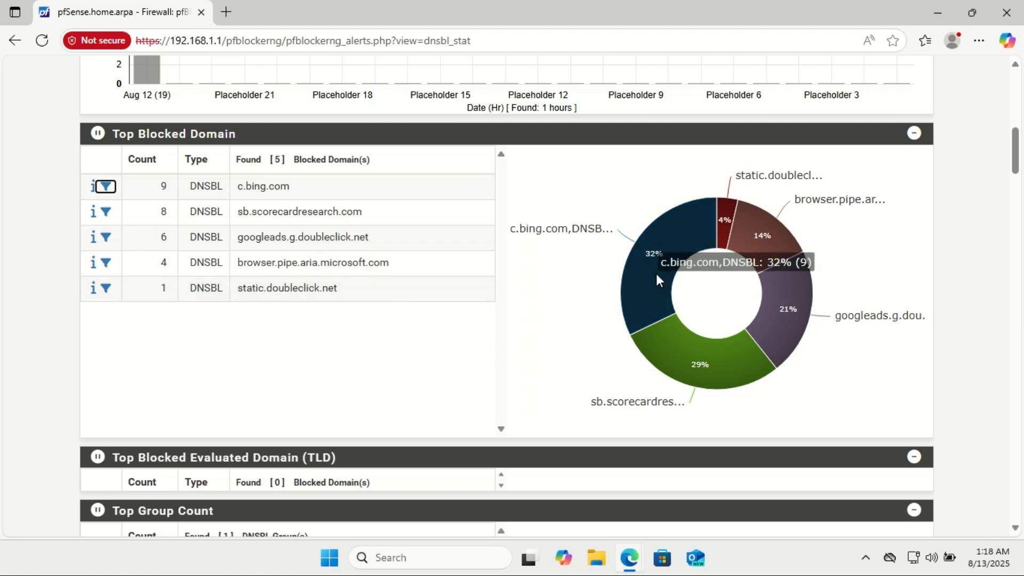
{"action": "mouse_move", "coordinate": [714, 366]}
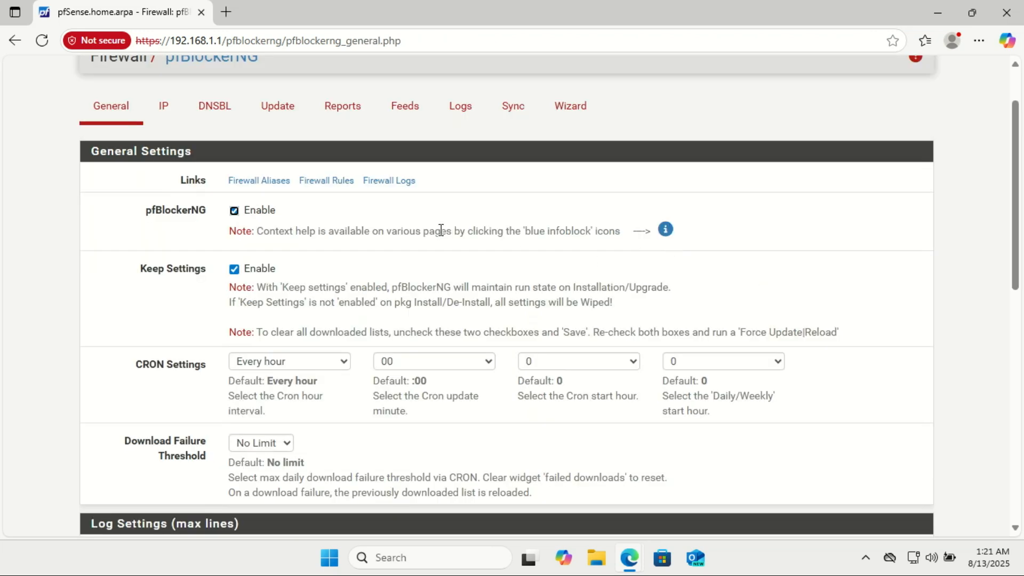
- Review the default IP, ASN and MaxMind GeoIP settings on pfBlockerNG's IP tab
{"action": "left_click", "coordinate": [162, 105]}
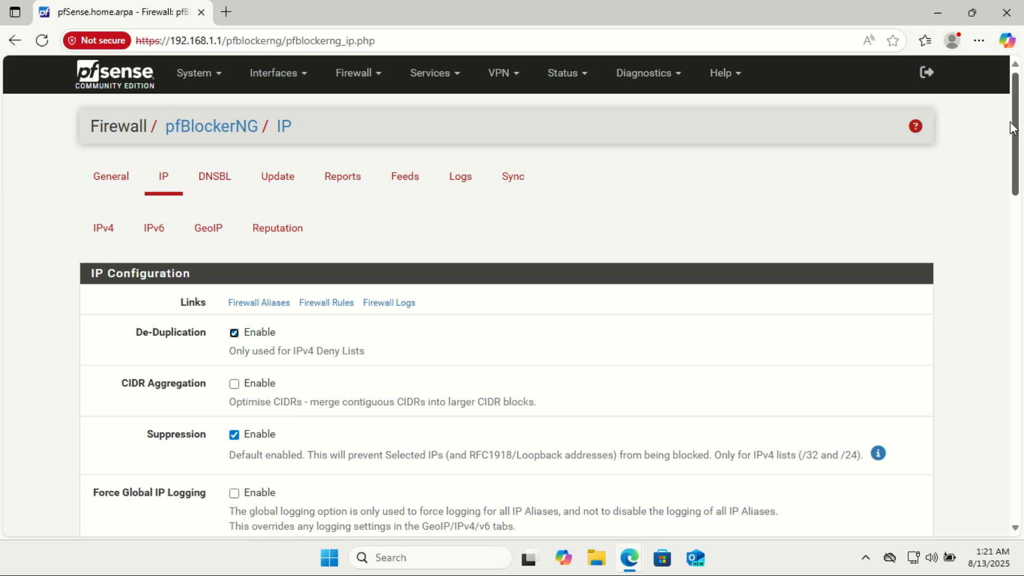
{"action": "scroll", "scroll_direction": "down", "scroll_amount": 3}
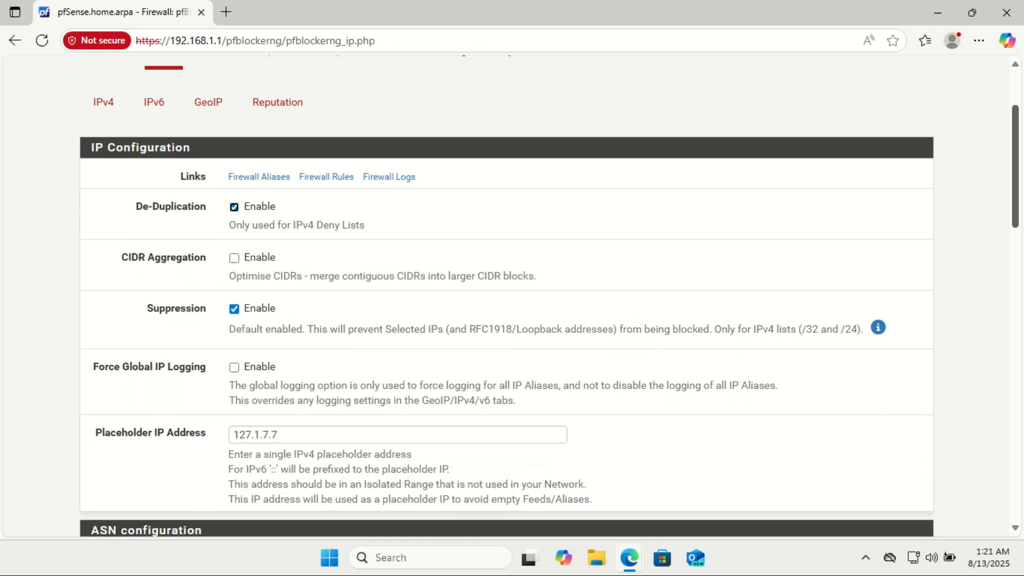
{"action": "scroll", "scroll_direction": "up", "scroll_amount": 3}
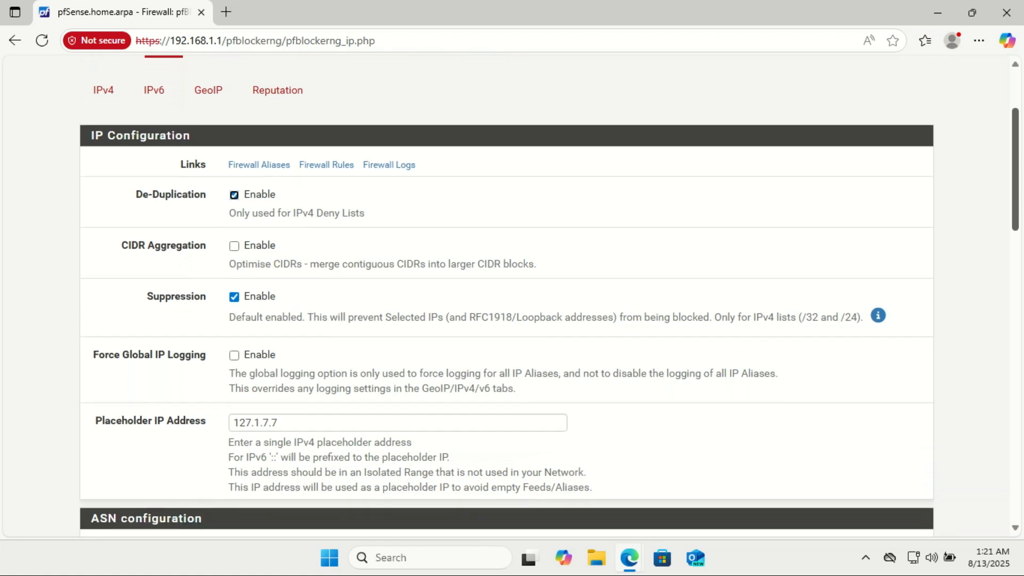
{"action": "scroll", "scroll_direction": "down", "scroll_amount": 3}
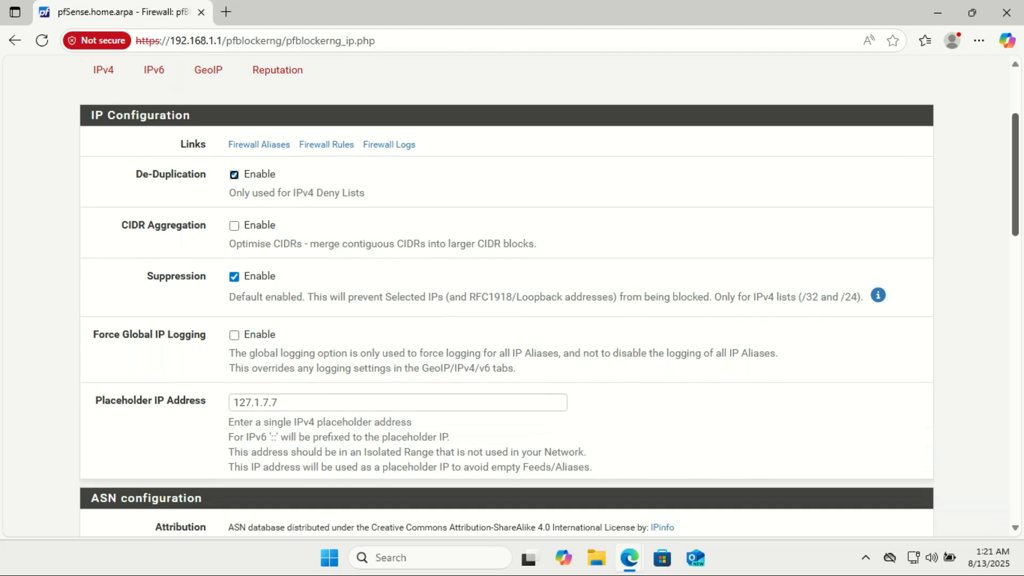
{"action": "scroll", "scroll_direction": "down", "scroll_amount": 3}
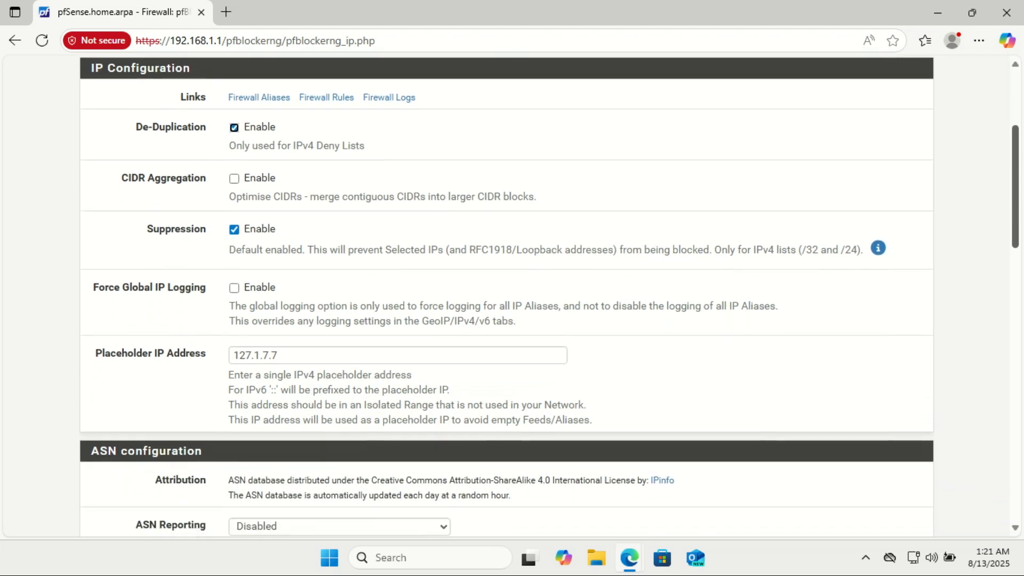
{"action": "scroll", "scroll_direction": "down", "scroll_amount": 3}
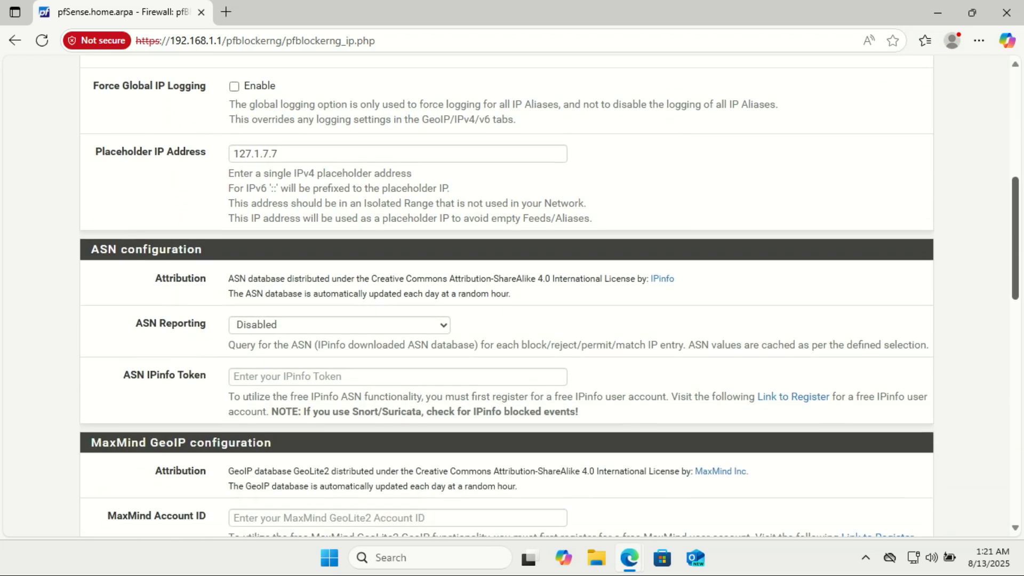
{"action": "scroll", "scroll_direction": "down", "scroll_amount": 3}
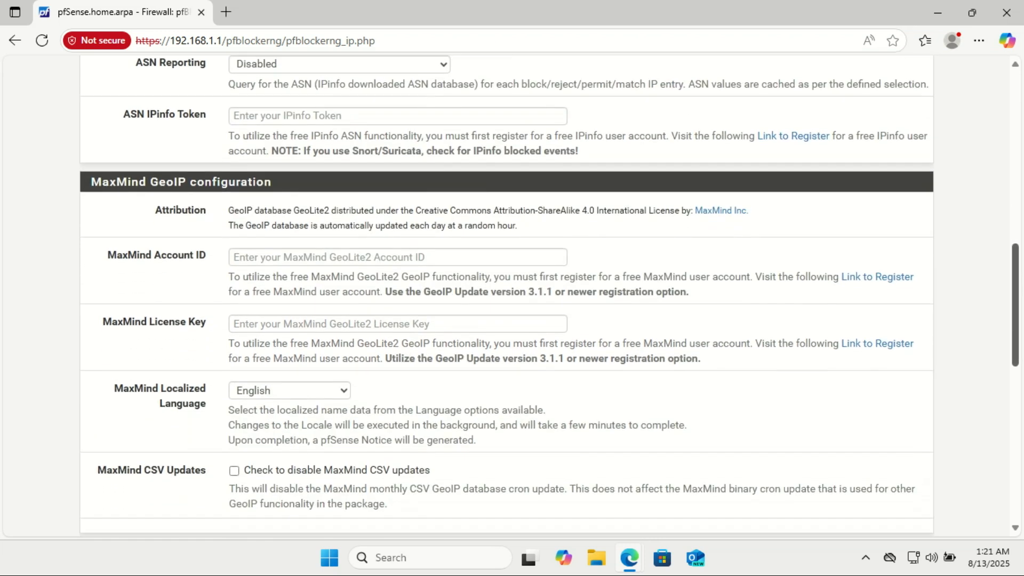
{"action": "scroll", "scroll_direction": "down", "scroll_amount": 3}
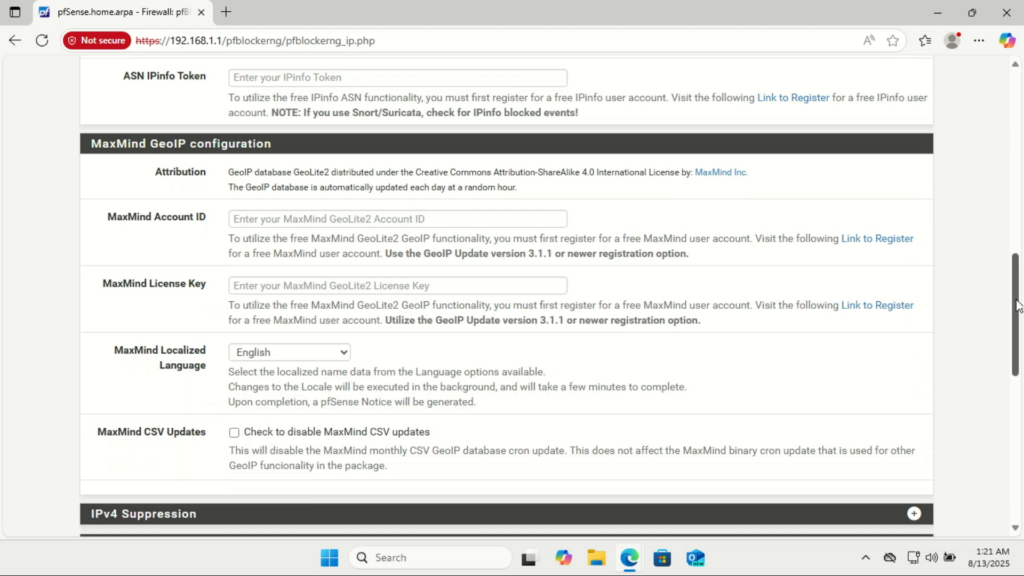
{"action": "mouse_move", "coordinate": [330, 172]}
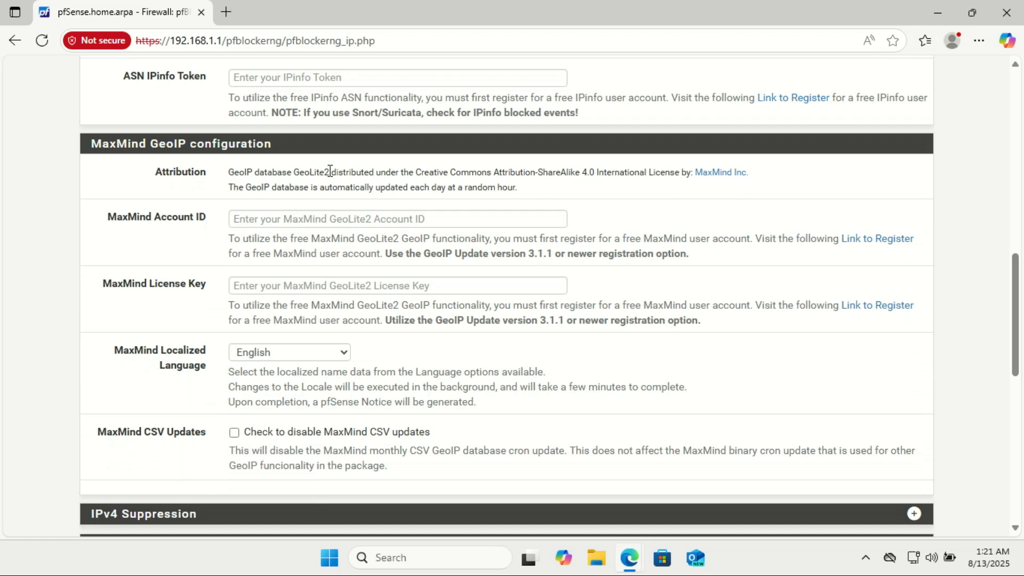
{"action": "mouse_move", "coordinate": [543, 185]}
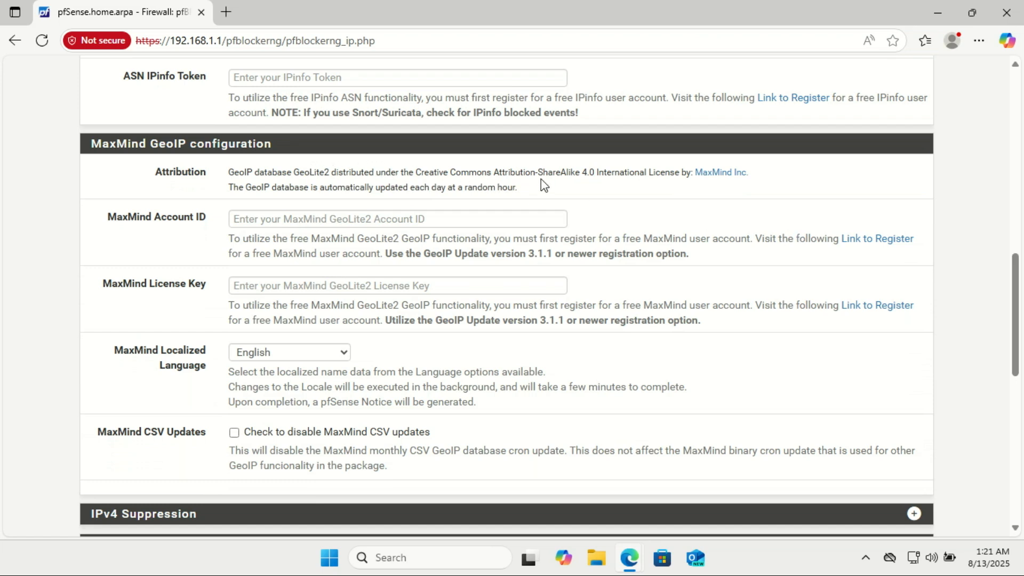
{"action": "mouse_move", "coordinate": [675, 194]}
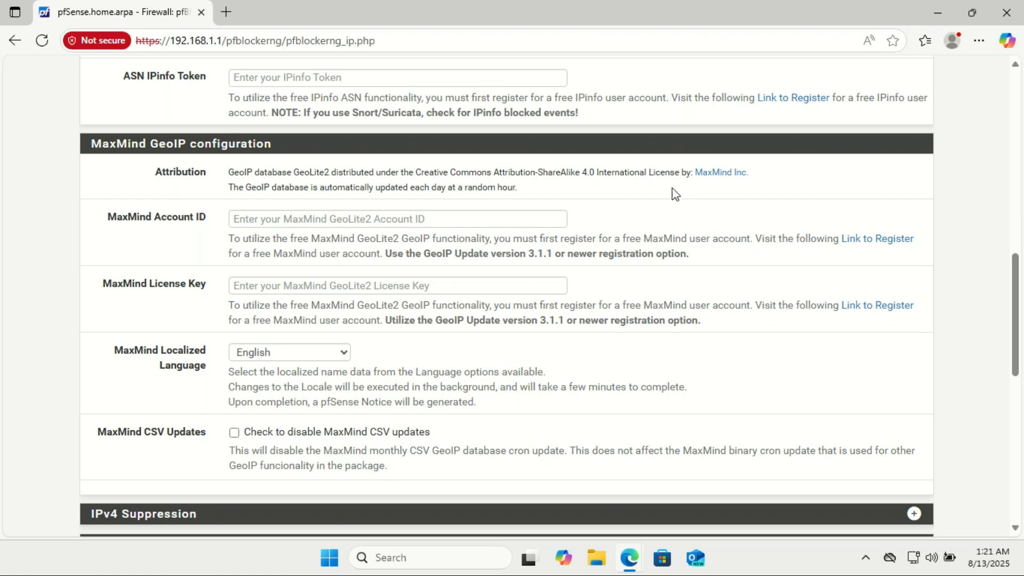
{"action": "mouse_move", "coordinate": [411, 186]}
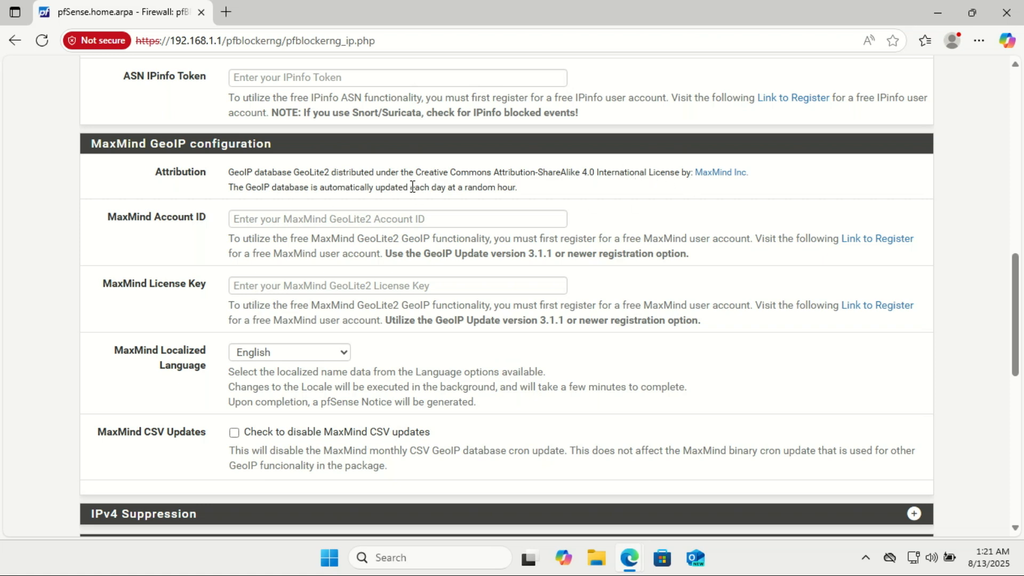
{"action": "mouse_move", "coordinate": [437, 240]}
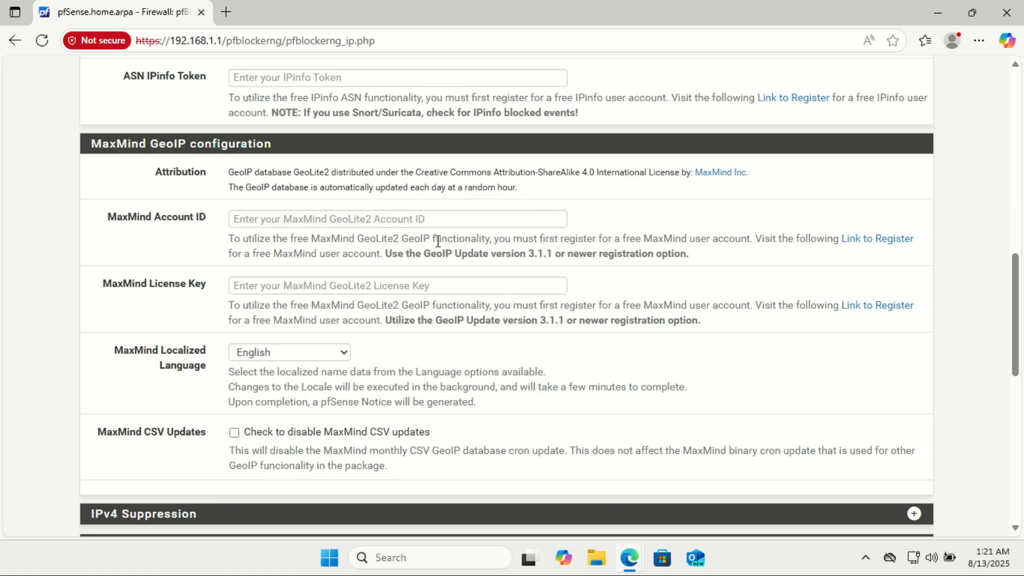
{"action": "mouse_move", "coordinate": [215, 224]}
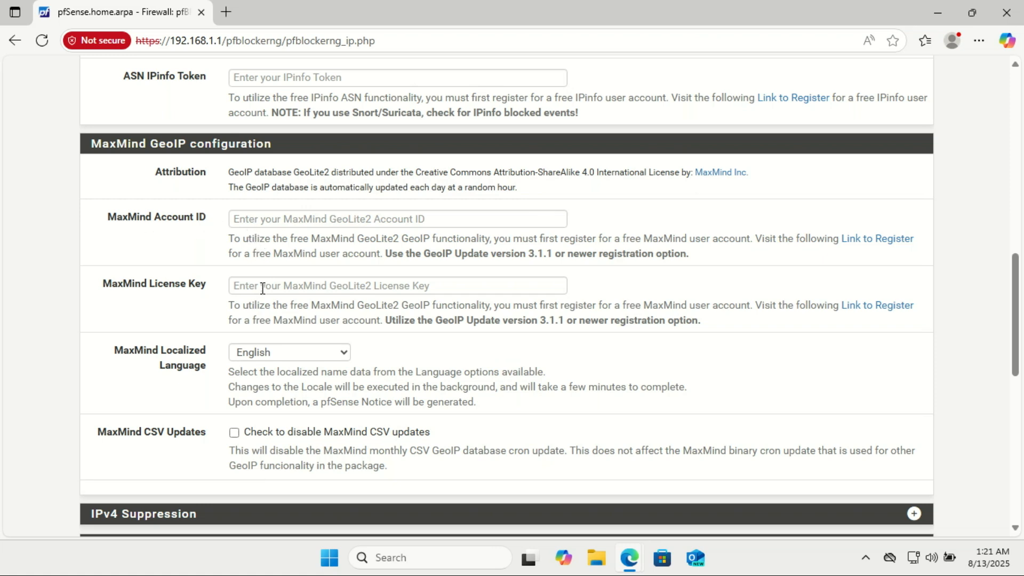
{"action": "mouse_move", "coordinate": [329, 465]}
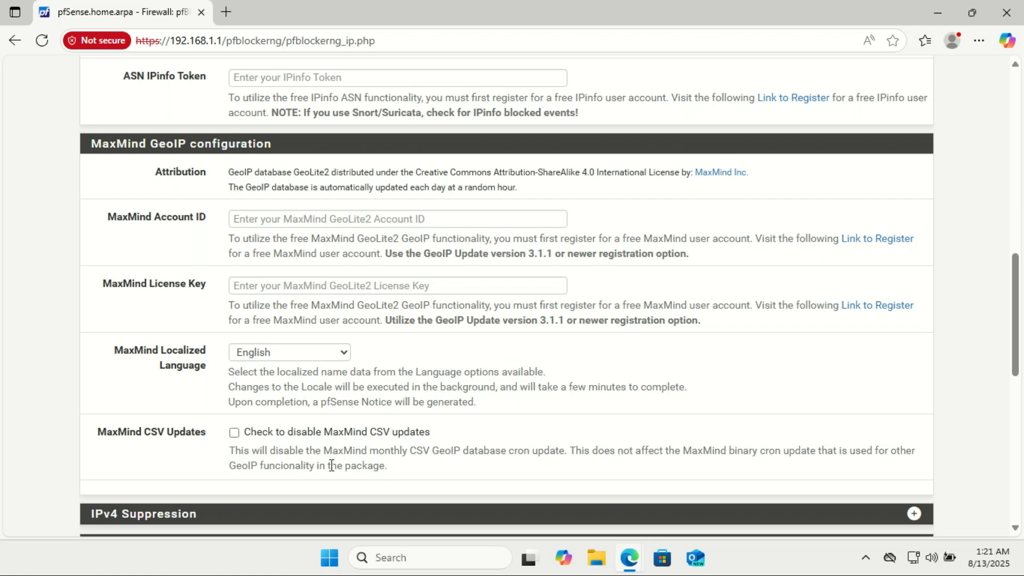
{"action": "mouse_move", "coordinate": [1011, 303]}
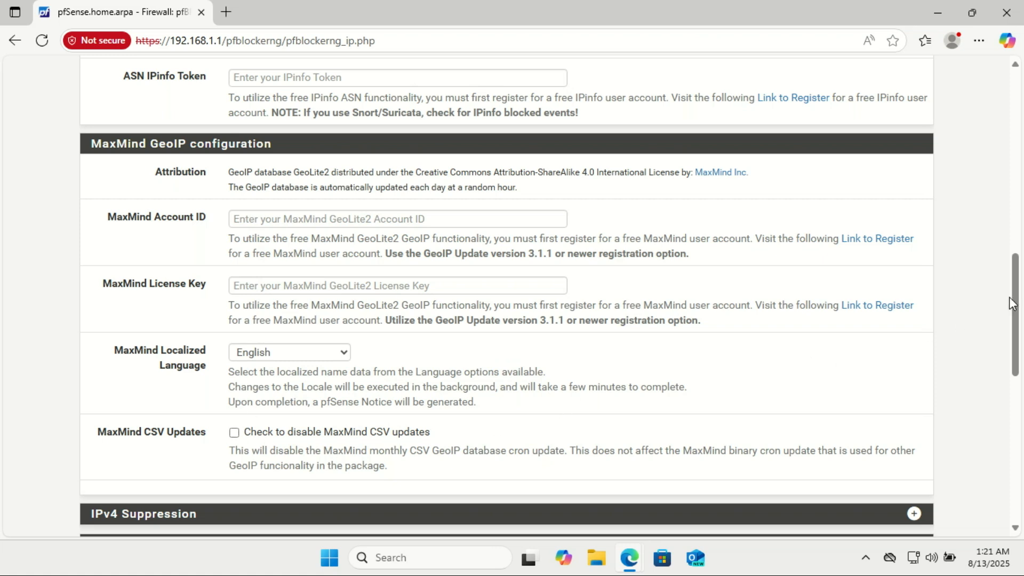